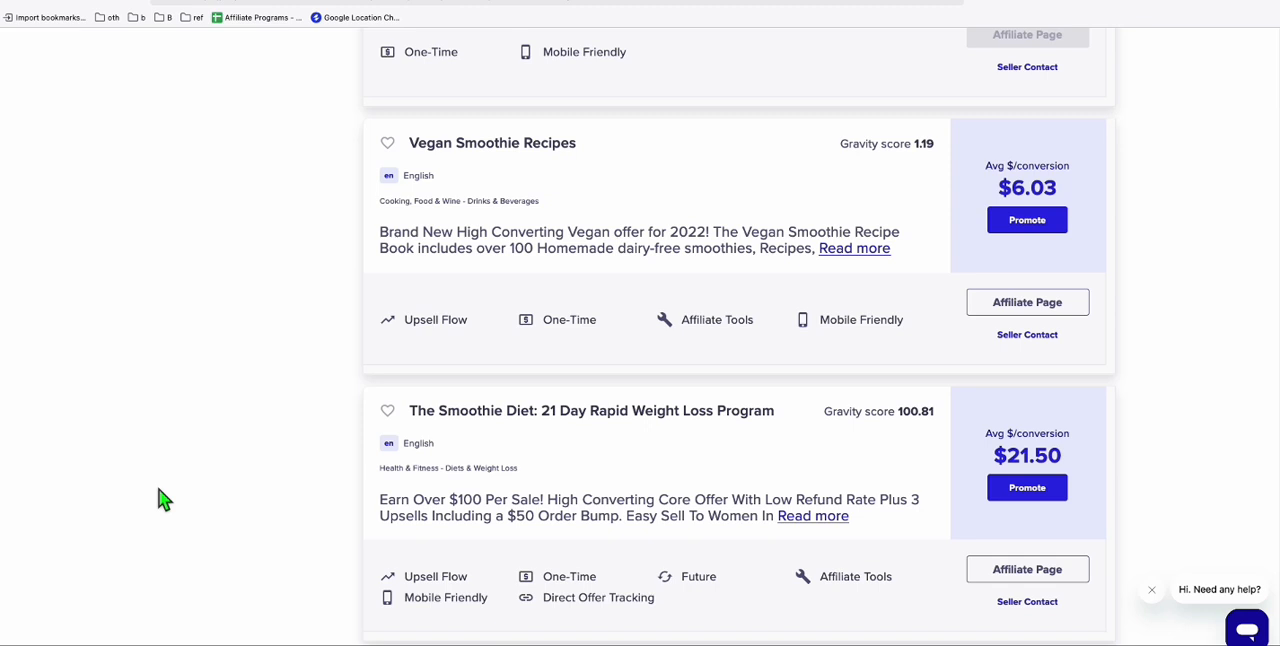
{"action": "mouse_move", "coordinate": [802, 325]}
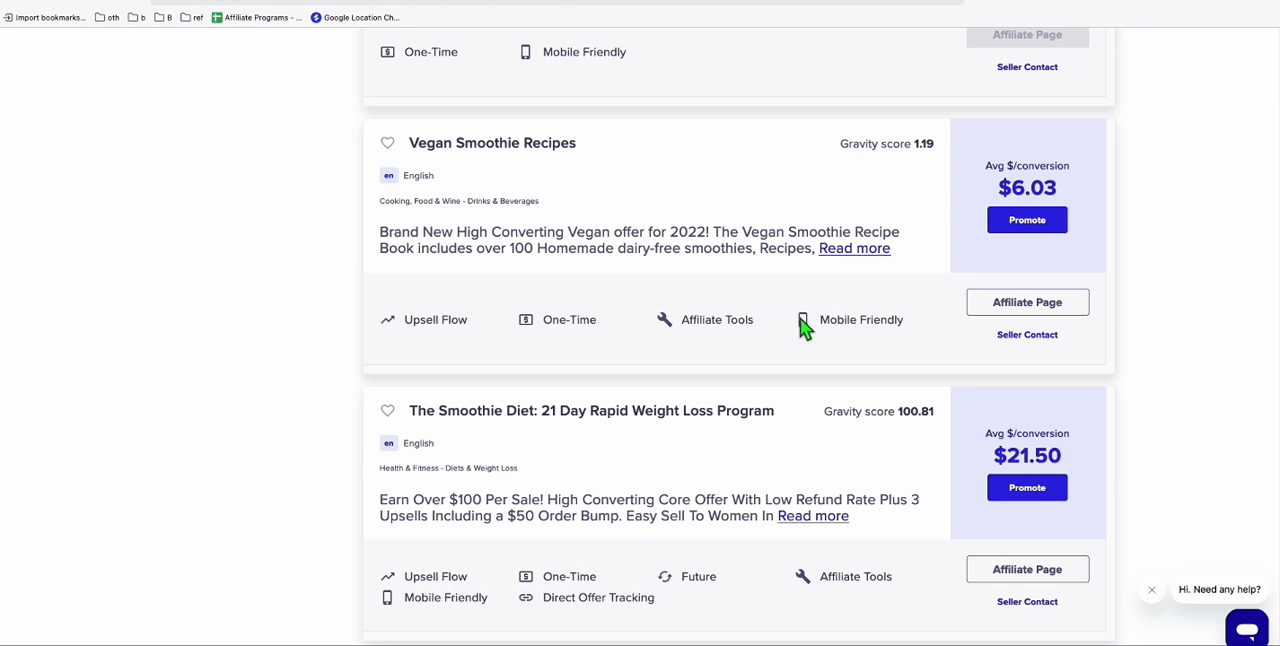
{"action": "mouse_move", "coordinate": [491, 431]}
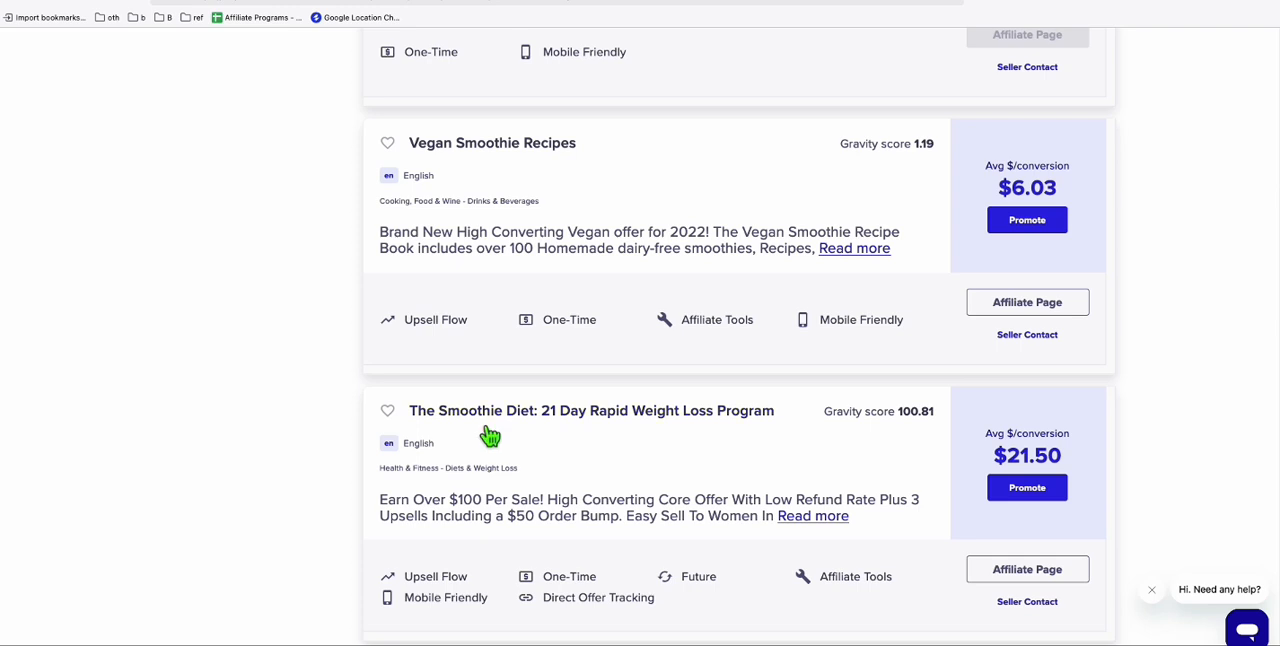
{"action": "mouse_move", "coordinate": [568, 456]}
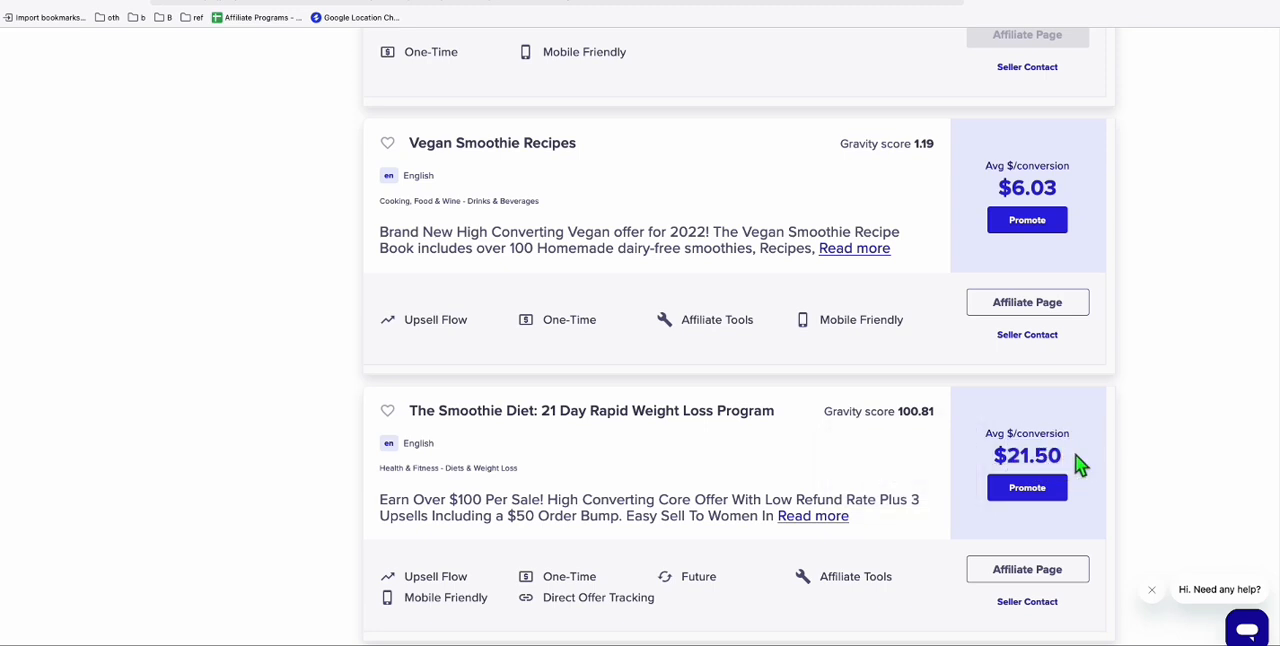
{"action": "mouse_move", "coordinate": [733, 483]}
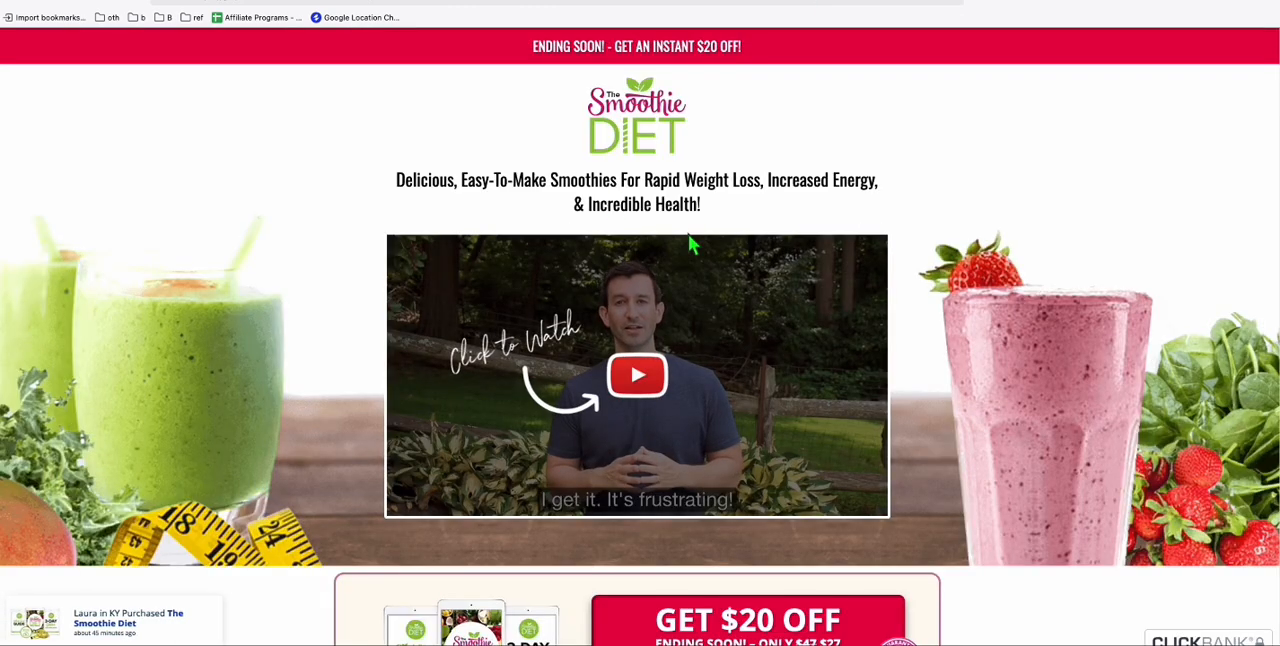
Scroll the ClickBank smoothie listings to find The Smoothie Diet offer
{"action": "scroll", "scroll_direction": "down", "scroll_amount": 3}
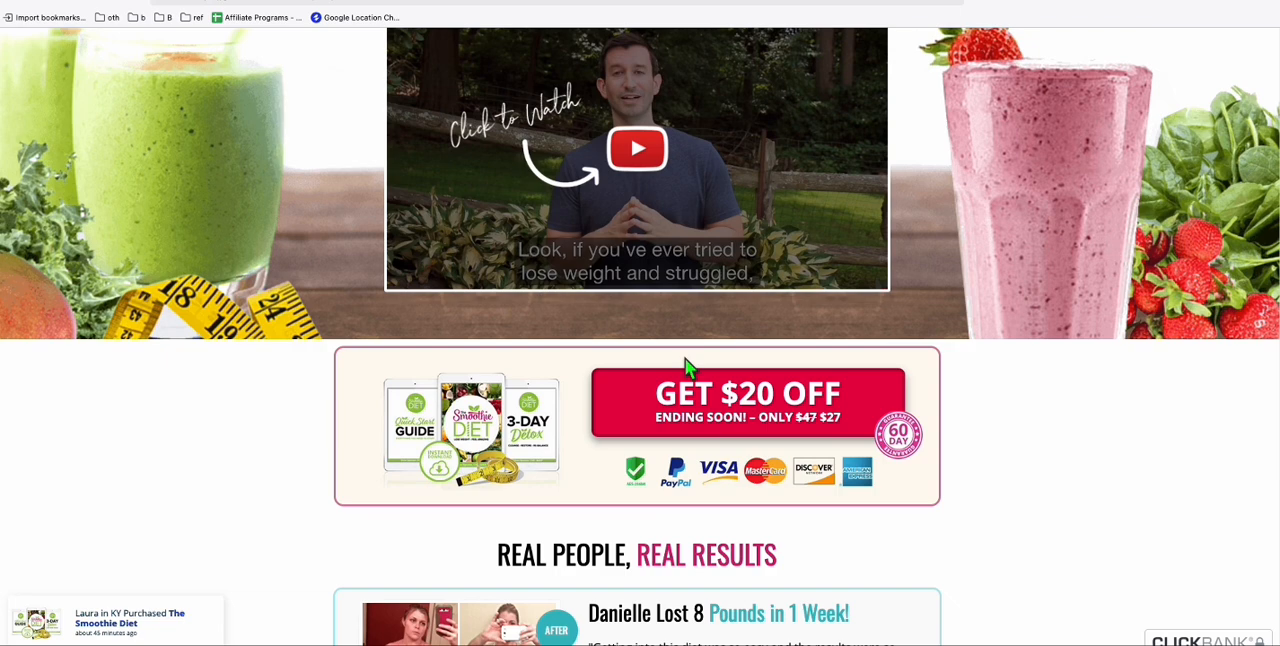
{"action": "scroll", "scroll_direction": "up", "scroll_amount": 3}
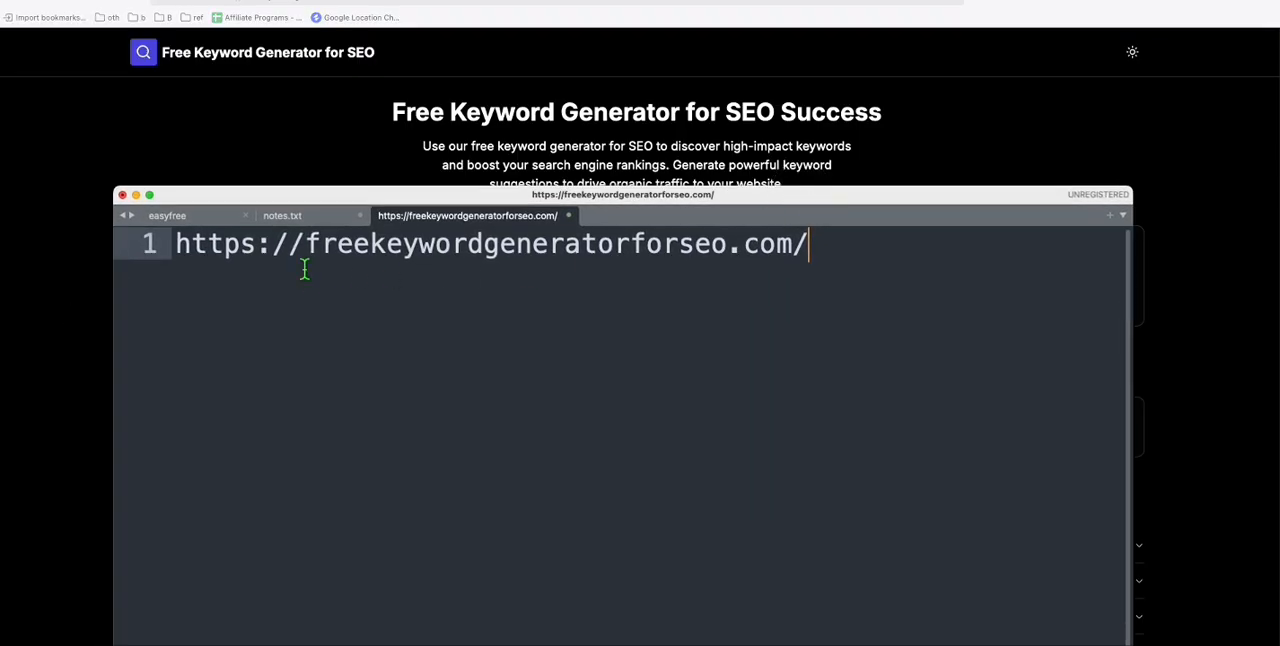
{"action": "mouse_move", "coordinate": [745, 290]}
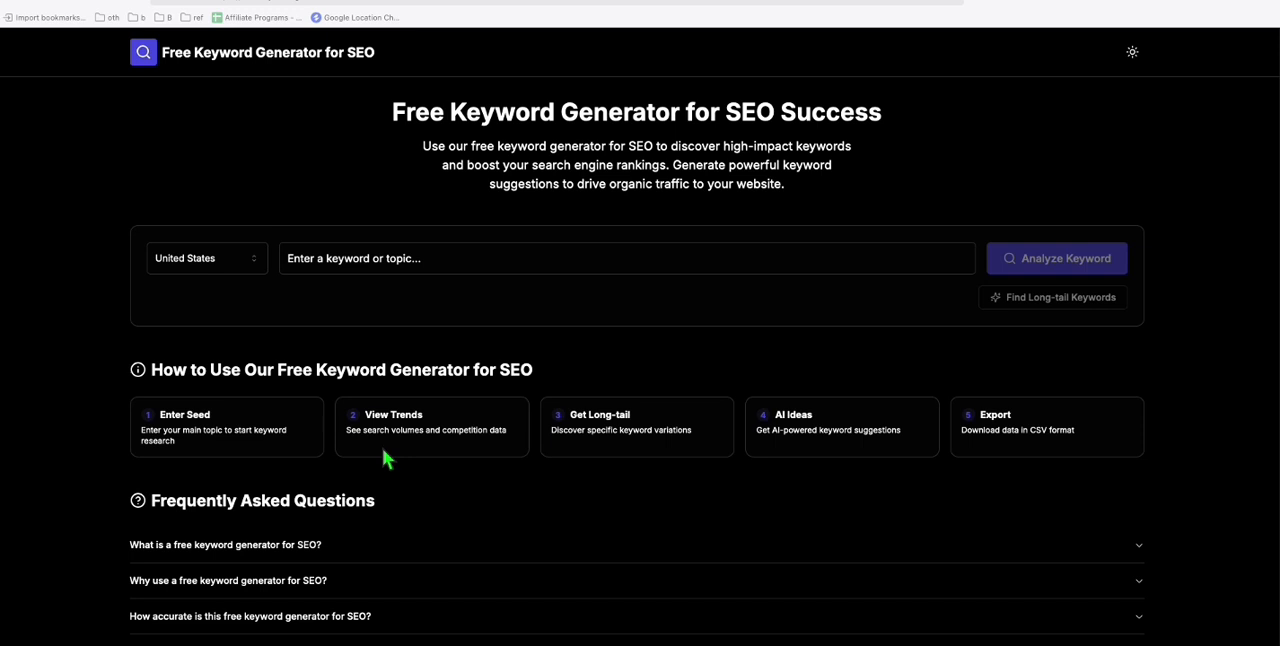
{"action": "mouse_move", "coordinate": [371, 267]}
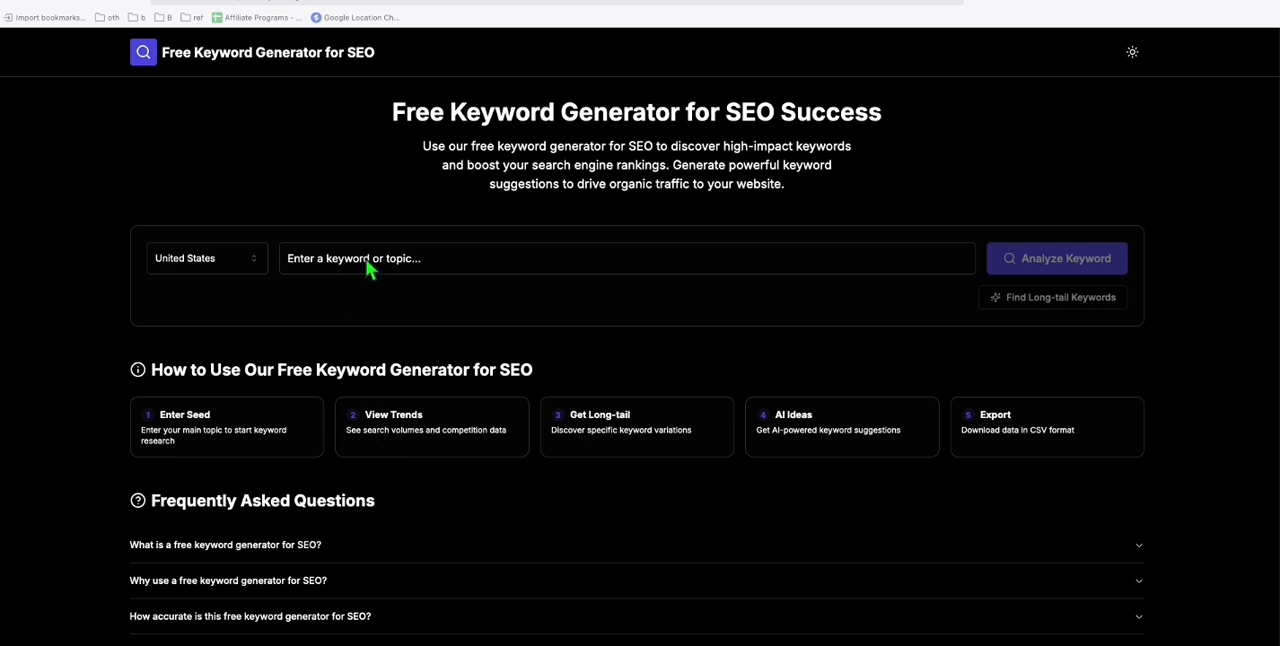
Enter 'smoothie' as the seed keyword in the generator
{"action": "type", "text": "s"}
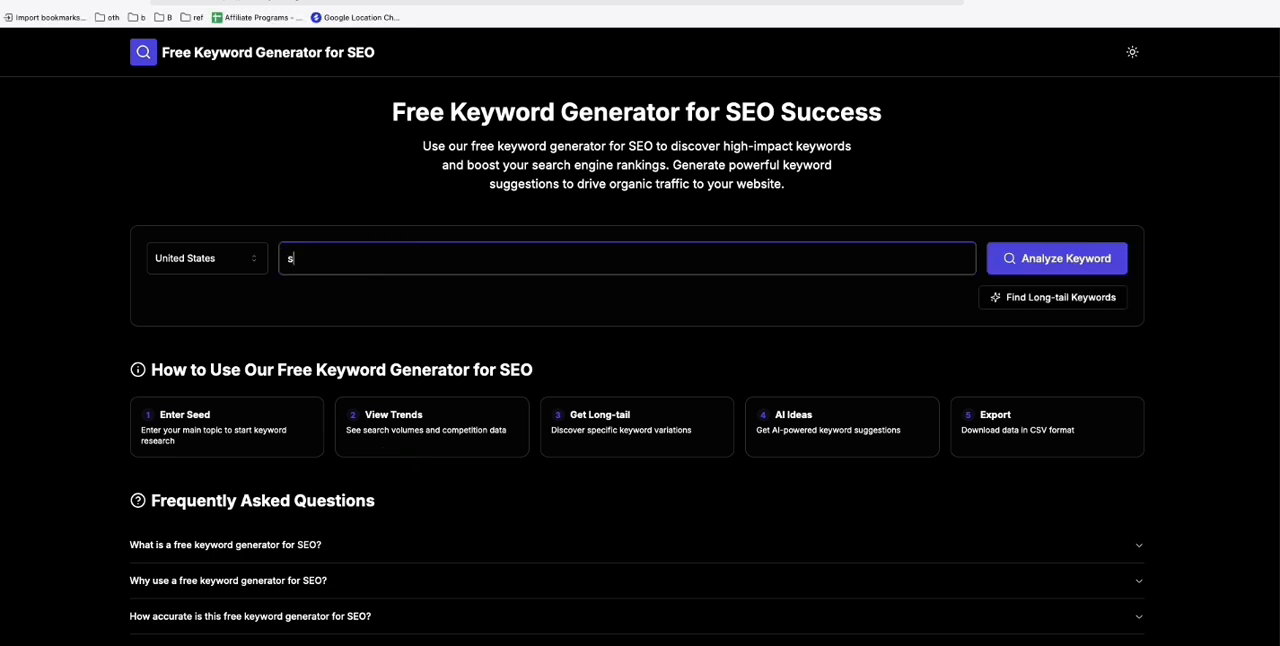
{"action": "type", "text": "moothie"}
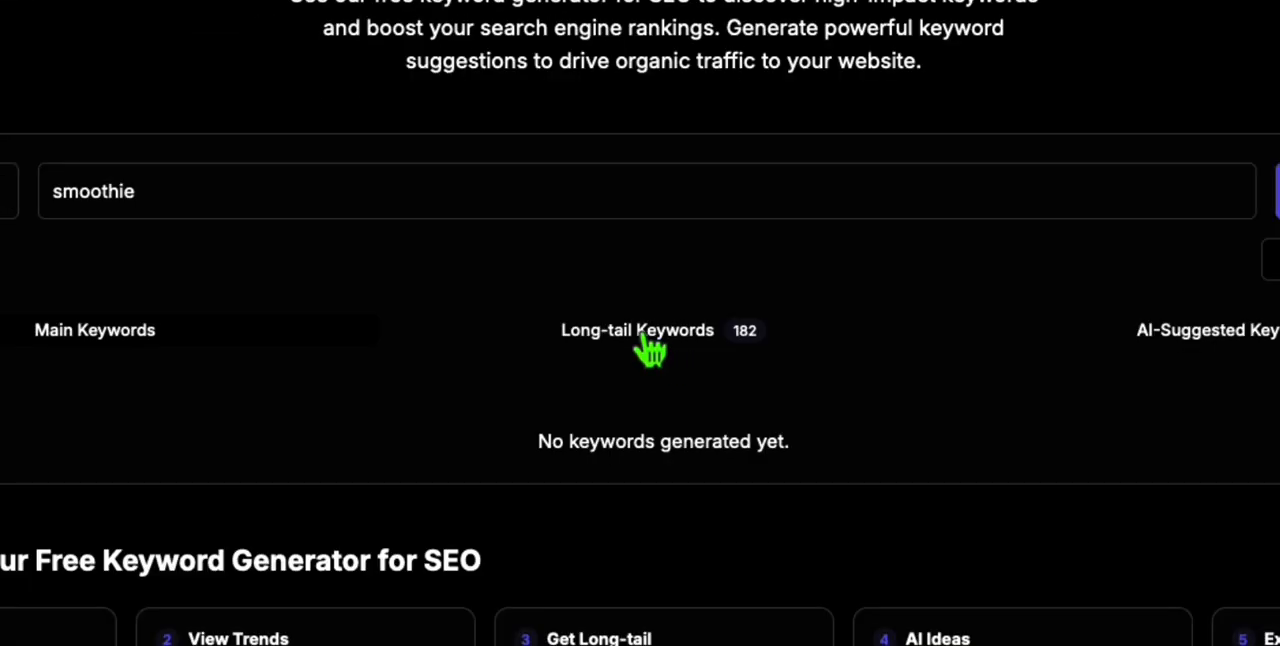
{"action": "mouse_move", "coordinate": [740, 350]}
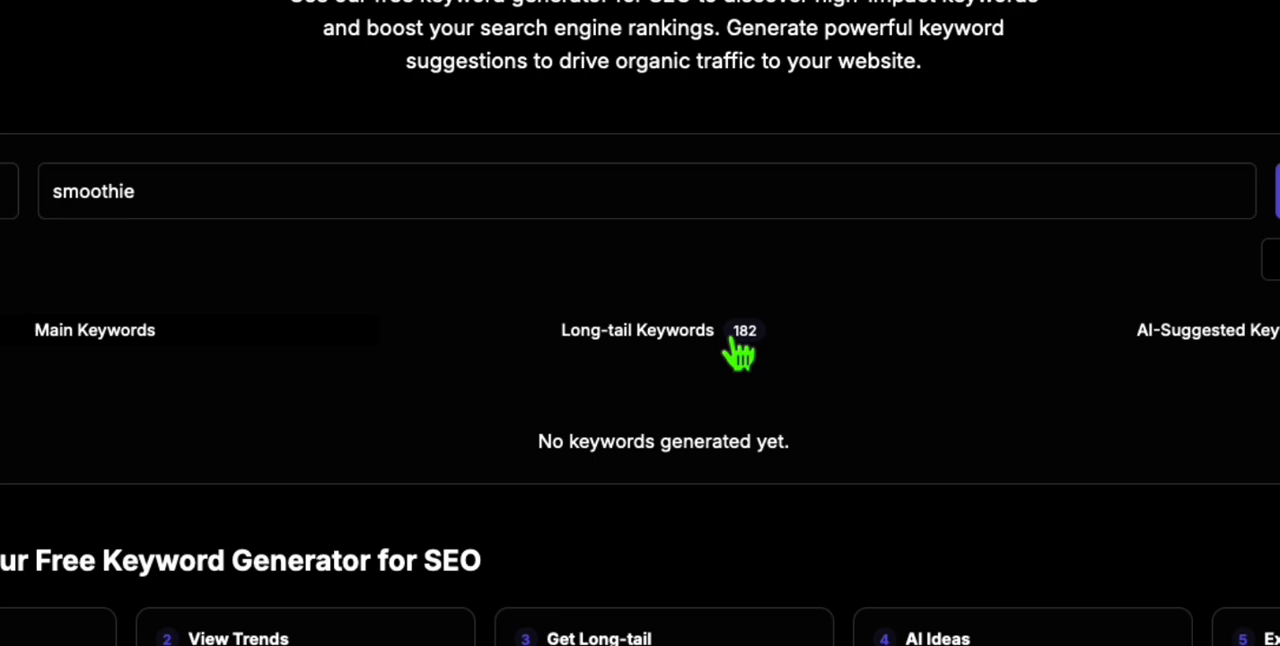
Browse the smoothie long-tail keyword table with volume, CPC and competition
{"action": "left_click", "coordinate": [636, 330]}
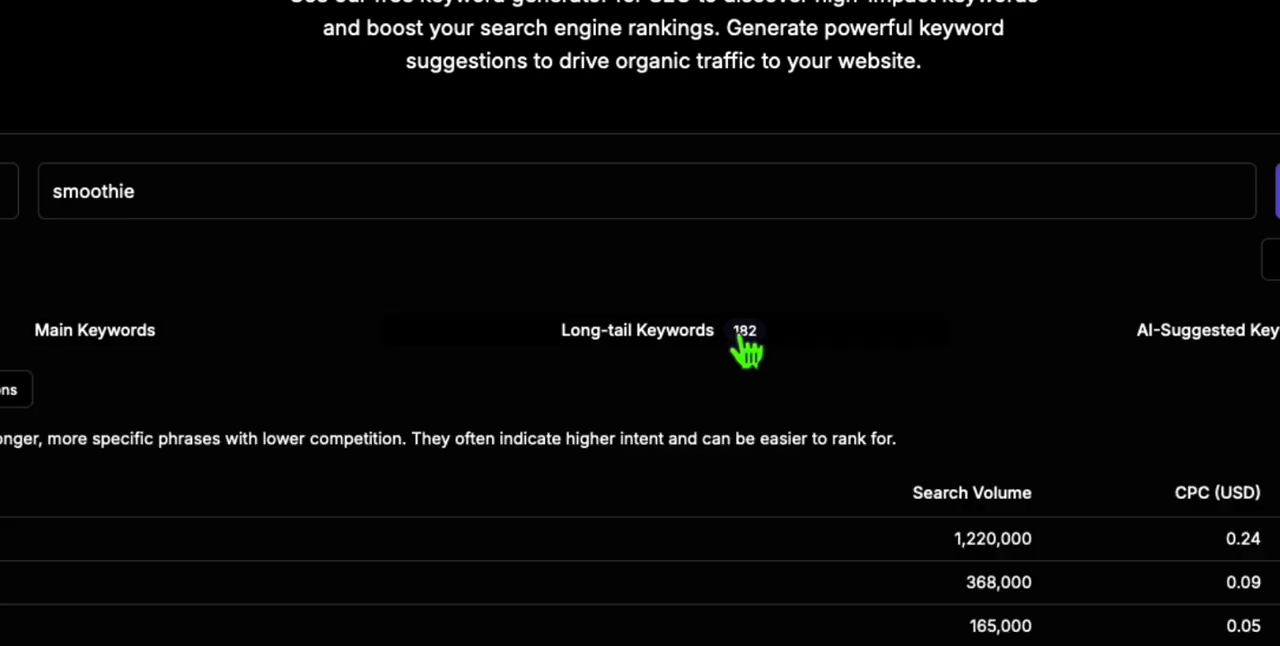
{"action": "scroll", "scroll_direction": "up", "scroll_amount": 3}
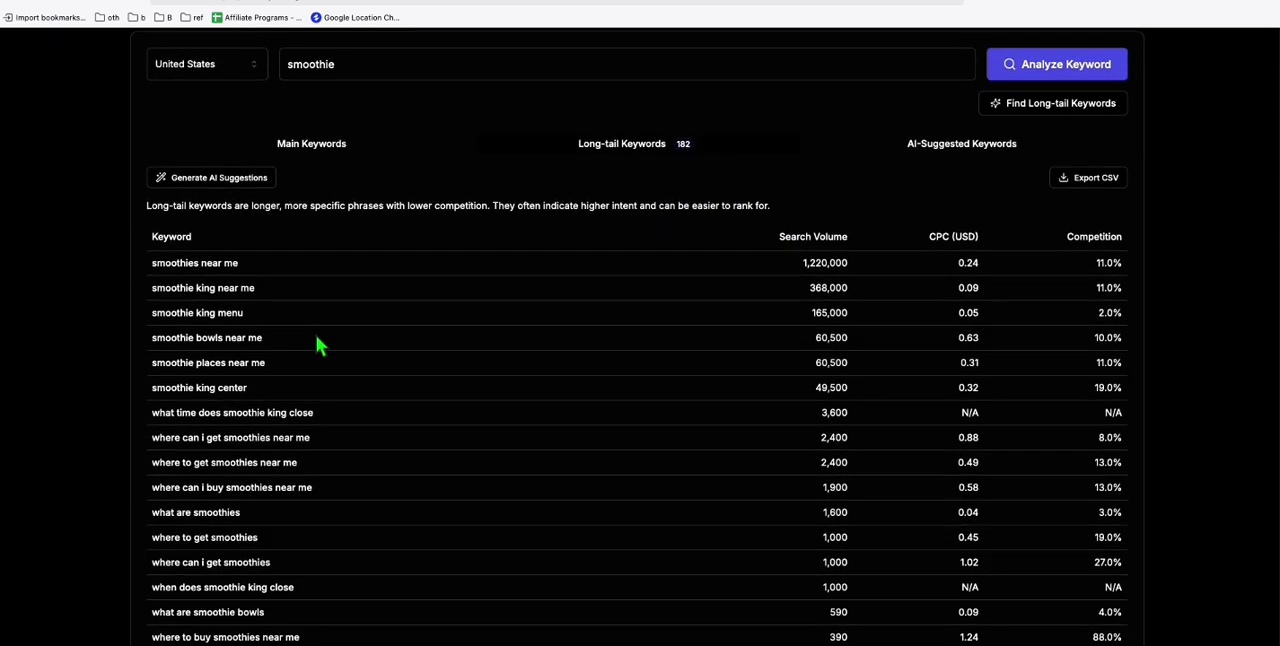
{"action": "scroll", "scroll_direction": "down", "scroll_amount": 3}
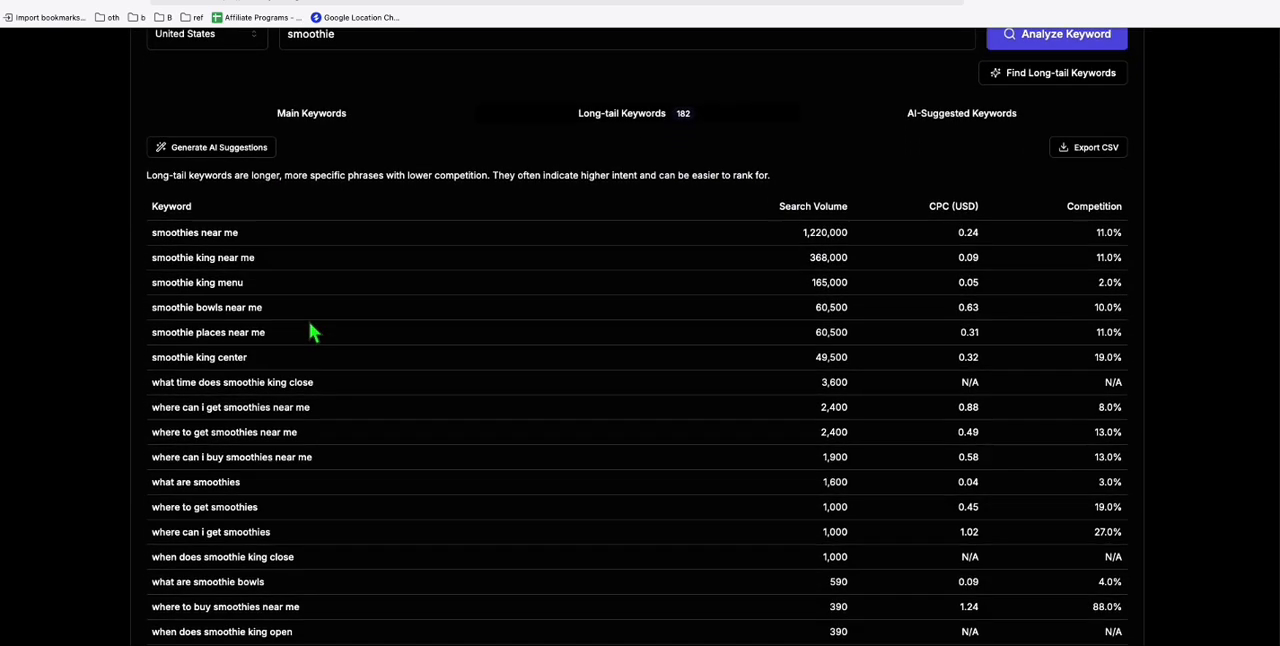
{"action": "scroll", "scroll_direction": "down", "scroll_amount": 3}
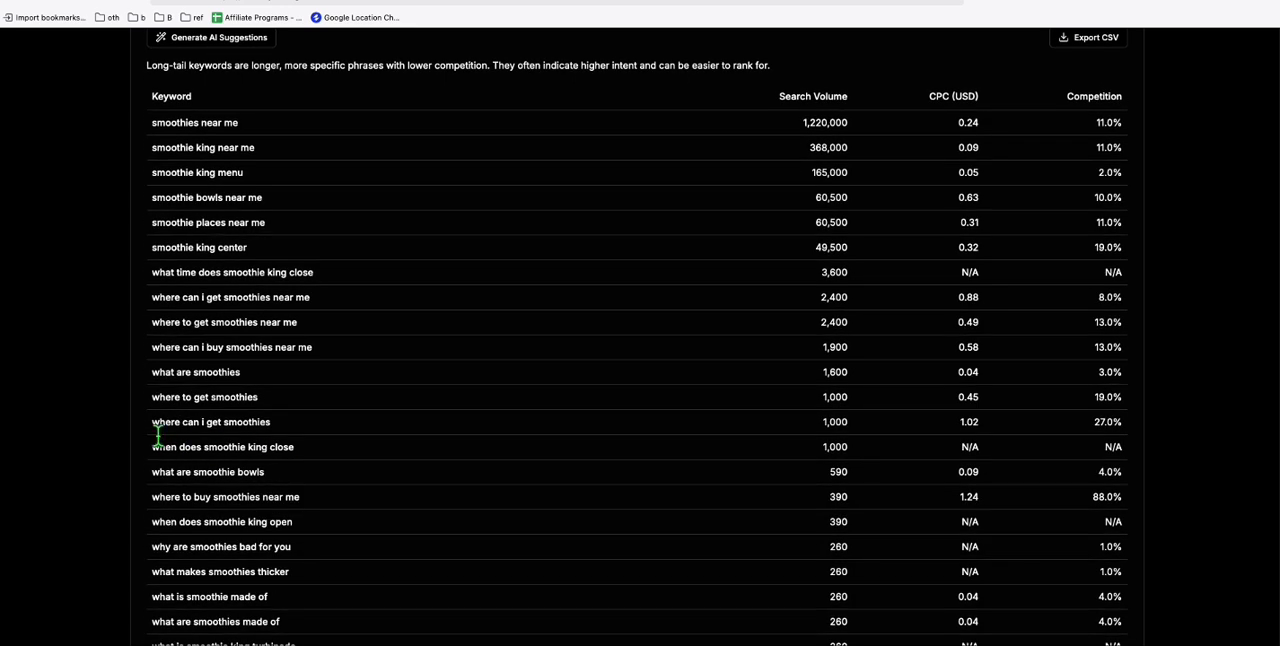
{"action": "scroll", "scroll_direction": "down", "scroll_amount": 3}
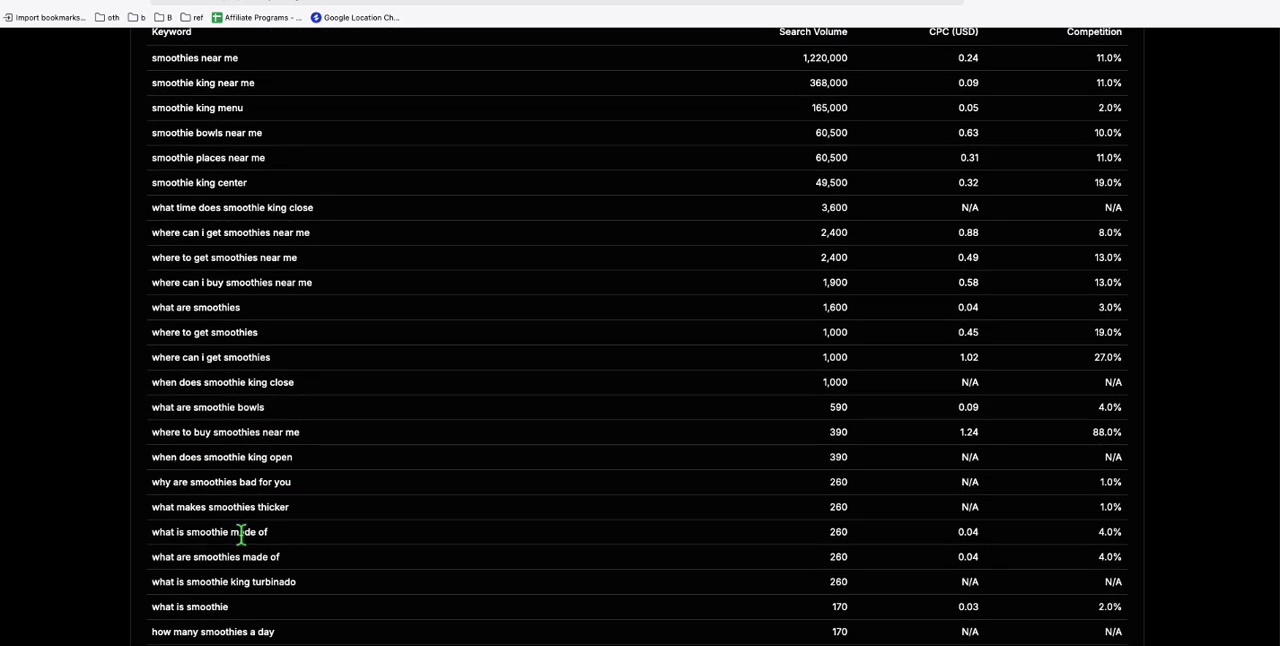
{"action": "scroll", "scroll_direction": "down", "scroll_amount": 3}
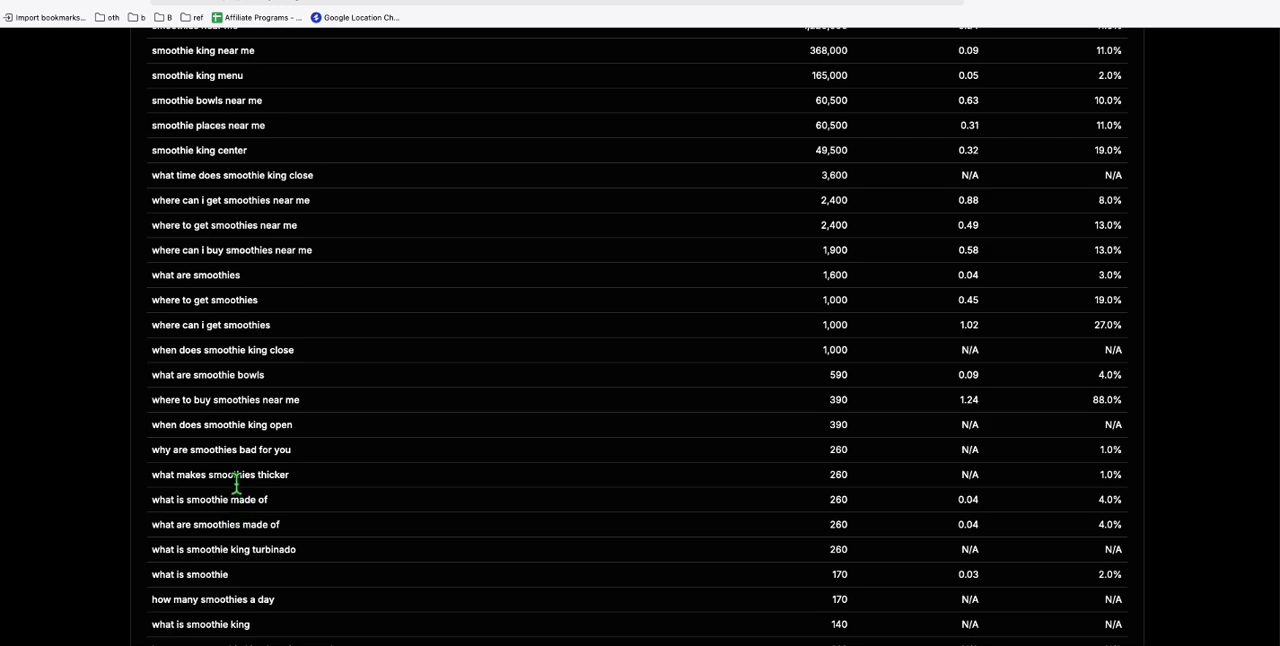
{"action": "scroll", "scroll_direction": "down", "scroll_amount": 3}
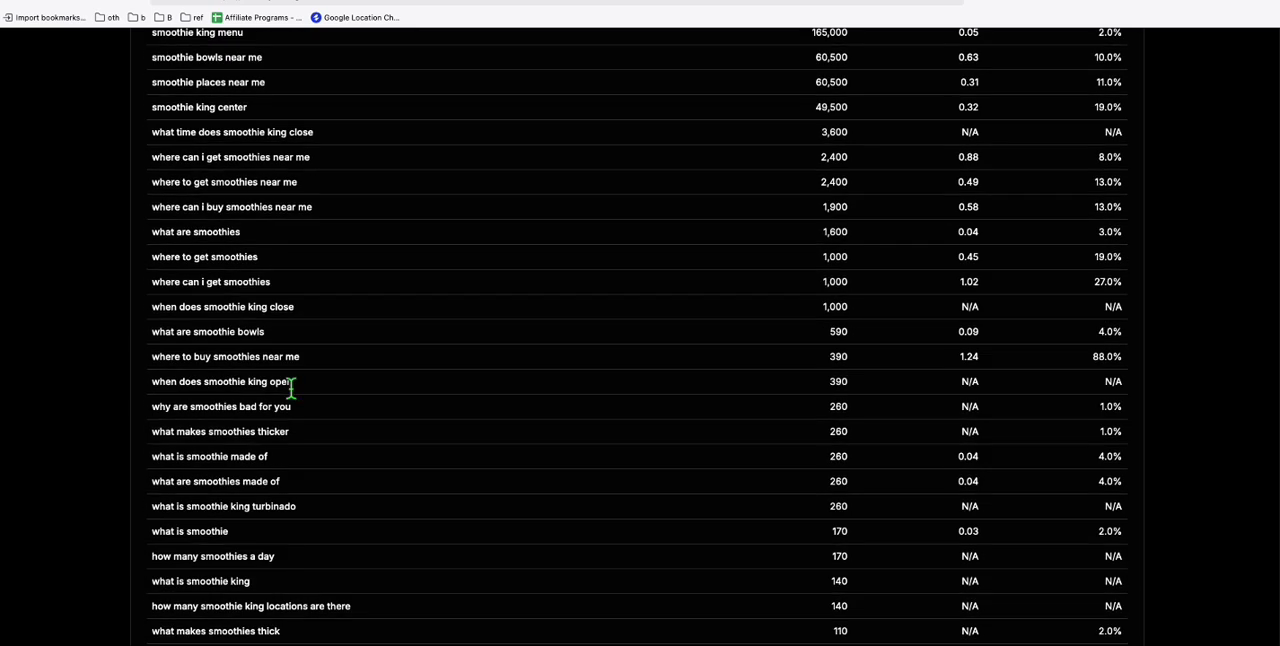
{"action": "scroll", "scroll_direction": "down", "scroll_amount": 3}
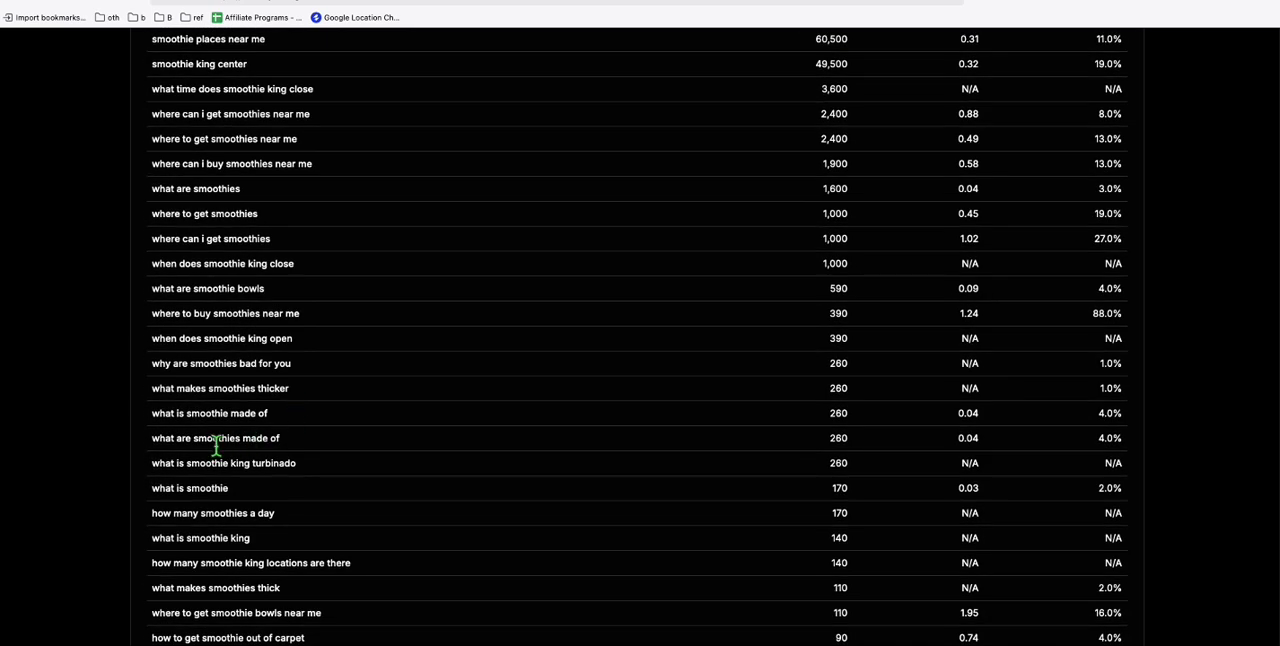
{"action": "mouse_move", "coordinate": [205, 488]}
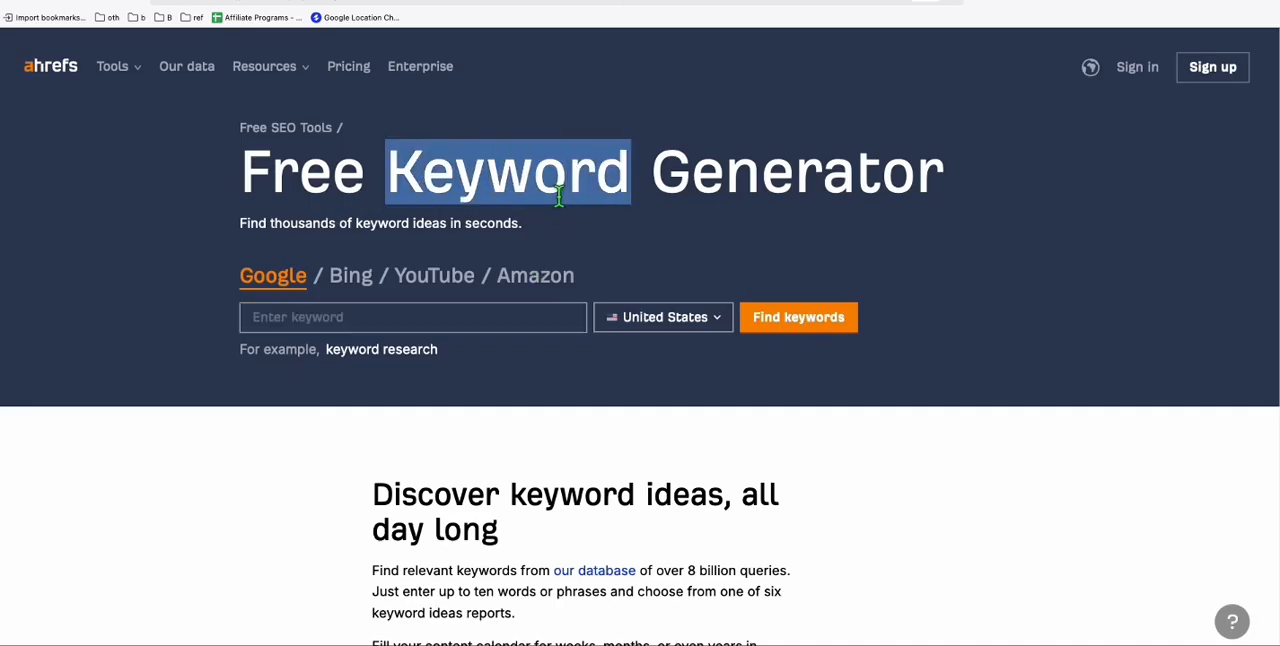
Search Ahrefs for keyword ideas on 'what is smoothie made of'
{"action": "type", "text": "what is smoothie made of"}
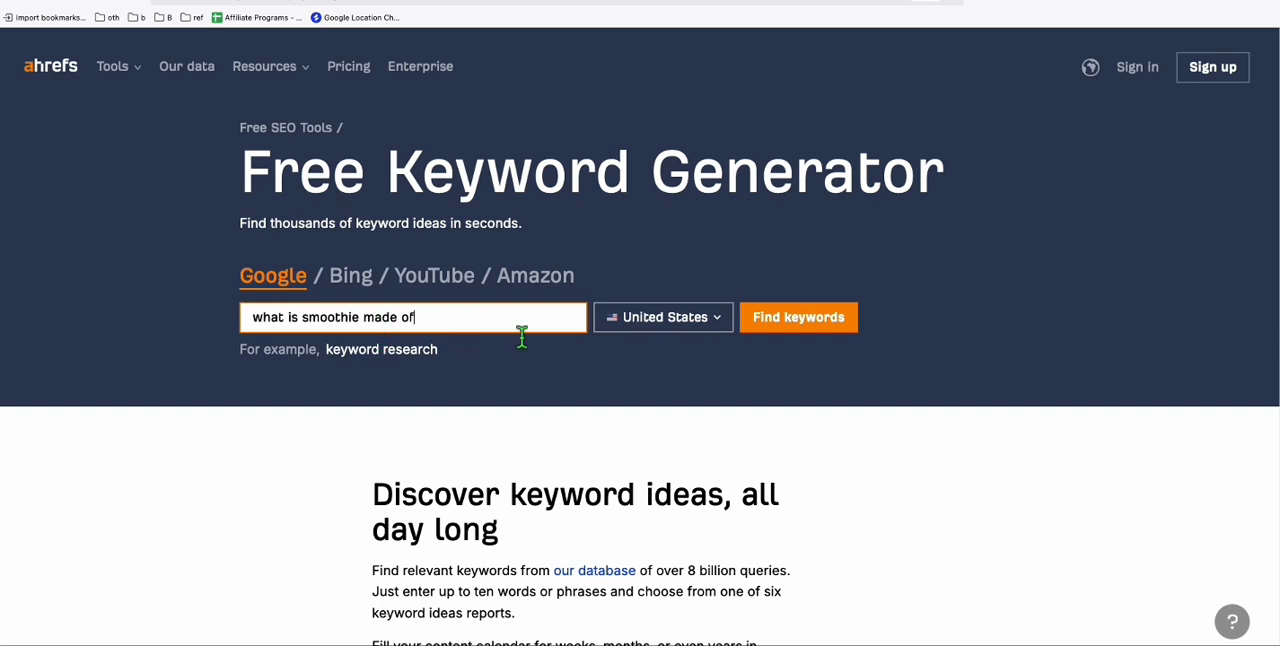
{"action": "left_click", "coordinate": [798, 317]}
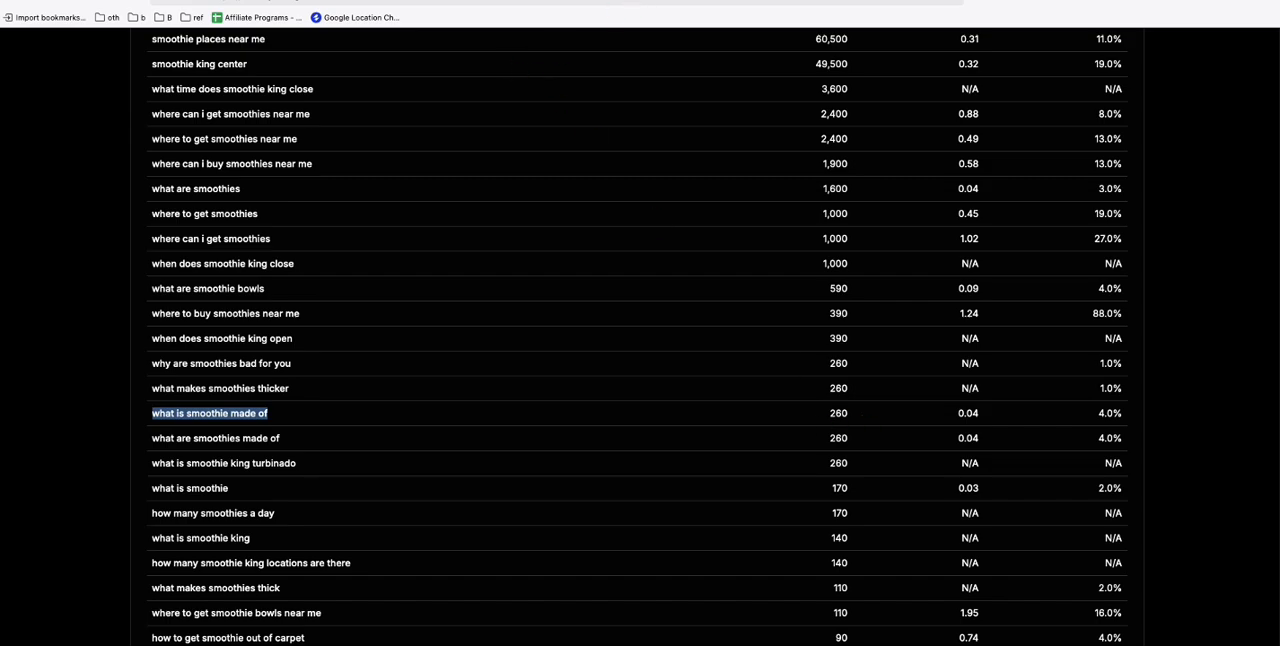
{"action": "left_click", "coordinate": [208, 413]}
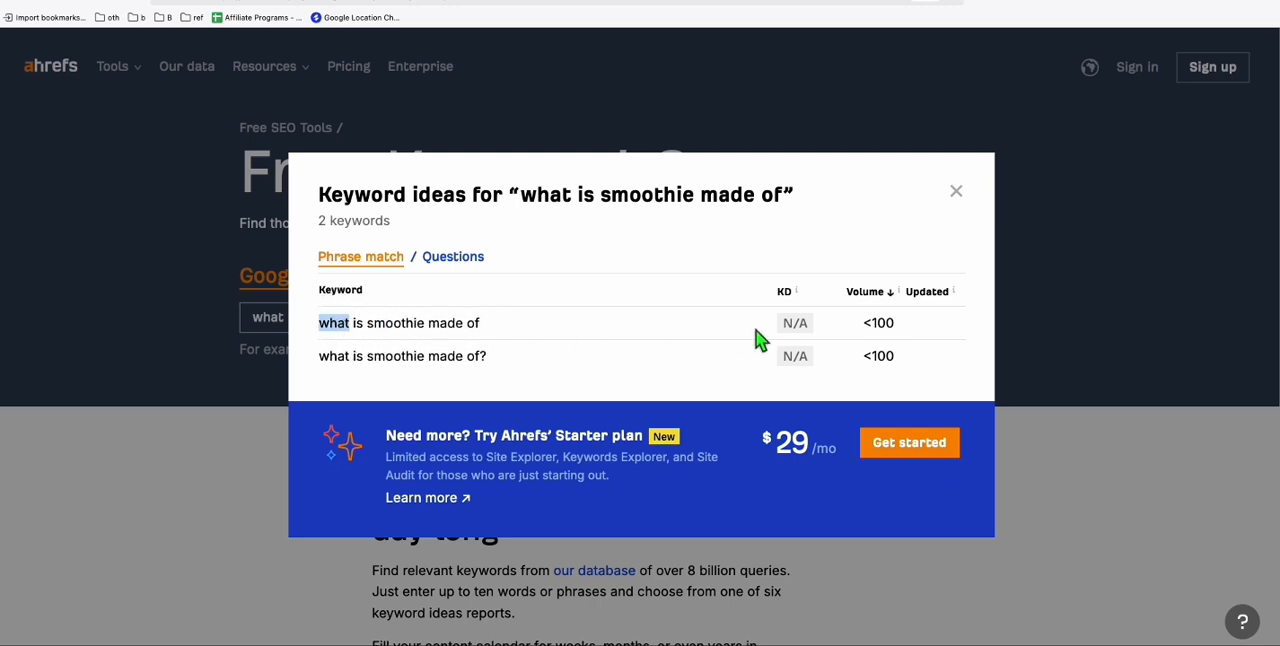
{"action": "mouse_move", "coordinate": [797, 338]}
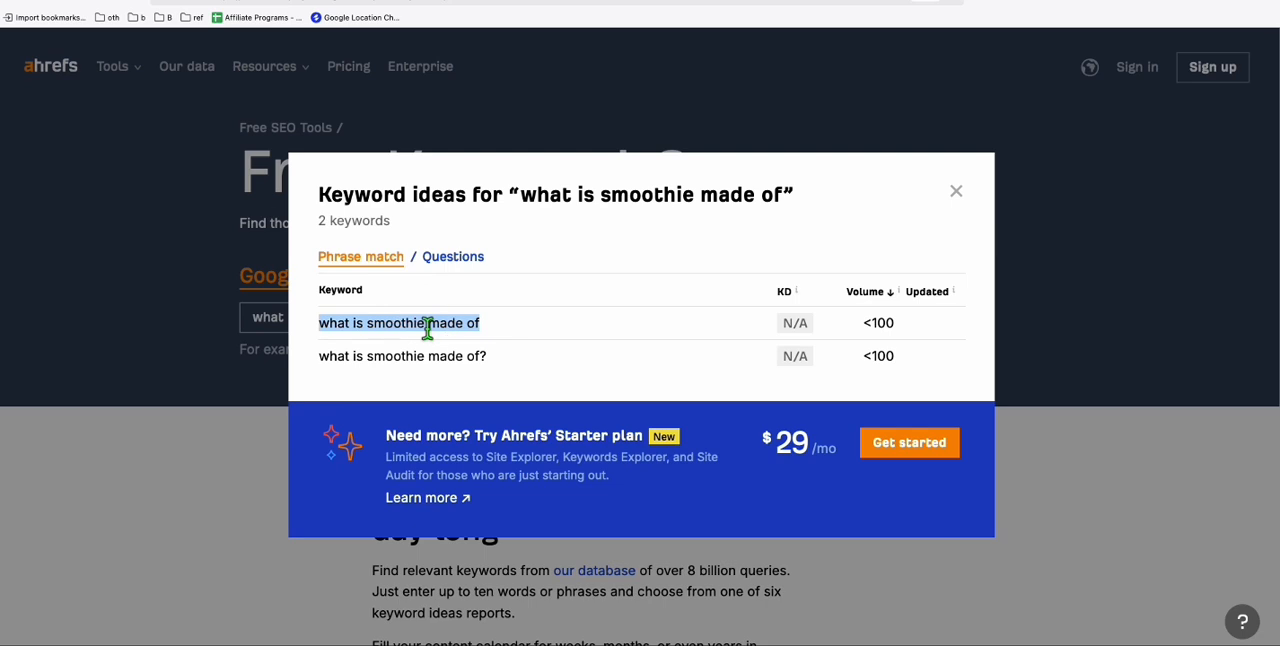
{"action": "mouse_move", "coordinate": [432, 338]}
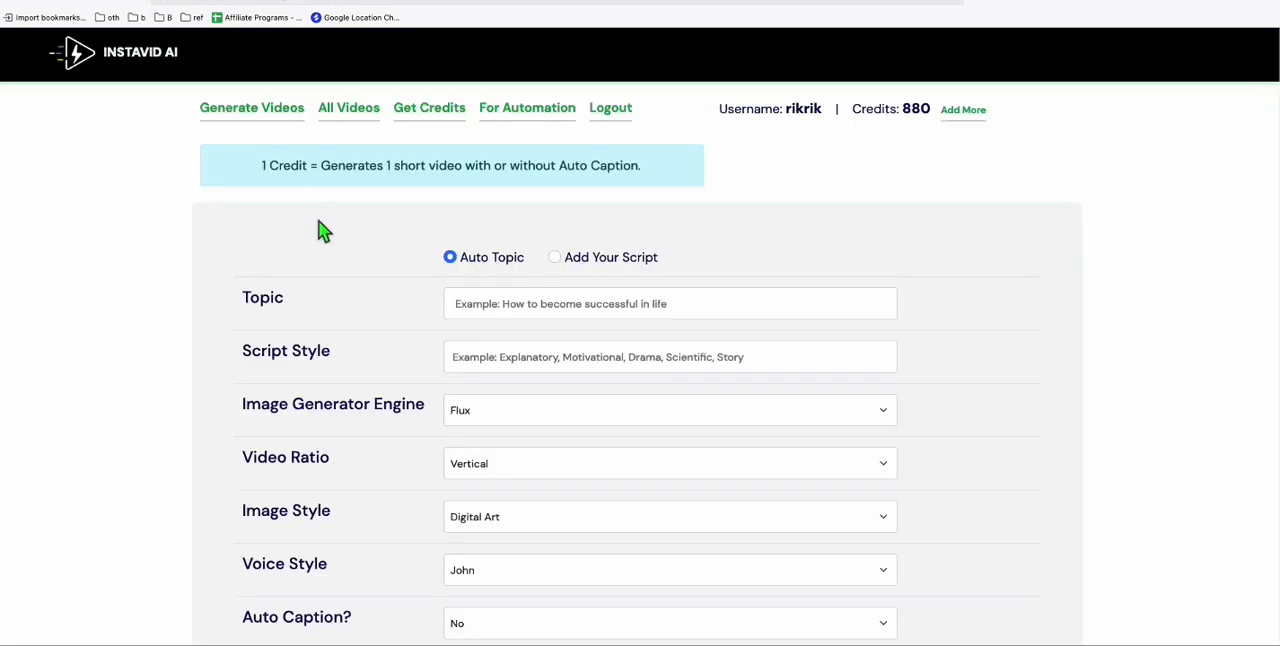
{"action": "mouse_move", "coordinate": [186, 151]}
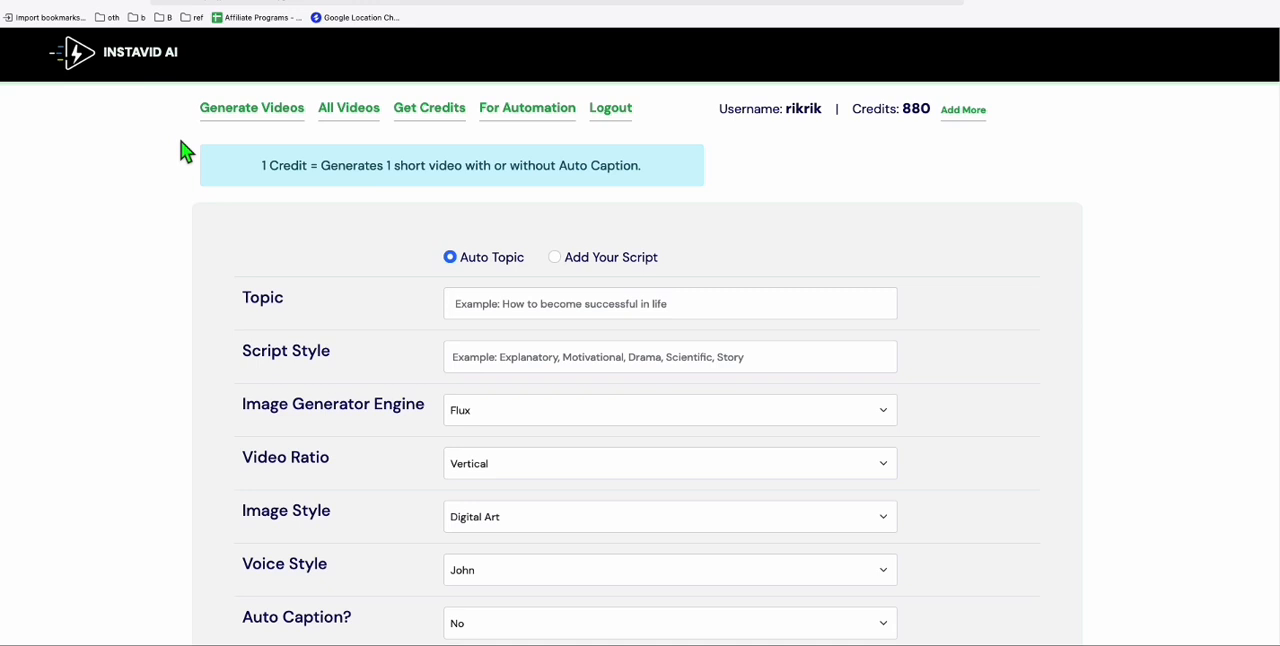
Set Auto Caption to Yes on the short-video form
{"action": "scroll", "scroll_direction": "down", "scroll_amount": 3}
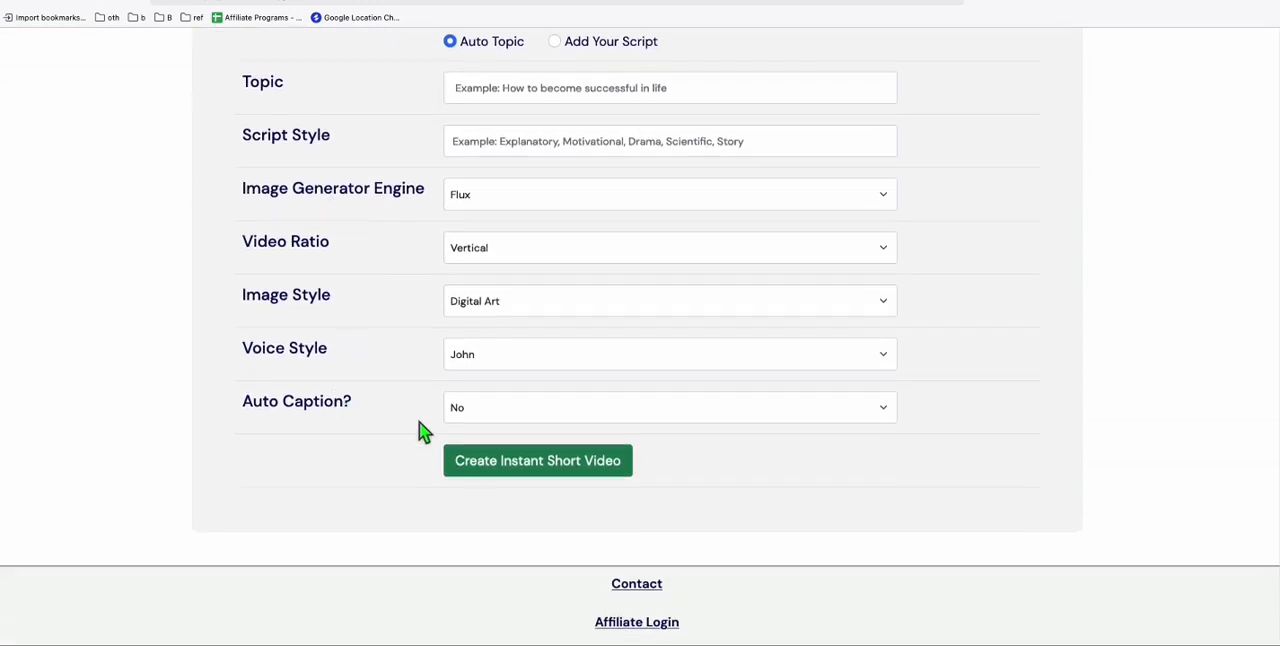
{"action": "mouse_move", "coordinate": [375, 418]}
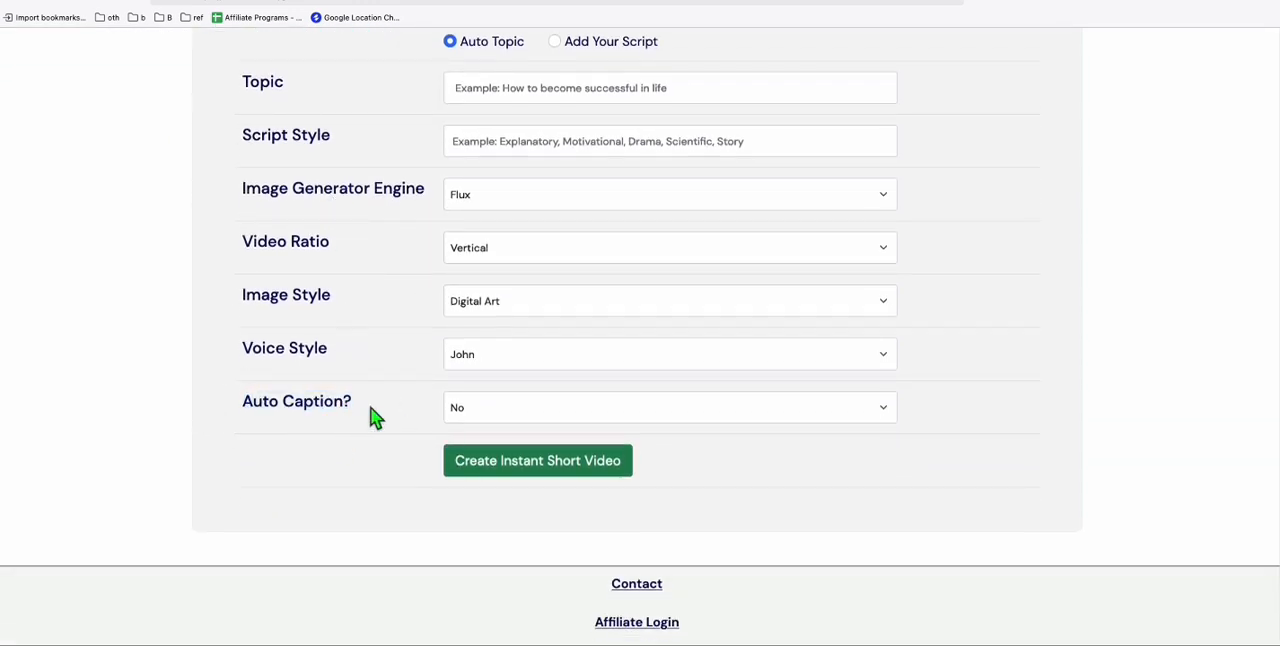
{"action": "scroll", "scroll_direction": "up", "scroll_amount": 3}
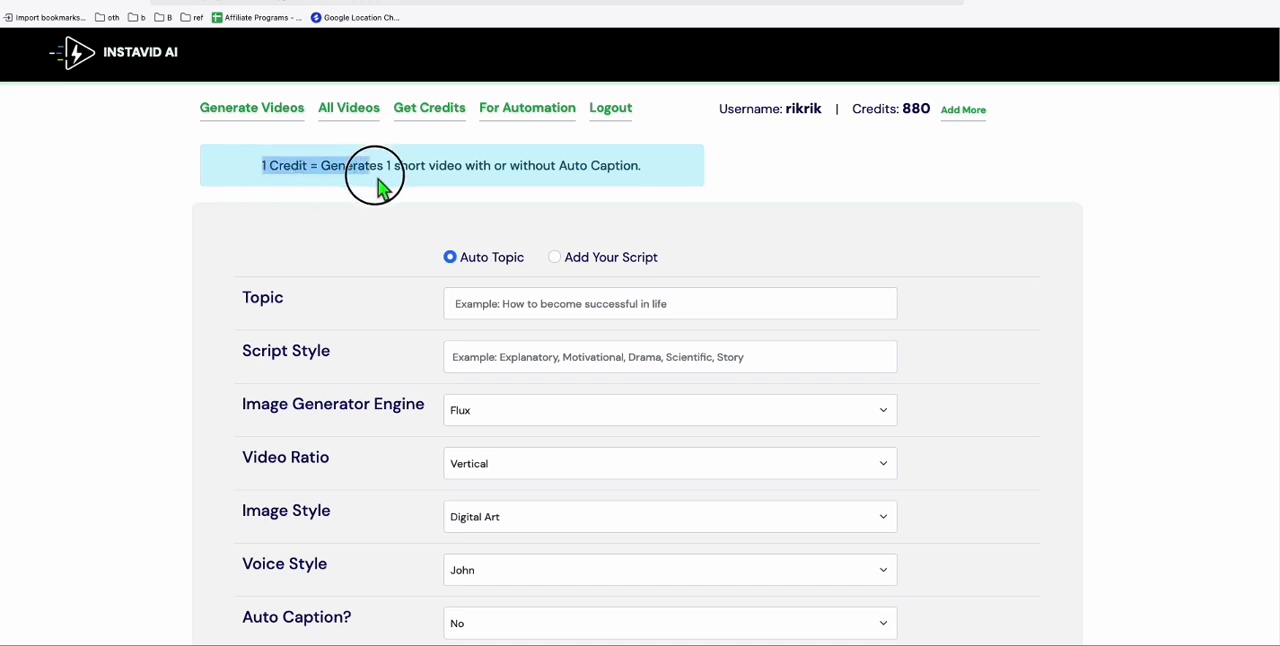
{"action": "scroll", "scroll_direction": "down", "scroll_amount": 3}
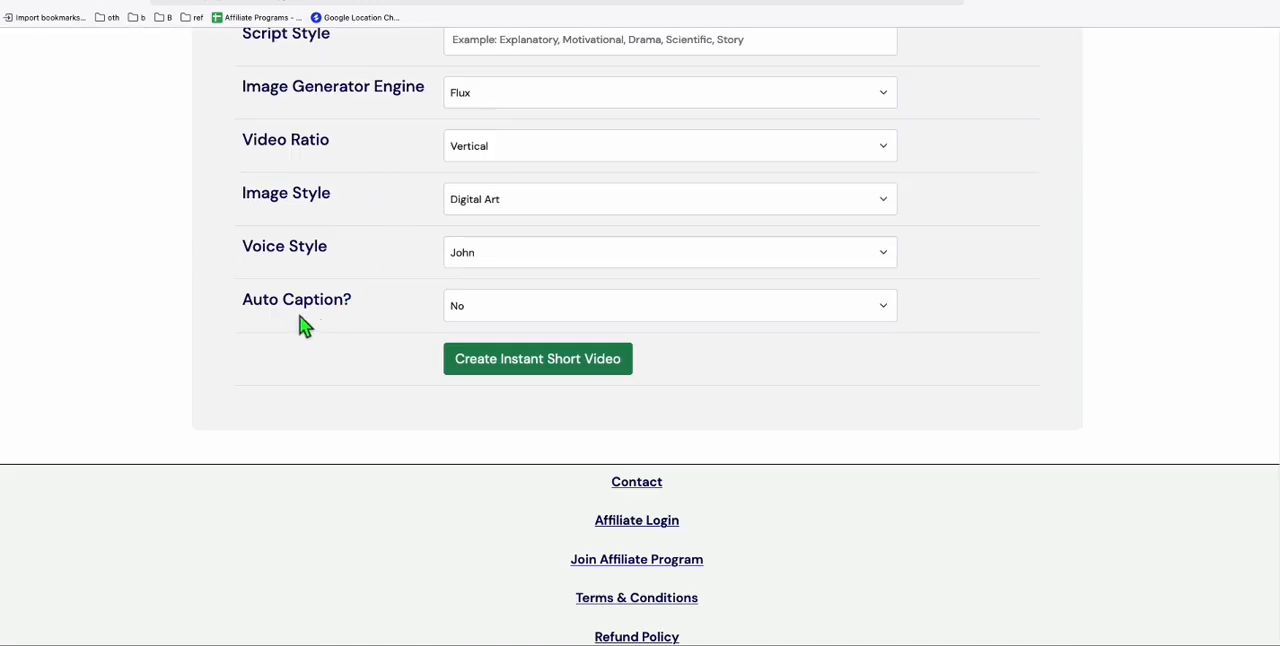
{"action": "left_click", "coordinate": [668, 305]}
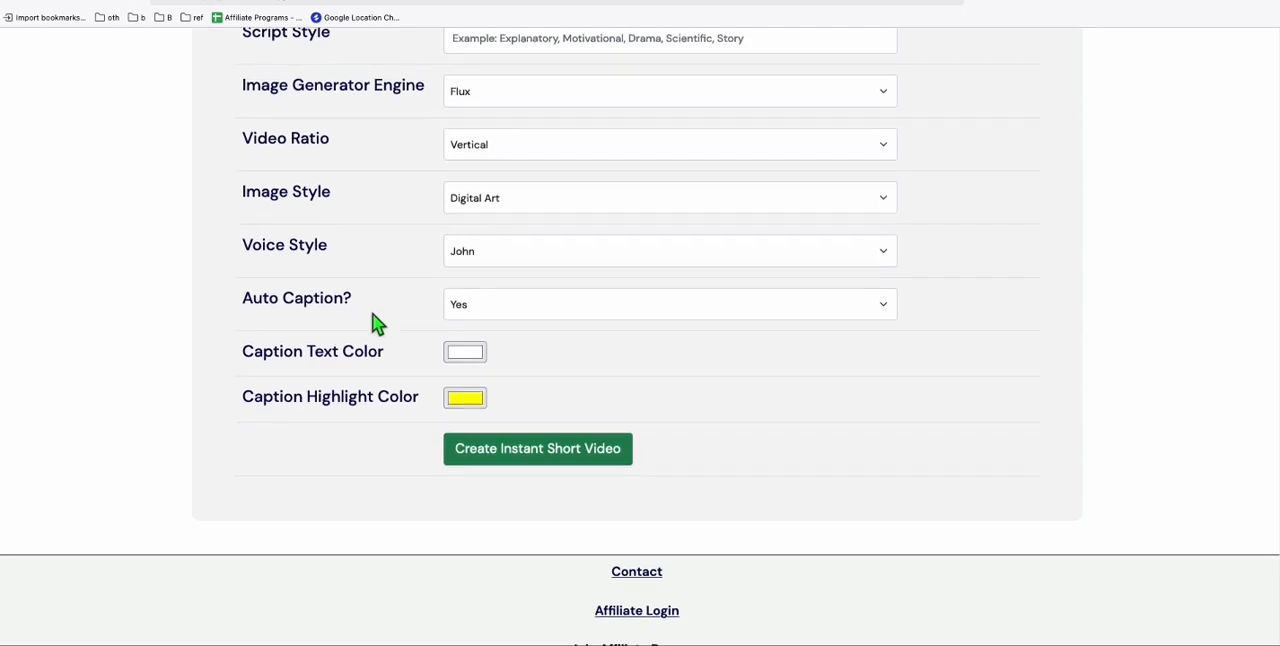
View the credit top-up plans, then return to Generate Videos
{"action": "scroll", "scroll_direction": "up", "scroll_amount": 3}
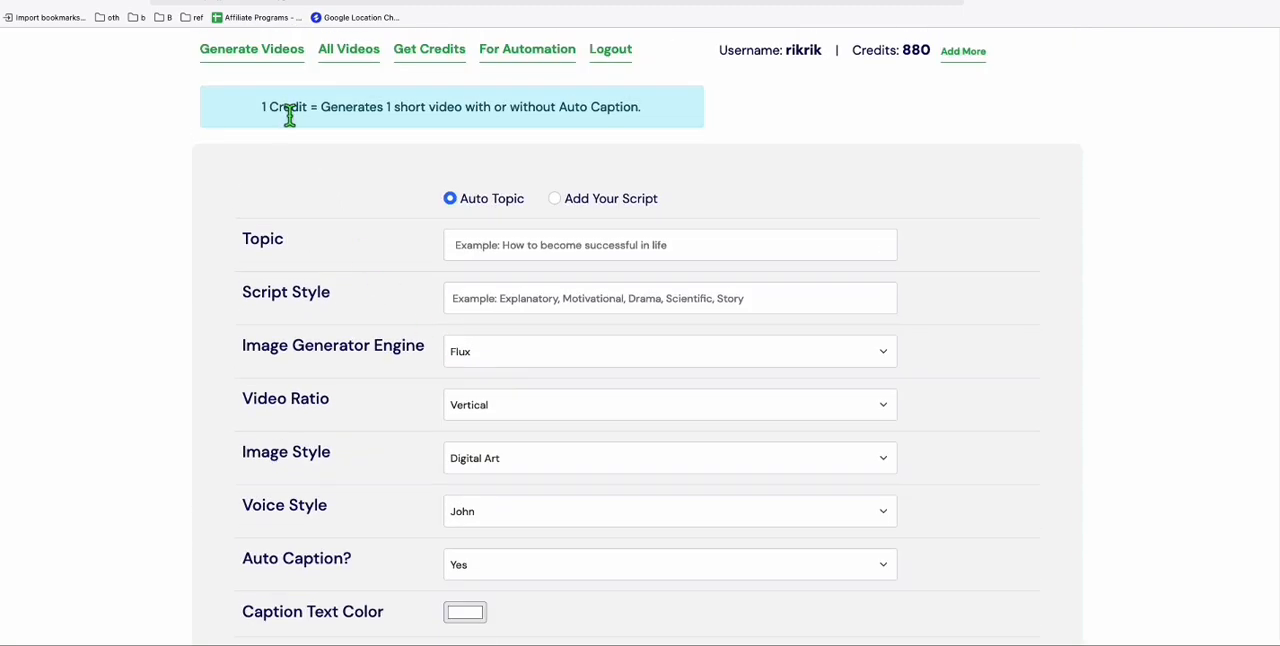
{"action": "left_click", "coordinate": [429, 48]}
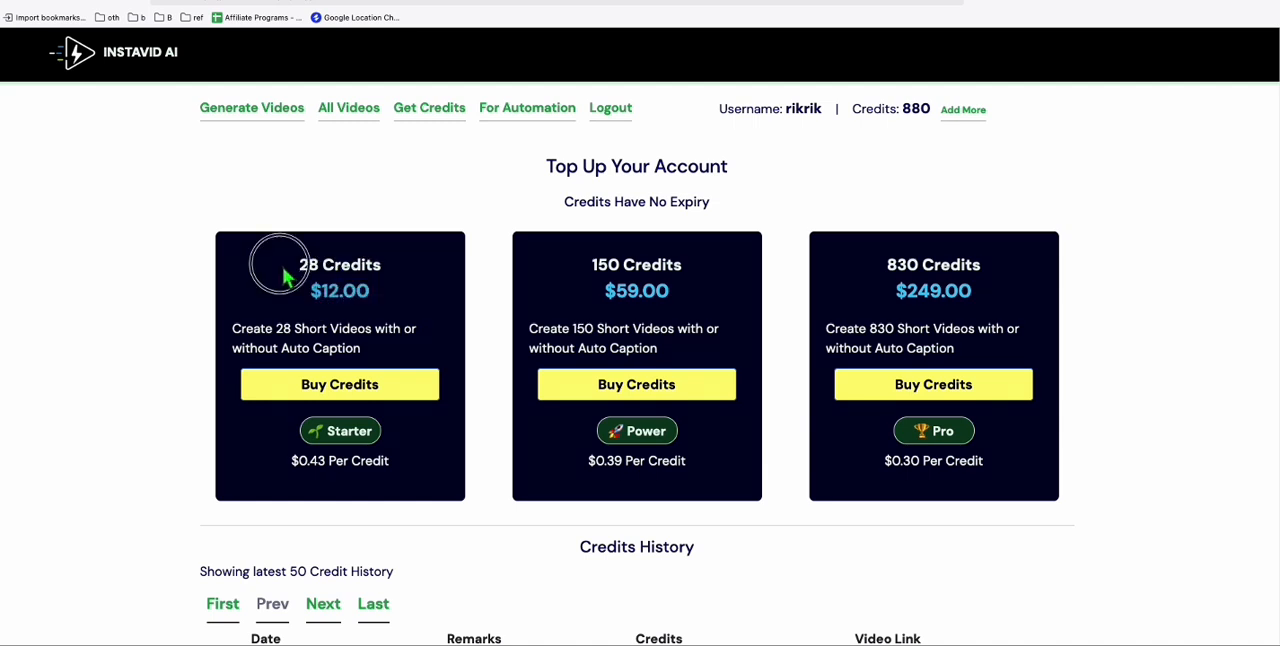
{"action": "mouse_move", "coordinate": [360, 278]}
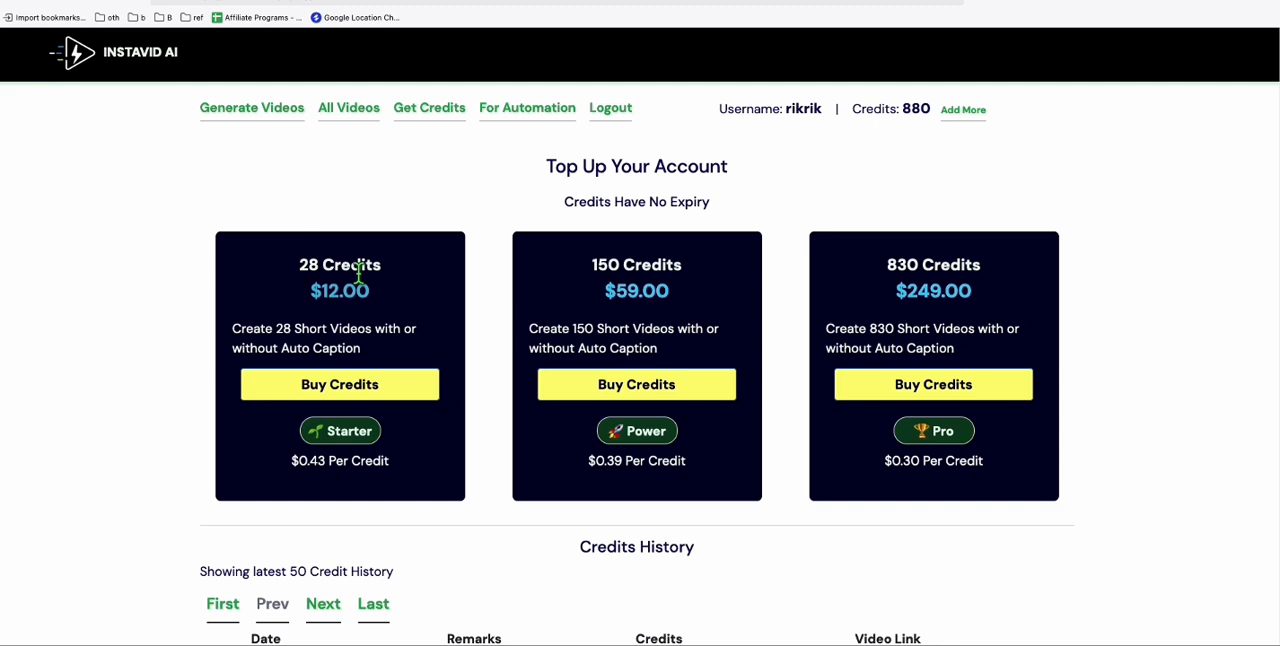
{"action": "left_click", "coordinate": [252, 107]}
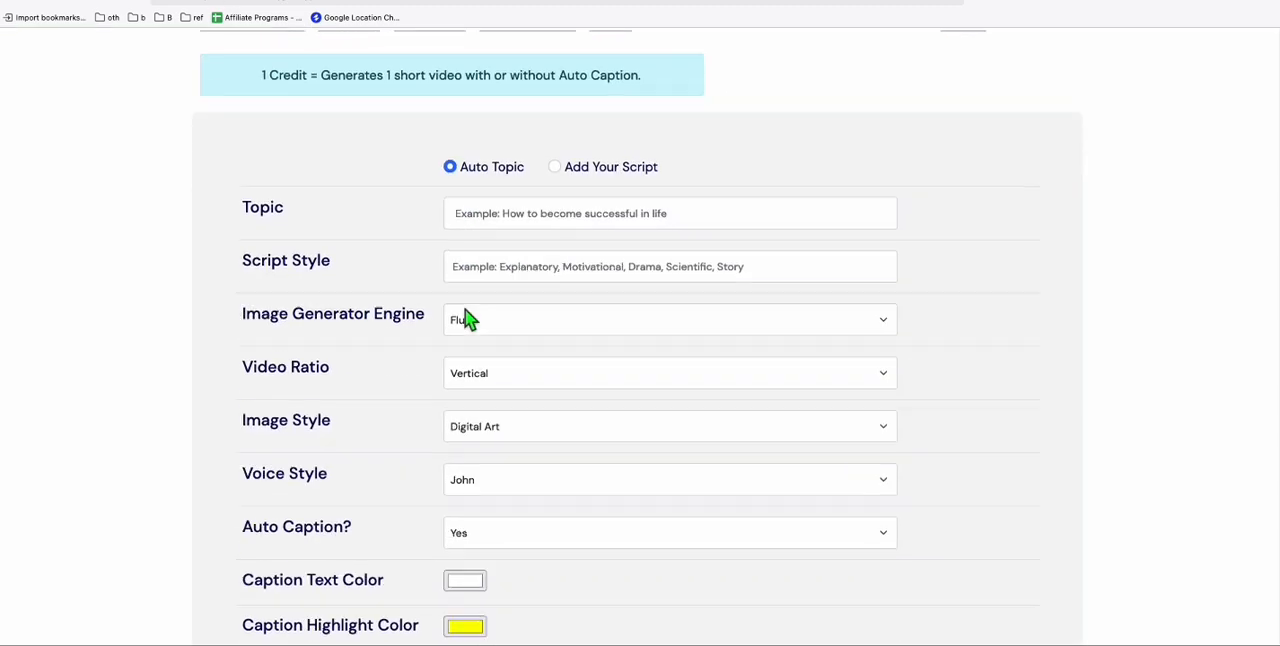
{"action": "scroll", "scroll_direction": "down", "scroll_amount": 3}
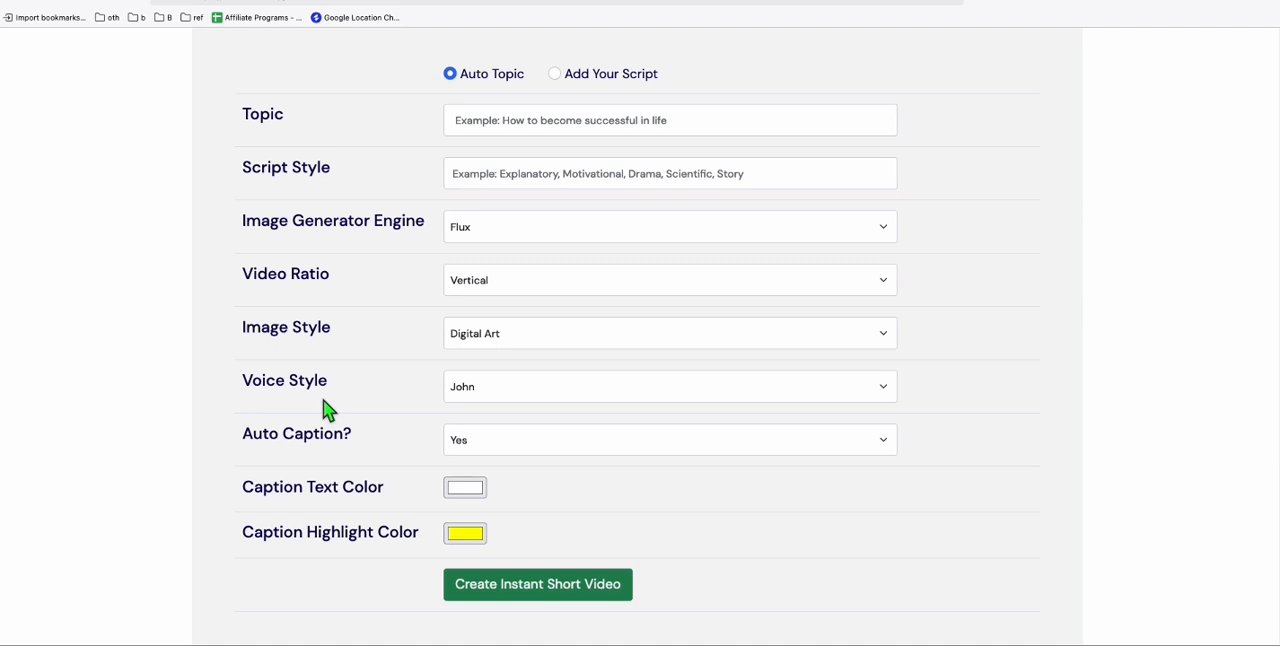
Generate a Flux short on 'what is smoothie made of' in explanatory script style
{"action": "left_click", "coordinate": [670, 130]}
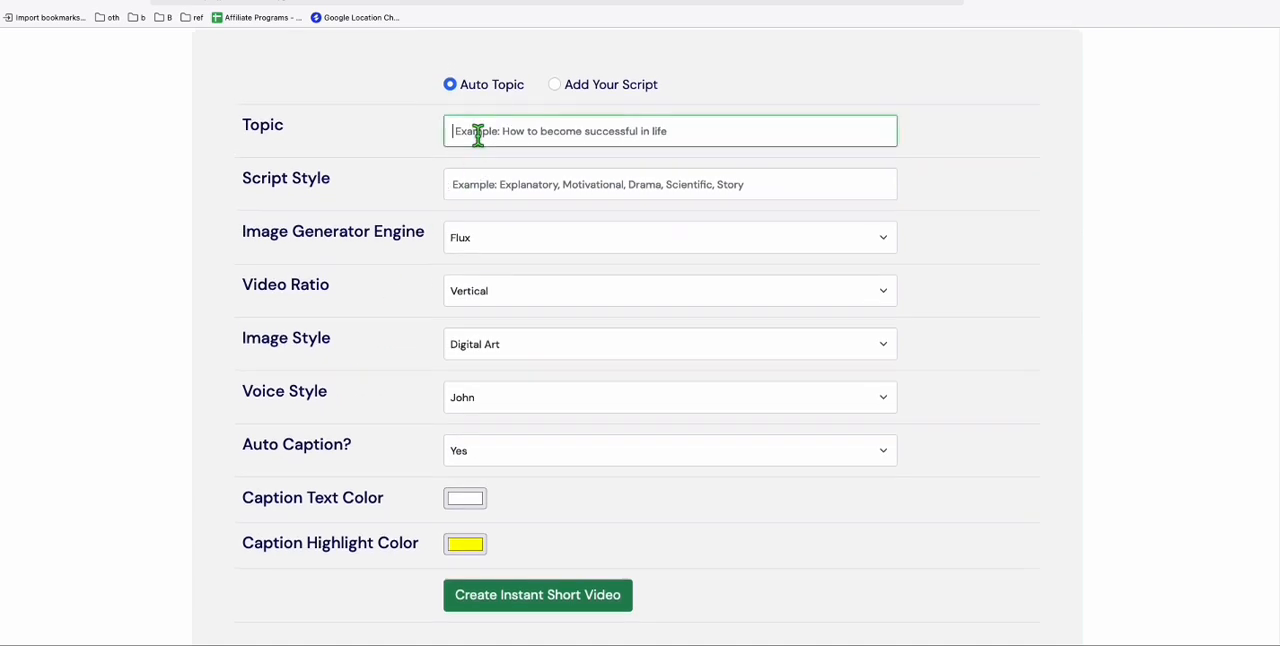
{"action": "type", "text": "what is smoothie made of"}
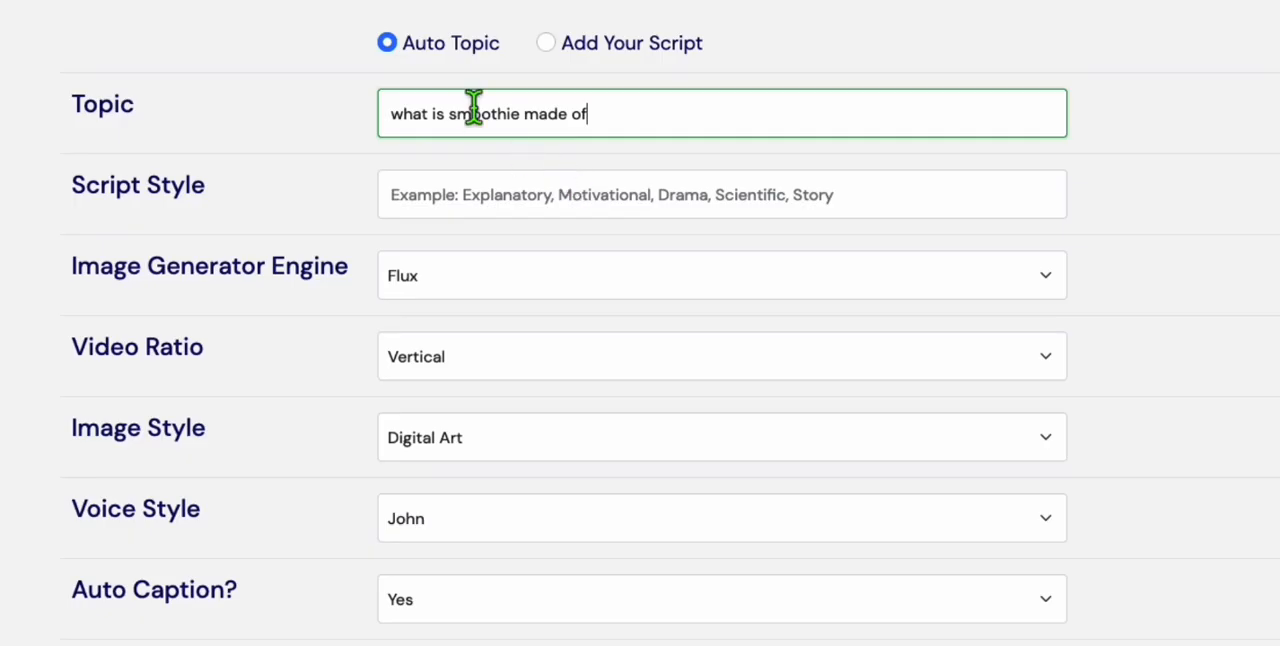
{"action": "scroll", "scroll_direction": "down", "scroll_amount": 3}
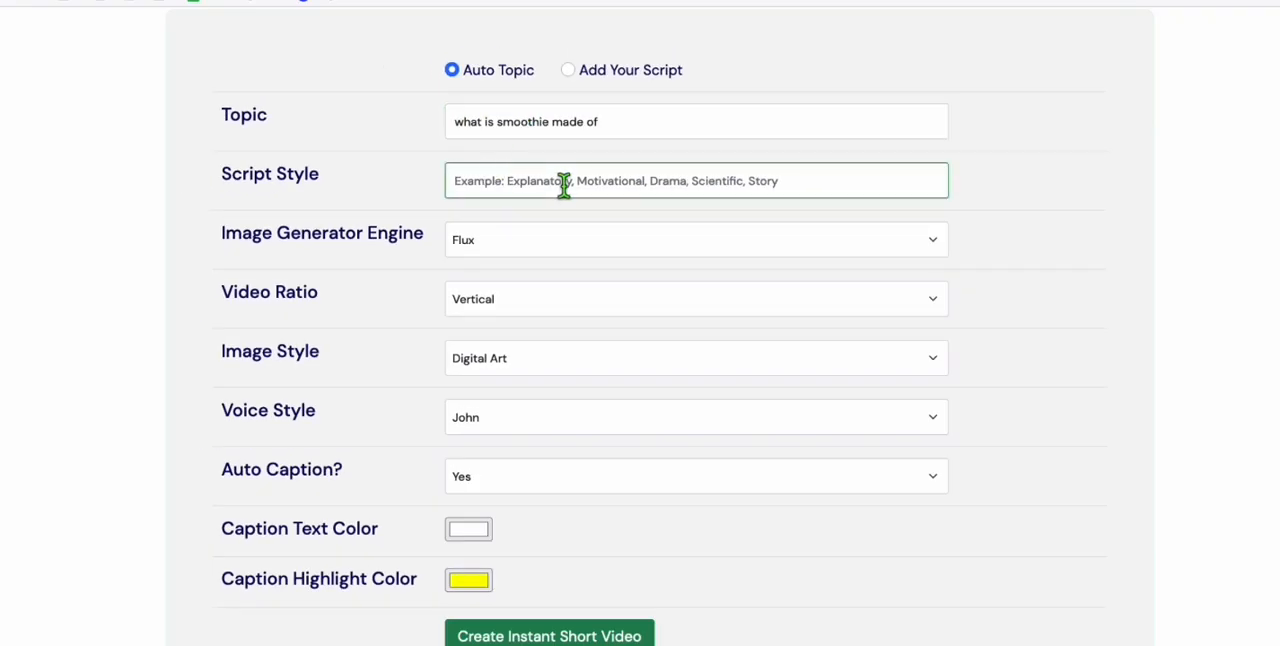
{"action": "type", "text": "explan"}
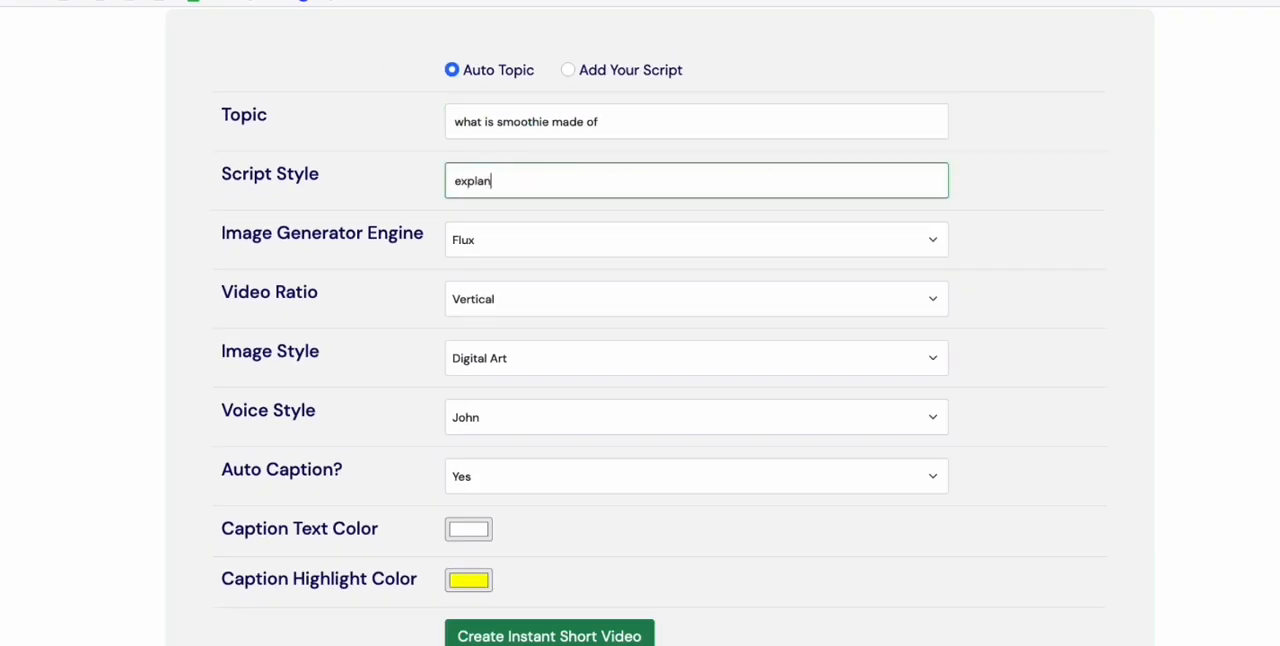
{"action": "type", "text": "atory"}
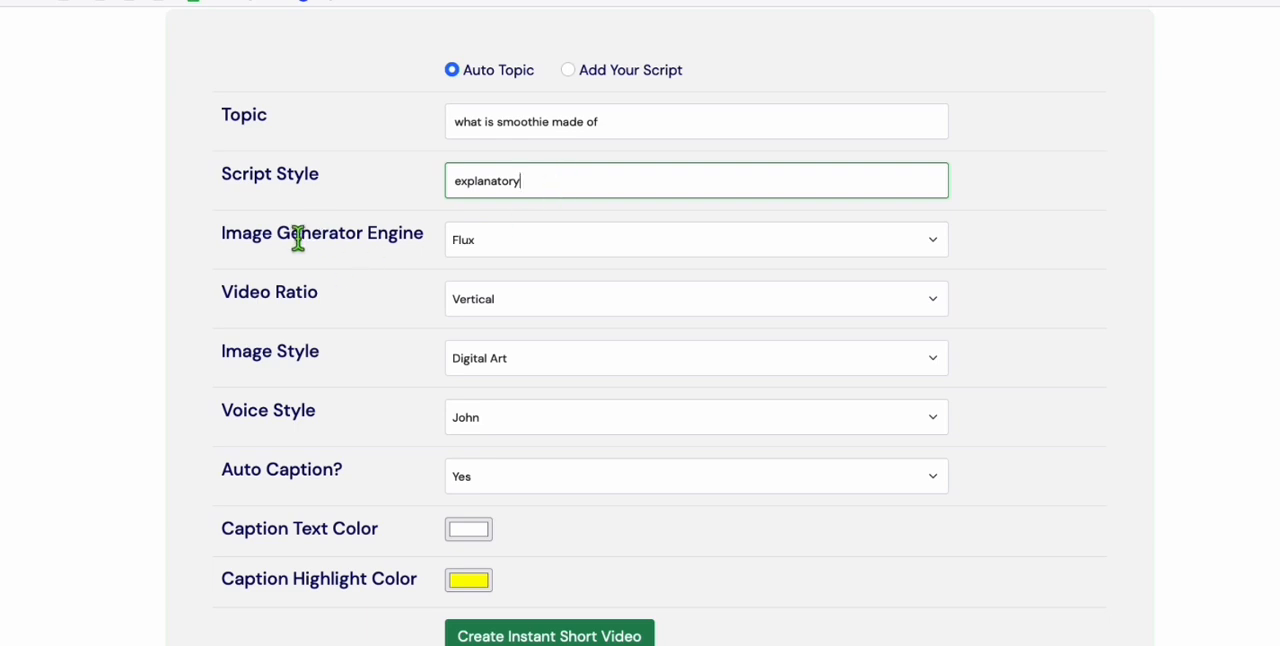
{"action": "left_click", "coordinate": [694, 239]}
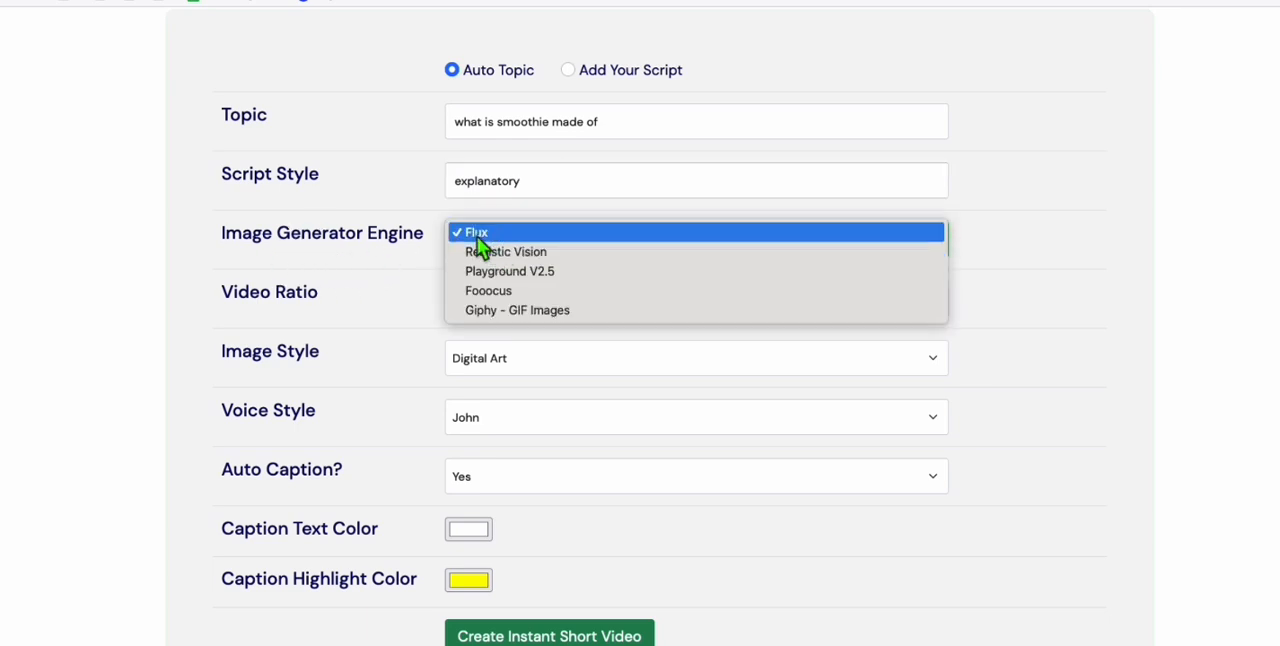
{"action": "left_click", "coordinate": [476, 232]}
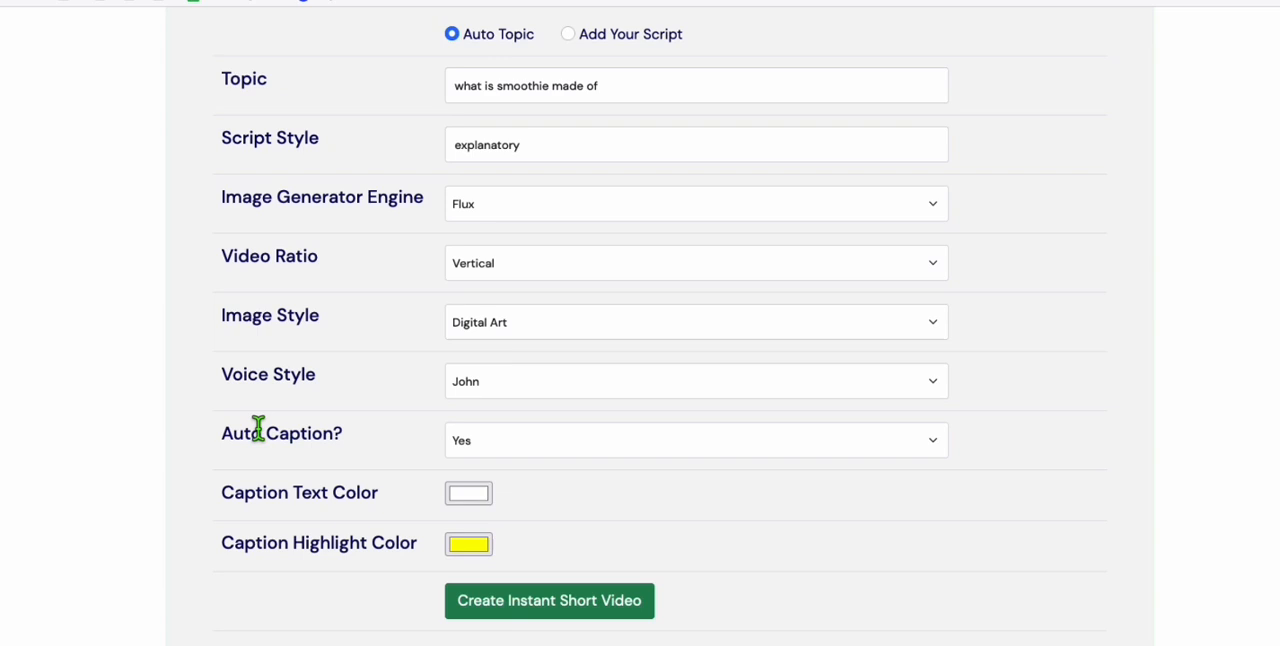
{"action": "mouse_move", "coordinate": [356, 392]}
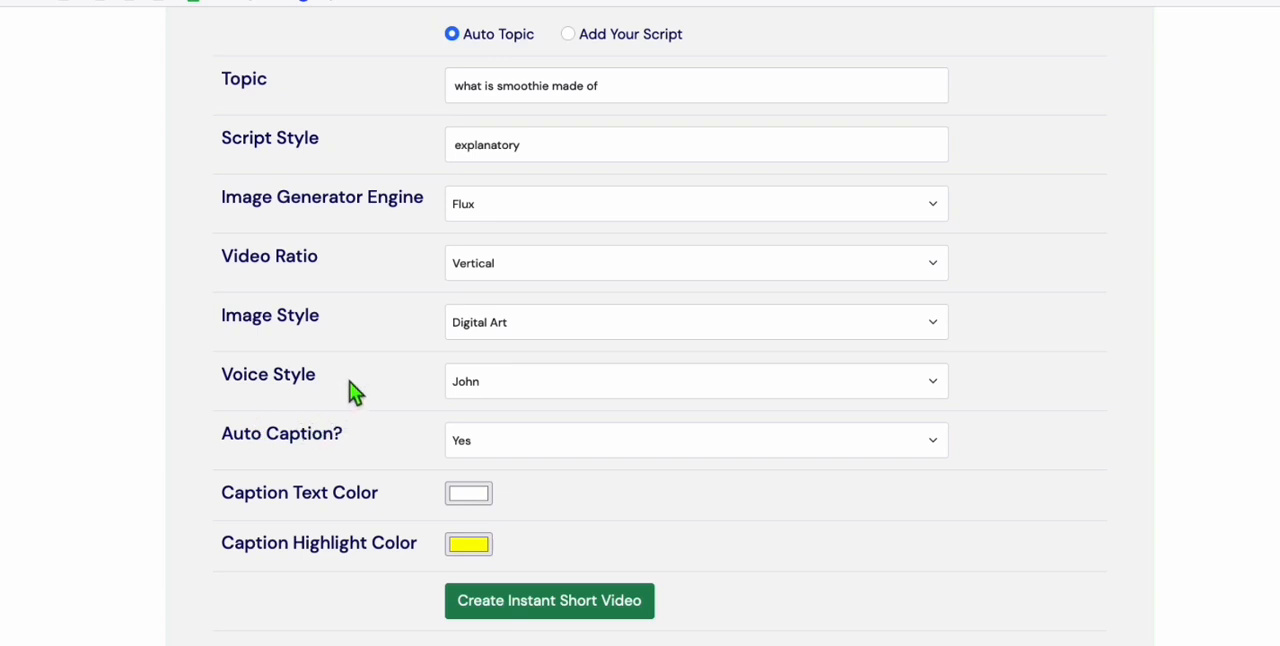
{"action": "left_click", "coordinate": [548, 600]}
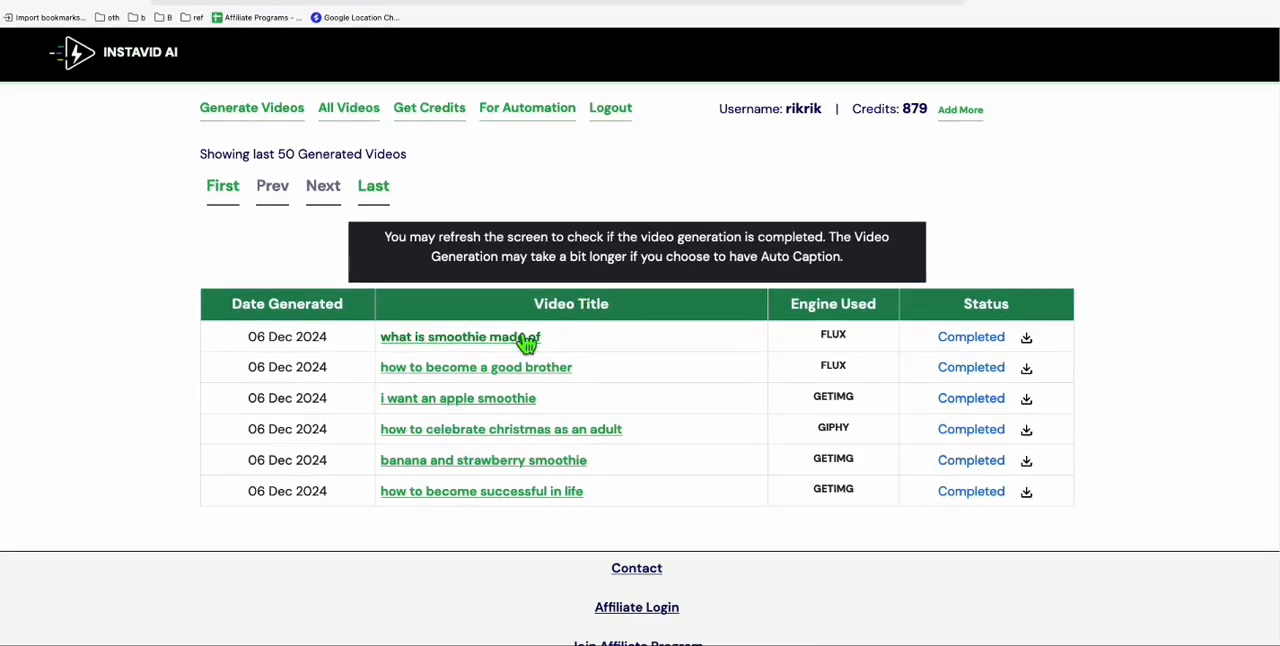
{"action": "left_click", "coordinate": [459, 336]}
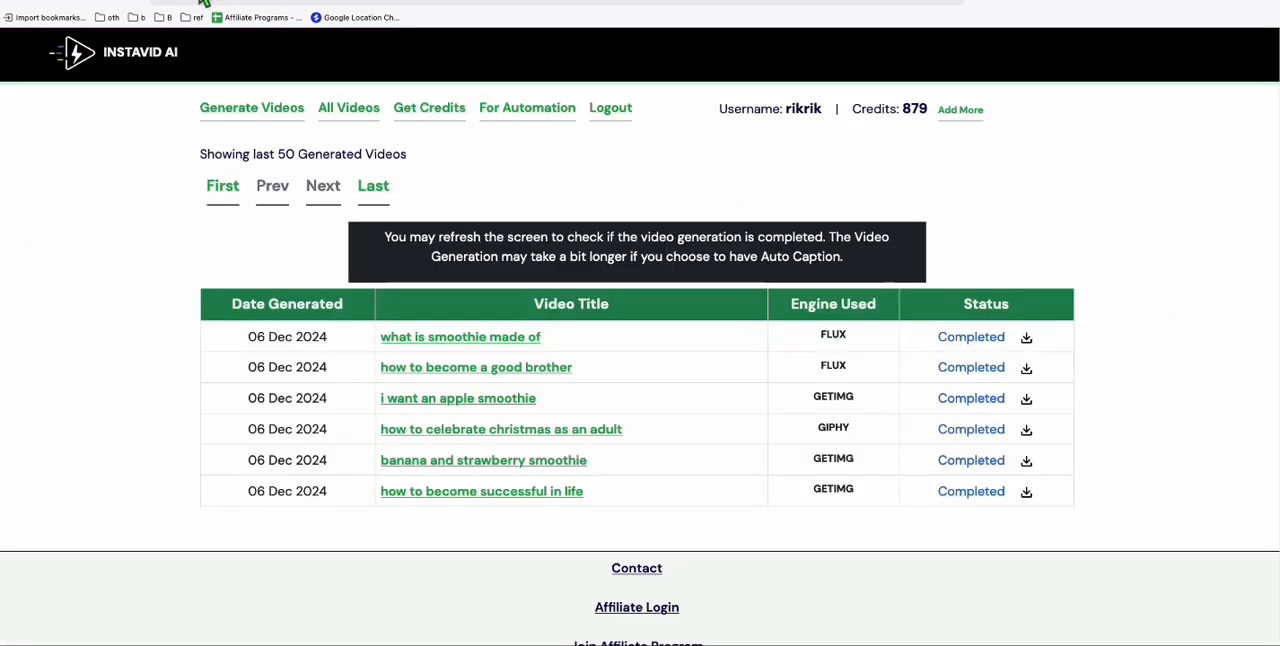
{"action": "mouse_move", "coordinate": [470, 177]}
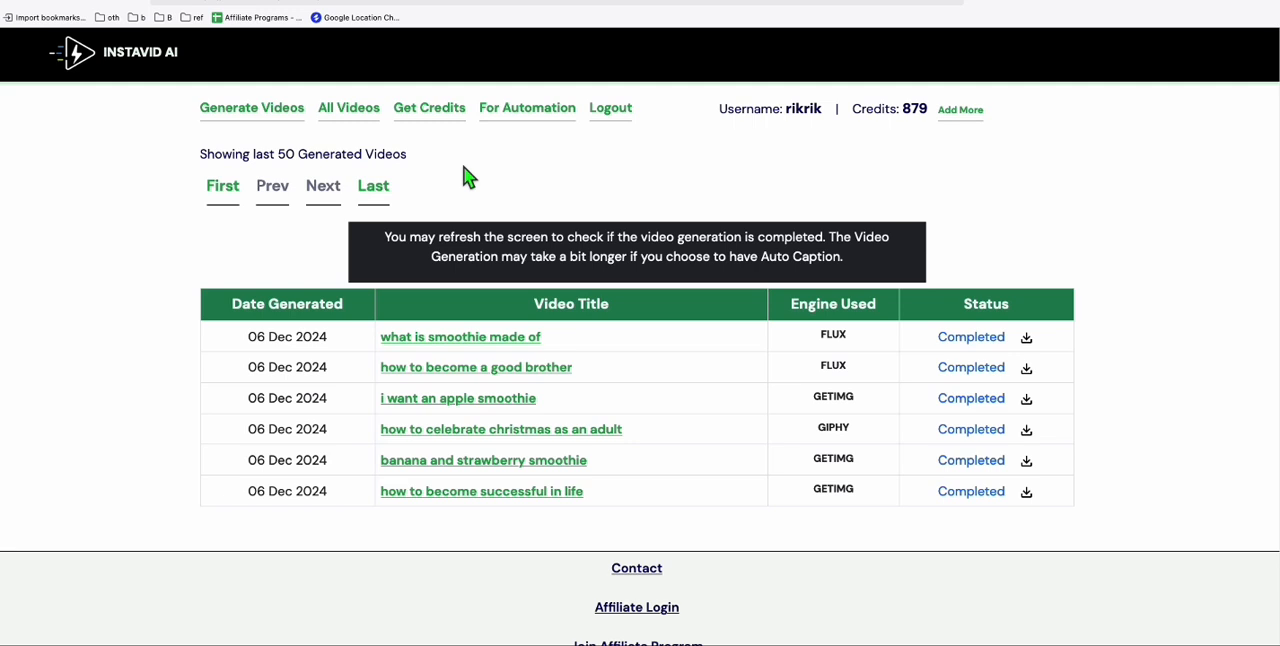
{"action": "mouse_move", "coordinate": [737, 188]}
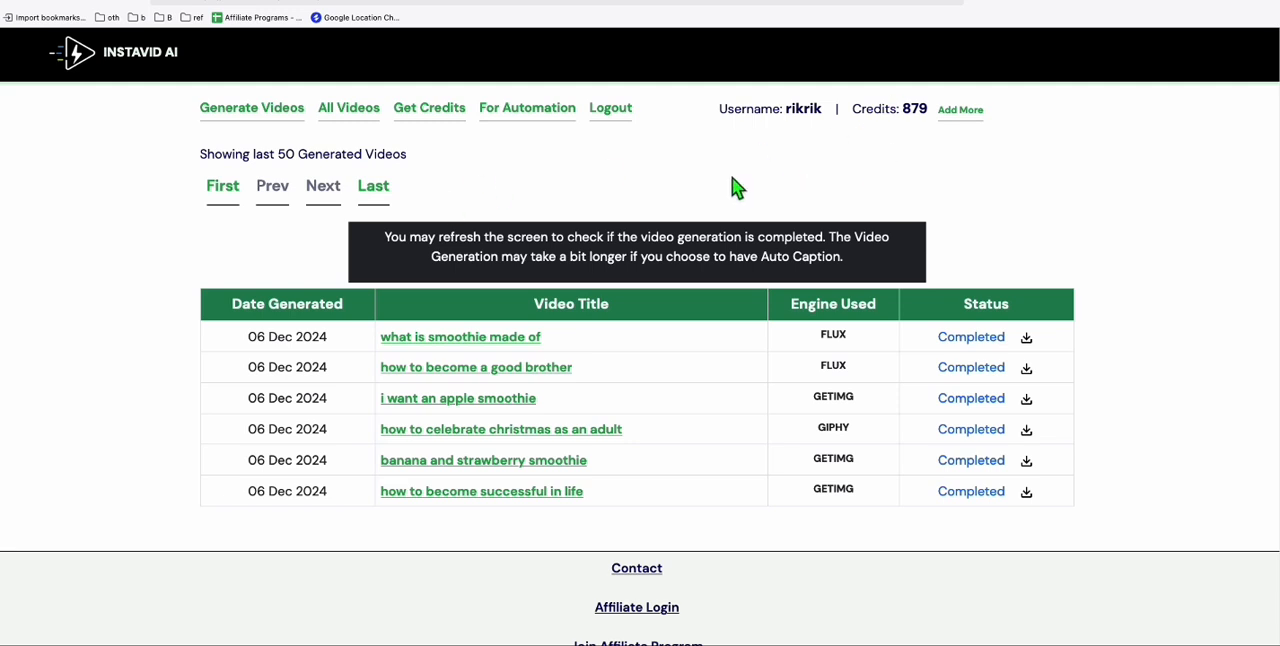
{"action": "mouse_move", "coordinate": [685, 188]}
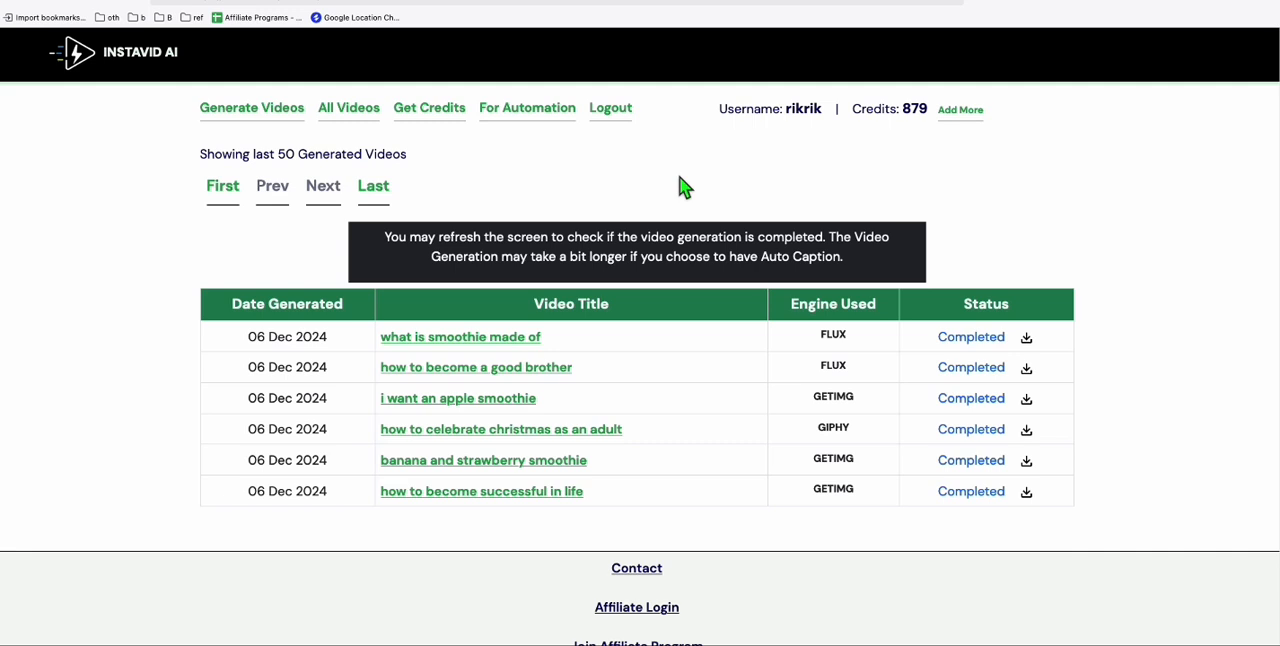
{"action": "mouse_move", "coordinate": [710, 218]}
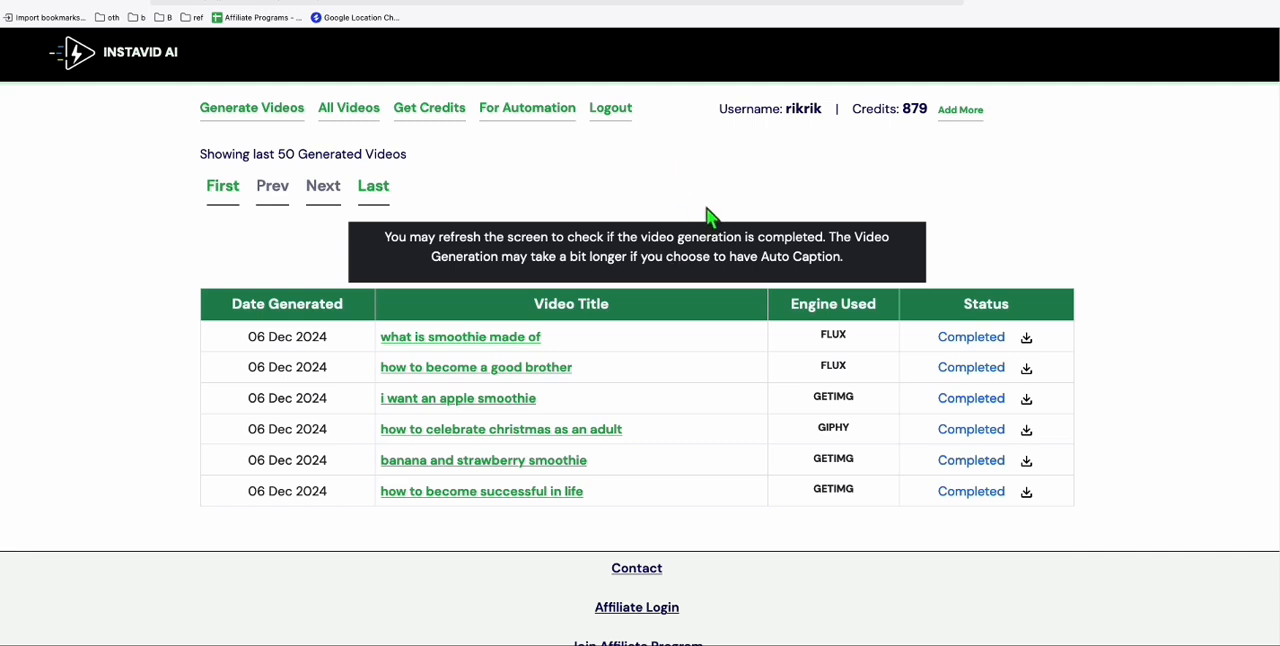
{"action": "mouse_move", "coordinate": [682, 243]}
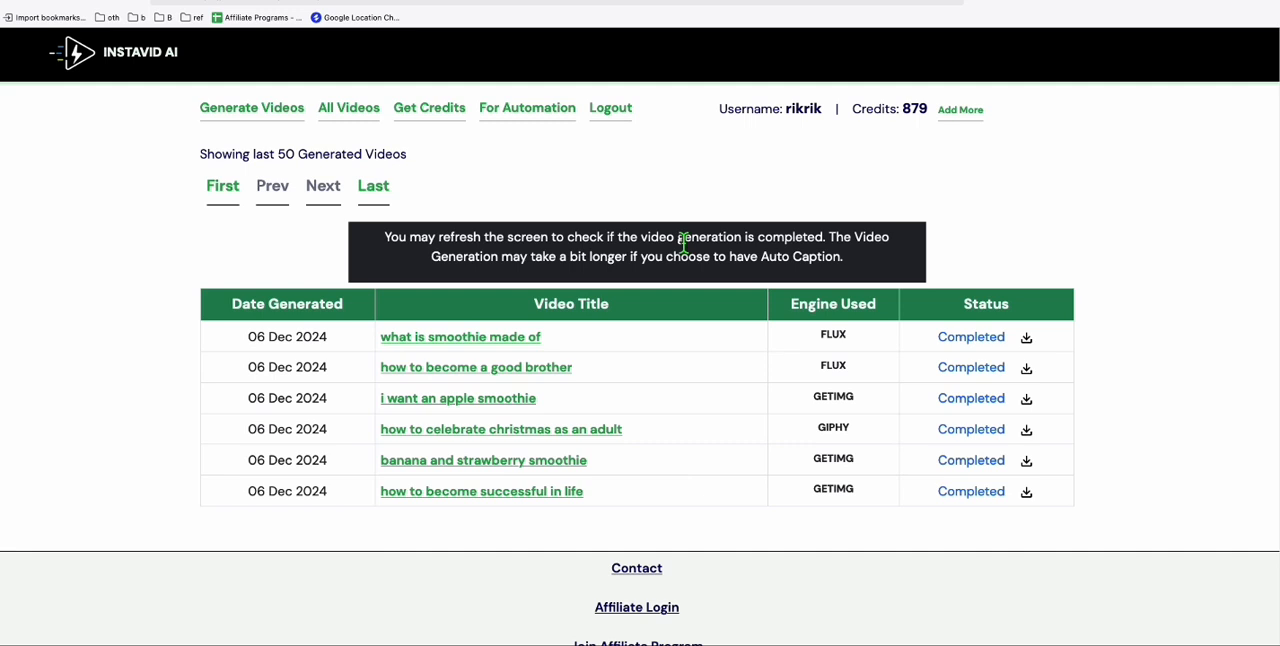
{"action": "mouse_move", "coordinate": [525, 137]}
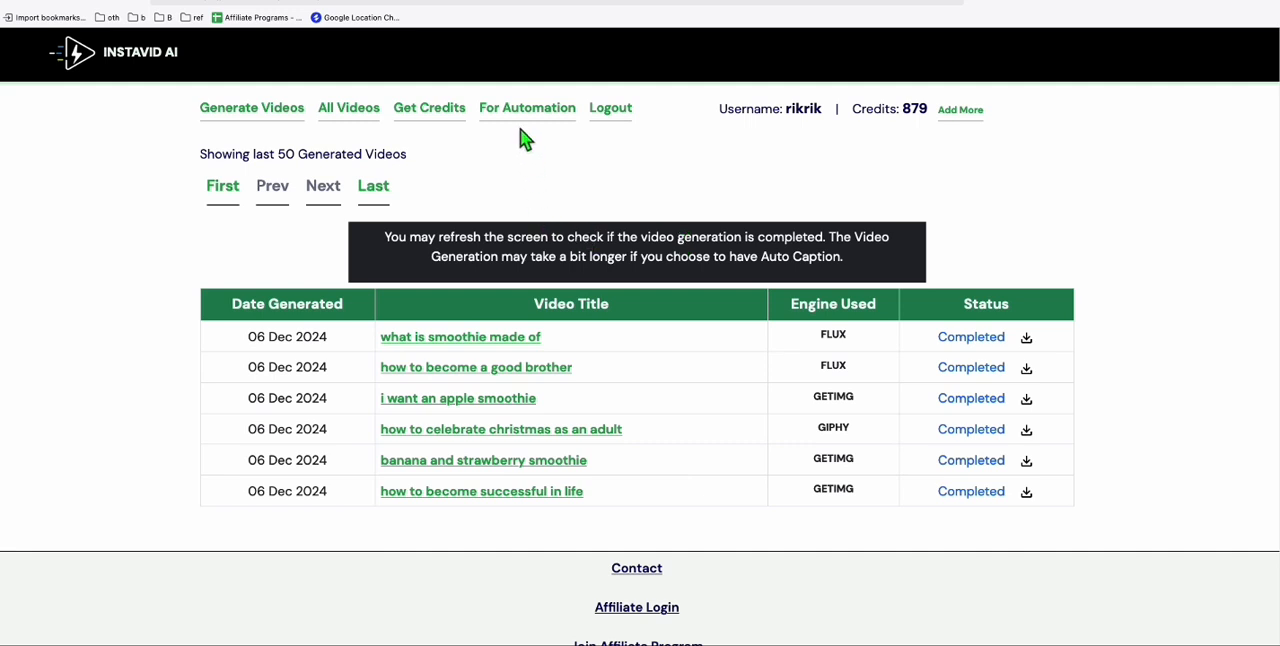
Reopen the blank Generate Videos form, then return to the smoothie keyword results
{"action": "left_click", "coordinate": [251, 107]}
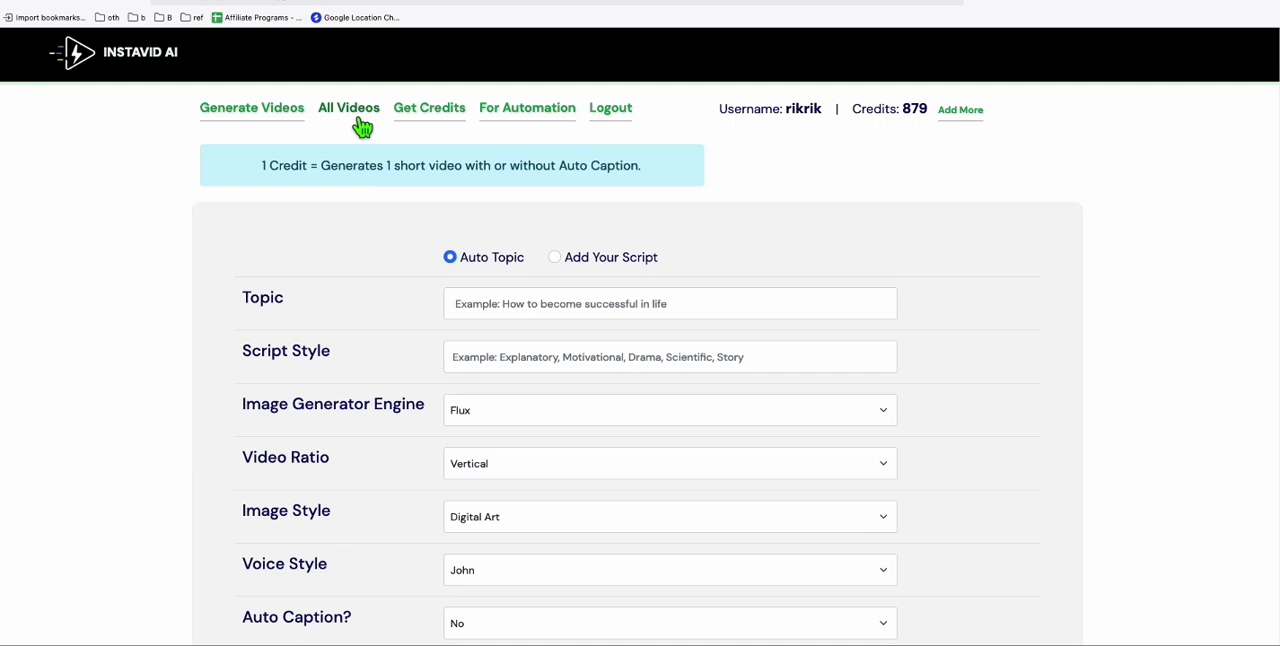
{"action": "mouse_move", "coordinate": [365, 135]}
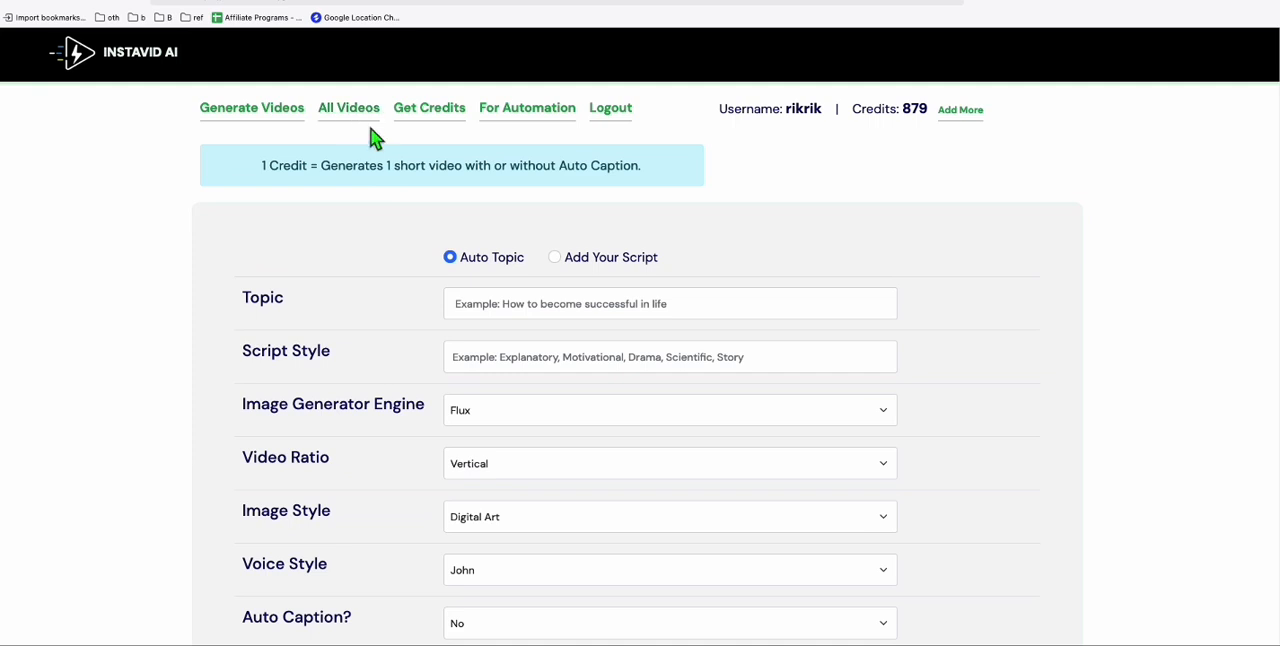
{"action": "scroll", "scroll_direction": "down", "scroll_amount": 3}
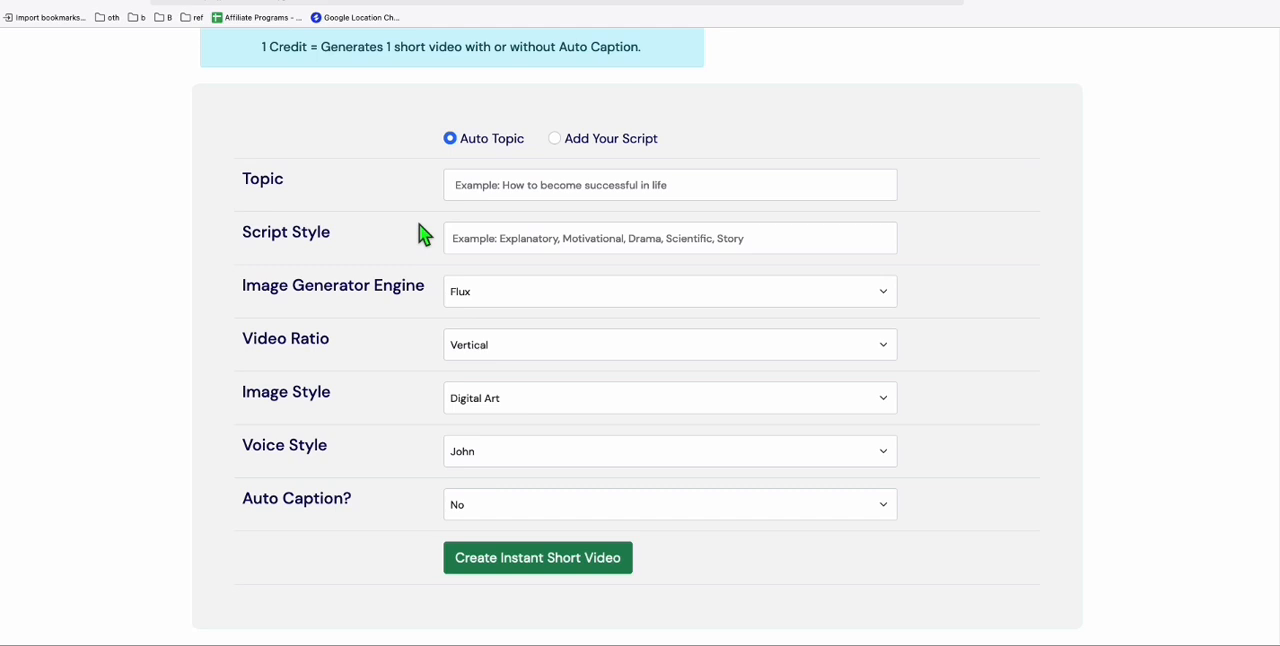
{"action": "left_click", "coordinate": [668, 291]}
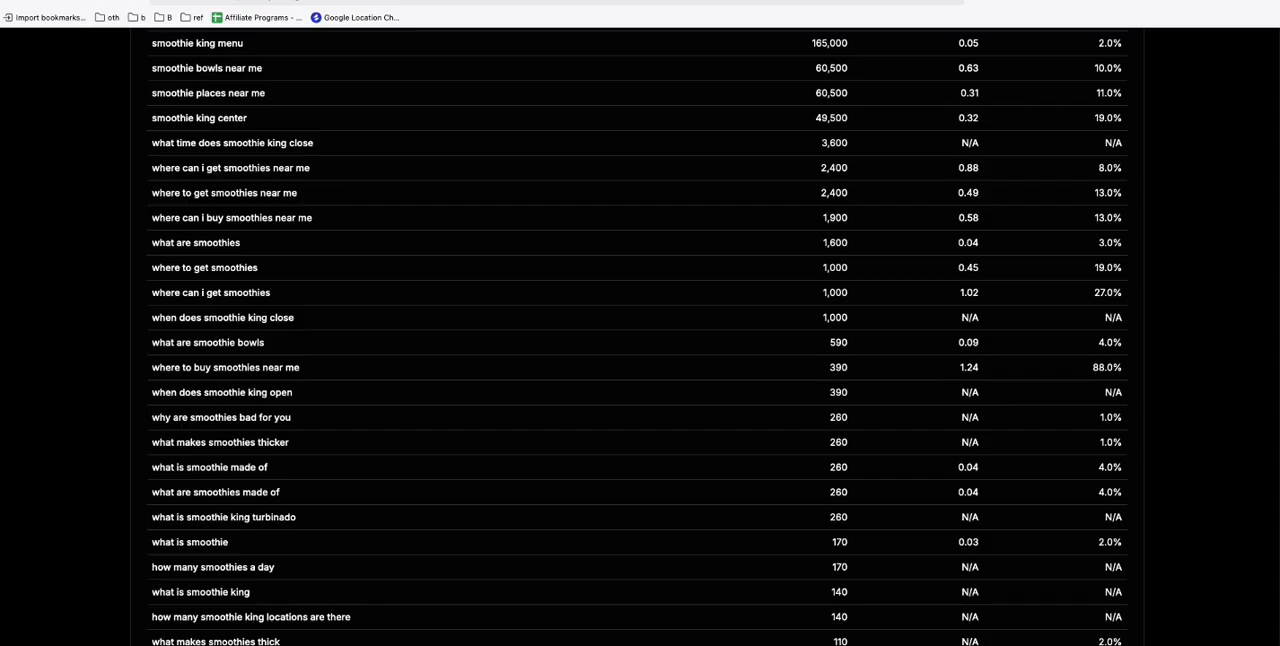
Analyze 'christmas' and browse its 185 long-tail keywords with volume, CPC and competition
{"action": "scroll", "scroll_direction": "up", "scroll_amount": 3}
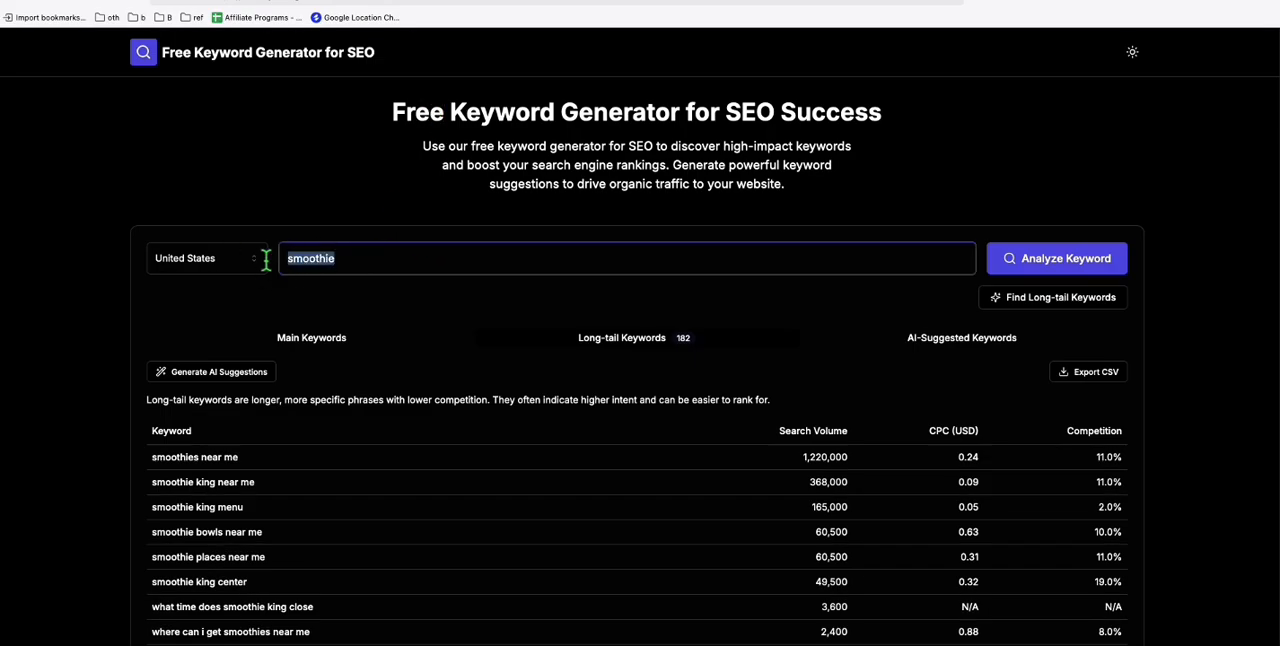
{"action": "type", "text": "christmas"}
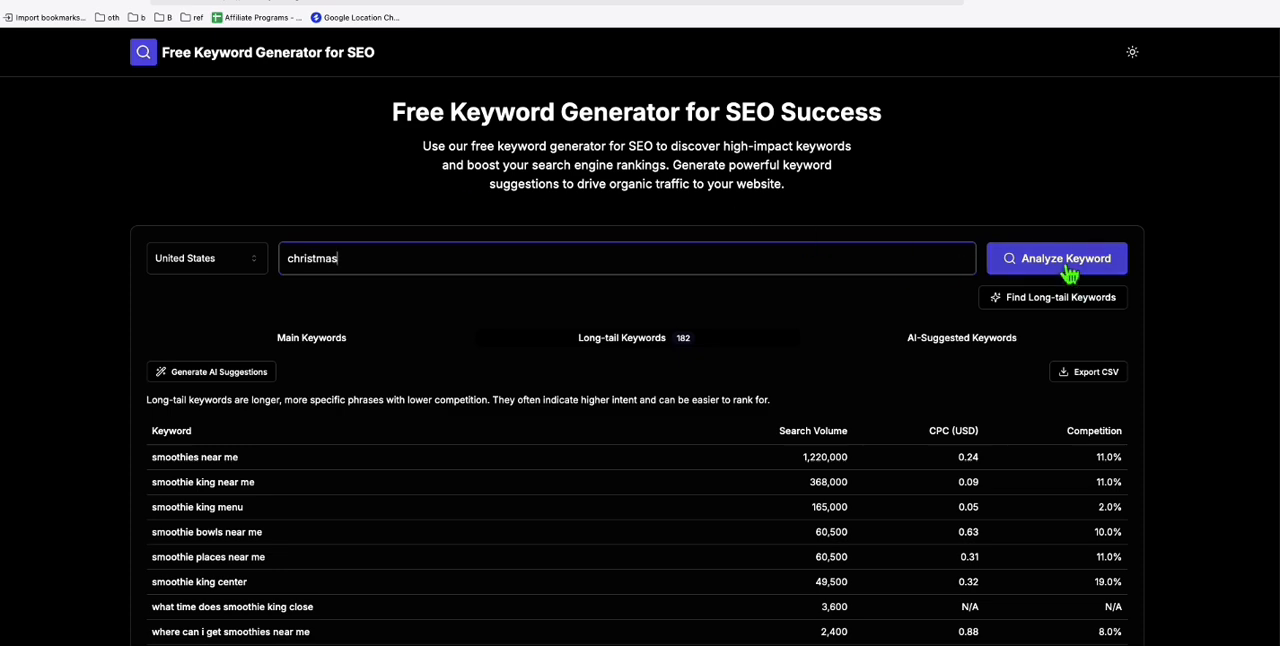
{"action": "left_click", "coordinate": [1056, 258]}
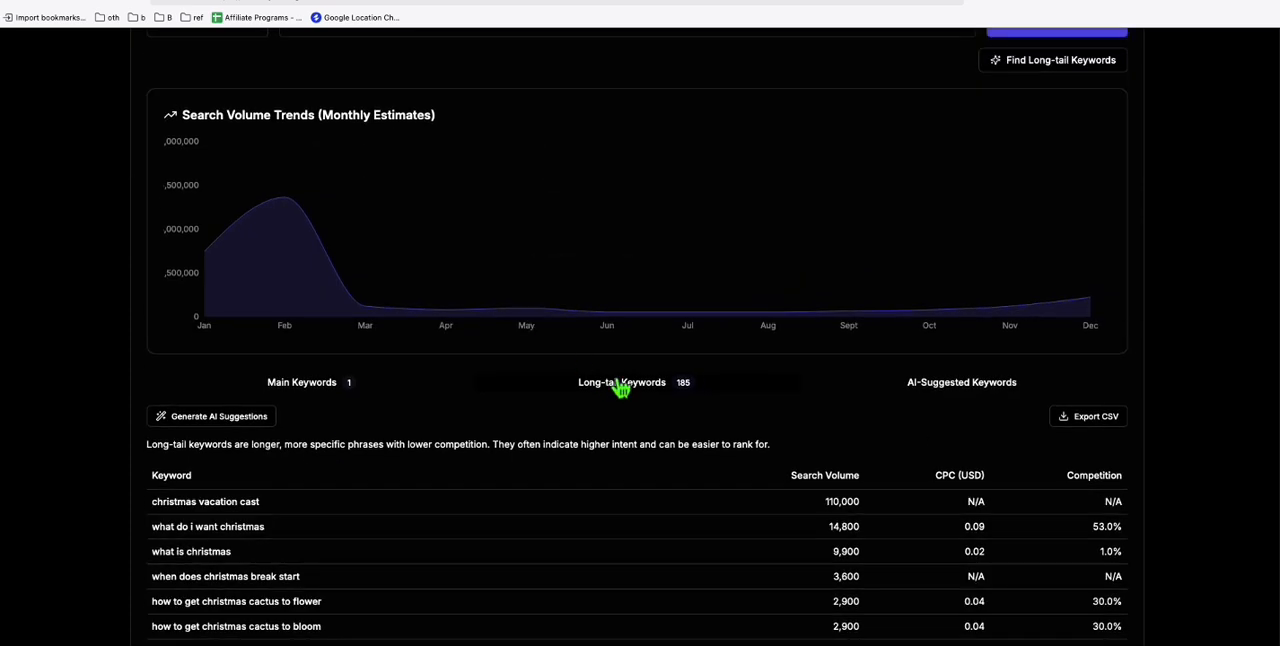
{"action": "scroll", "scroll_direction": "down", "scroll_amount": 3}
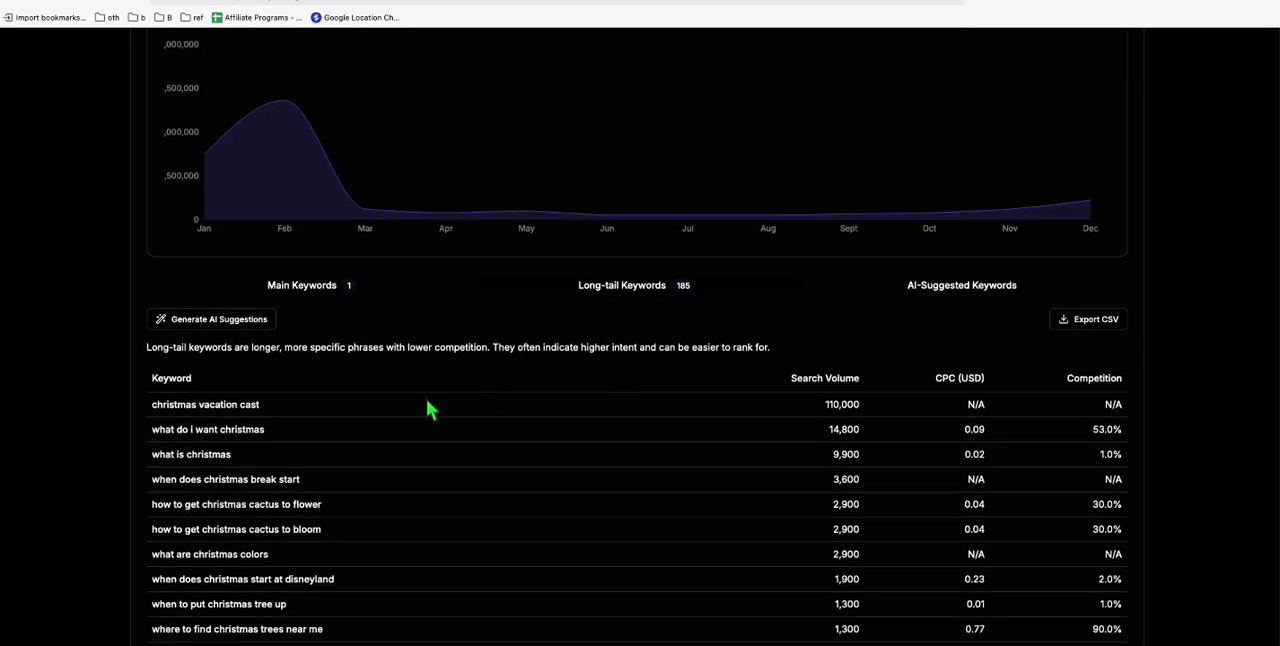
{"action": "scroll", "scroll_direction": "down", "scroll_amount": 3}
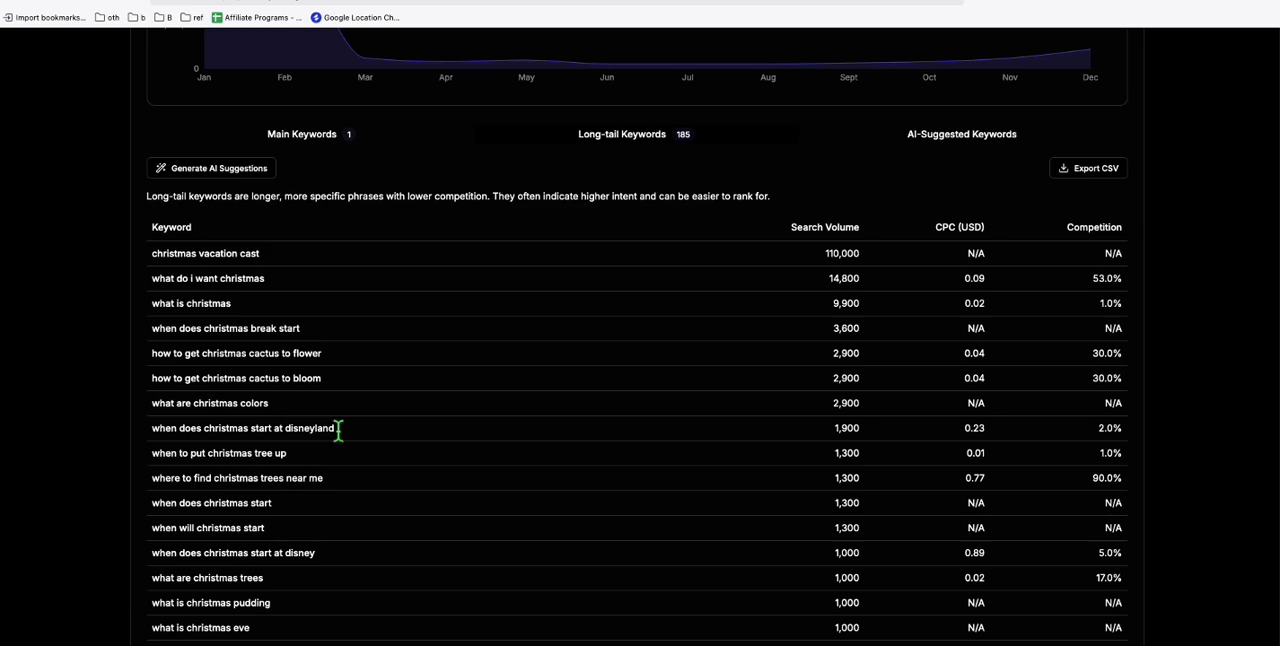
{"action": "scroll", "scroll_direction": "down", "scroll_amount": 3}
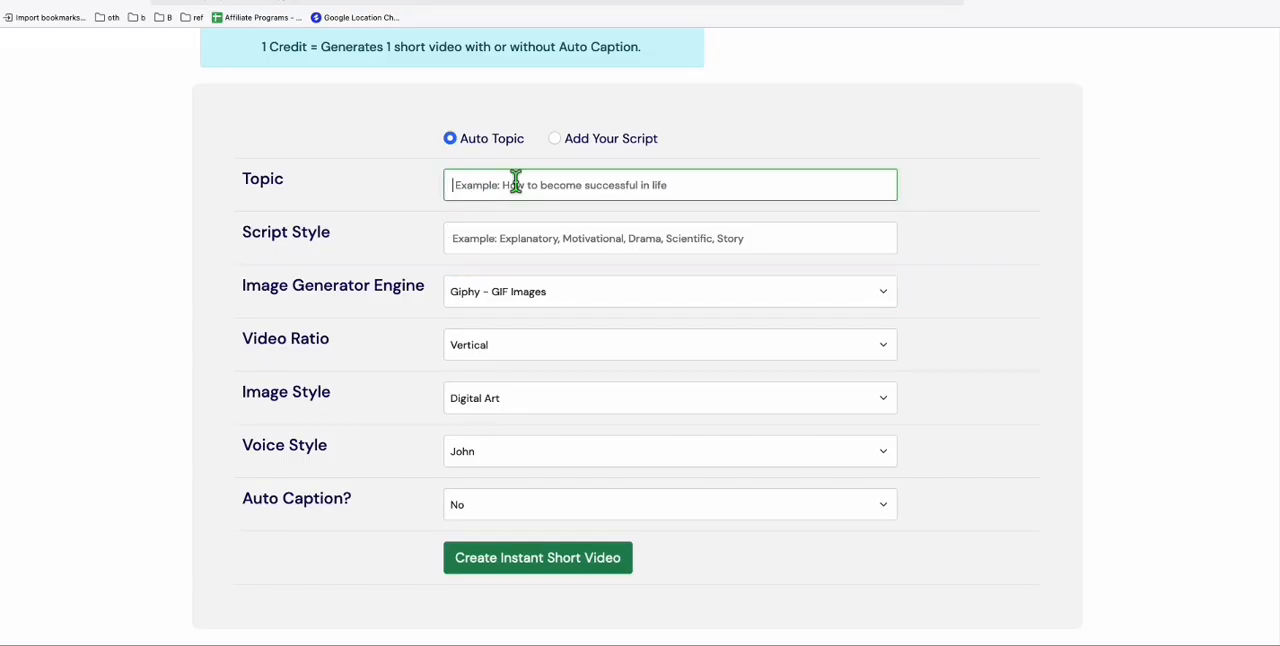
Enter the topic 'when to put christmas tree up' with script style 'explain'
{"action": "type", "text": "when to put christmas tree up"}
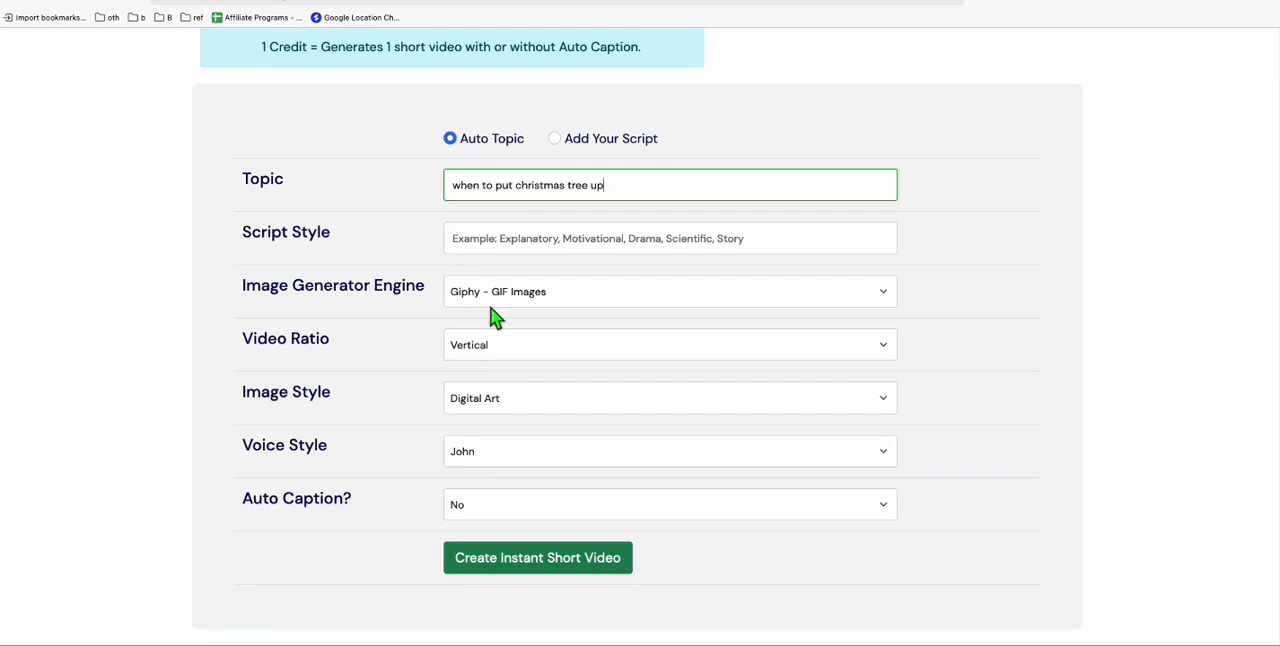
{"action": "left_click", "coordinate": [488, 238]}
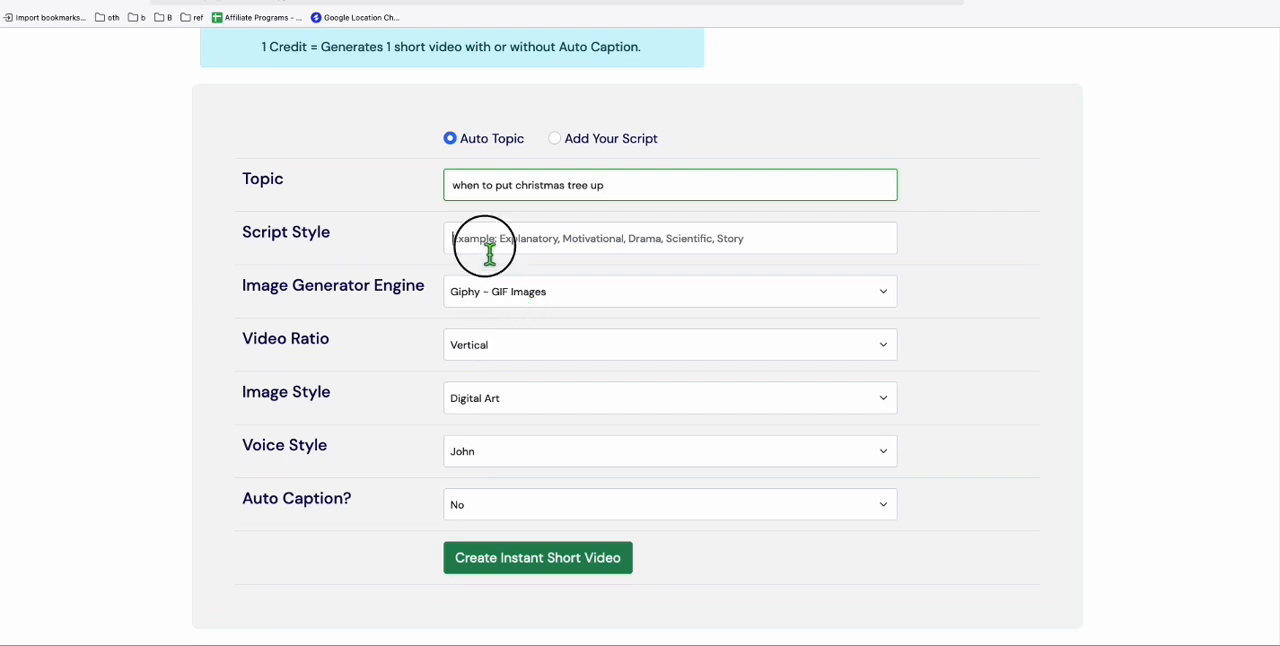
{"action": "type", "text": "explain"}
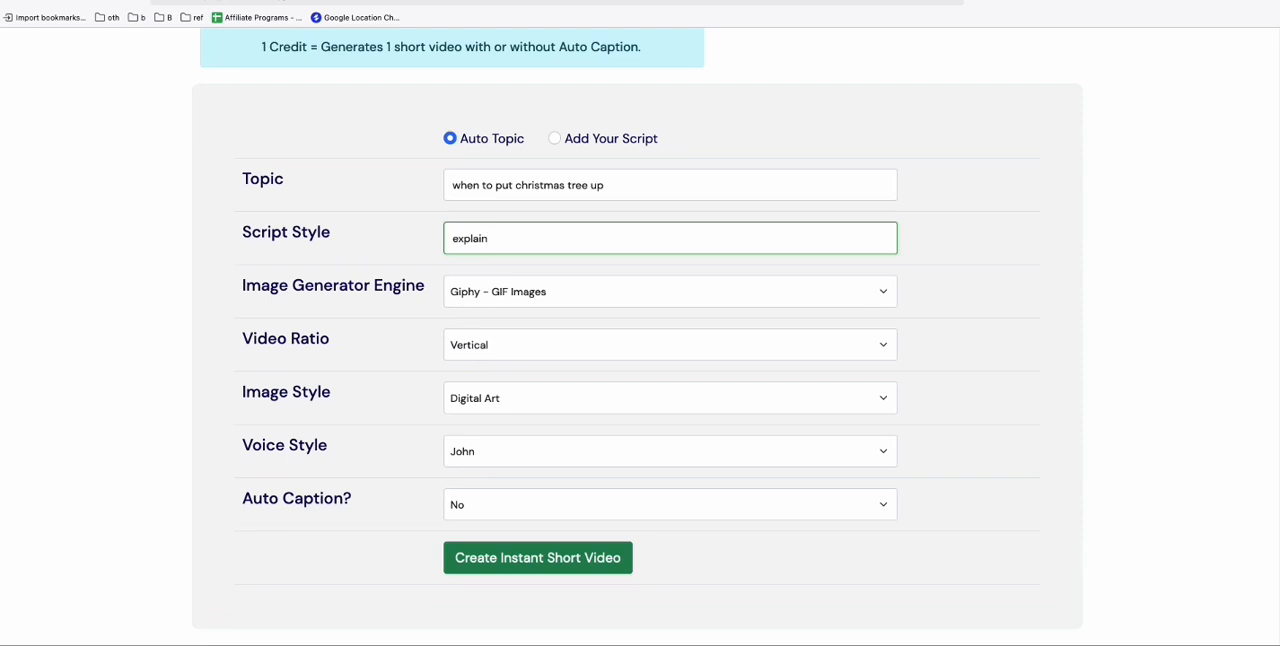
Turn on auto captions with a green caption highlight colour
{"action": "left_click", "coordinate": [669, 504]}
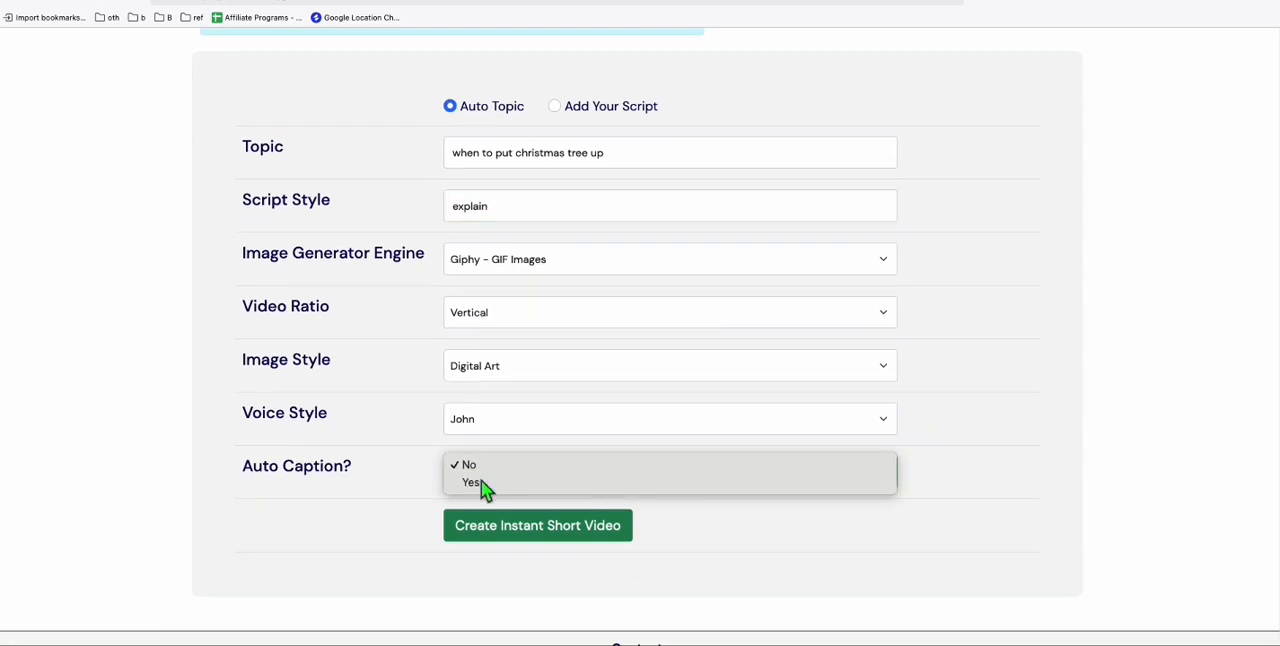
{"action": "left_click", "coordinate": [471, 482]}
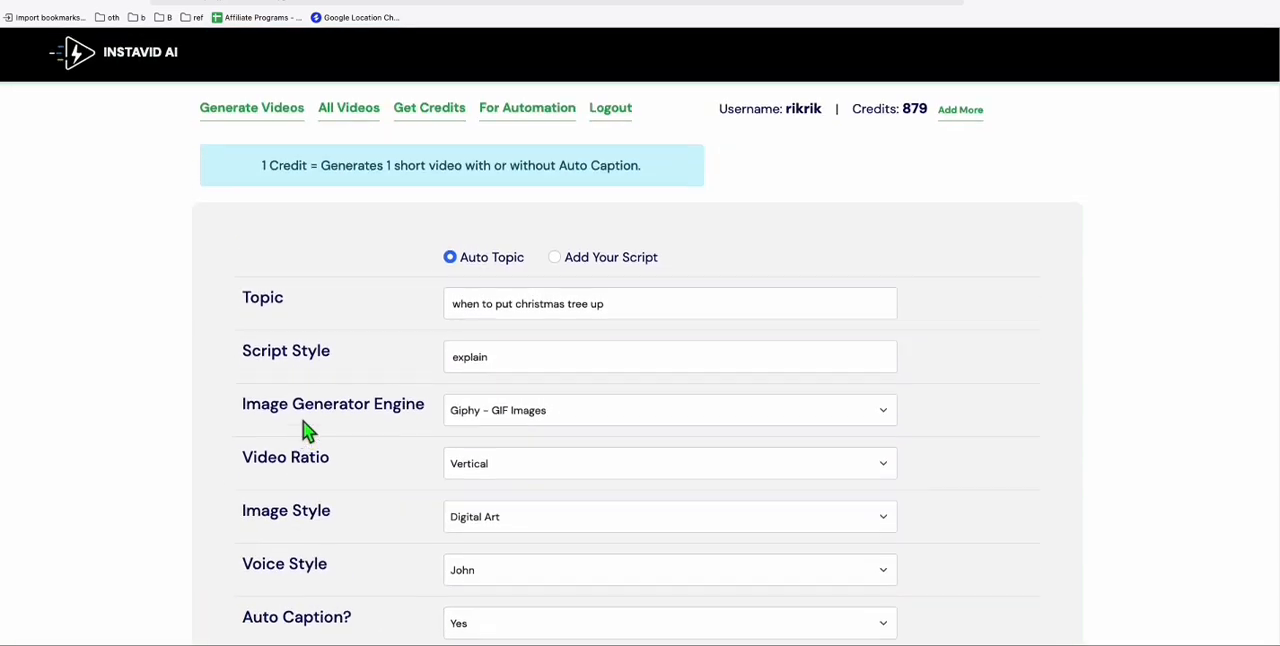
{"action": "scroll", "scroll_direction": "down", "scroll_amount": 3}
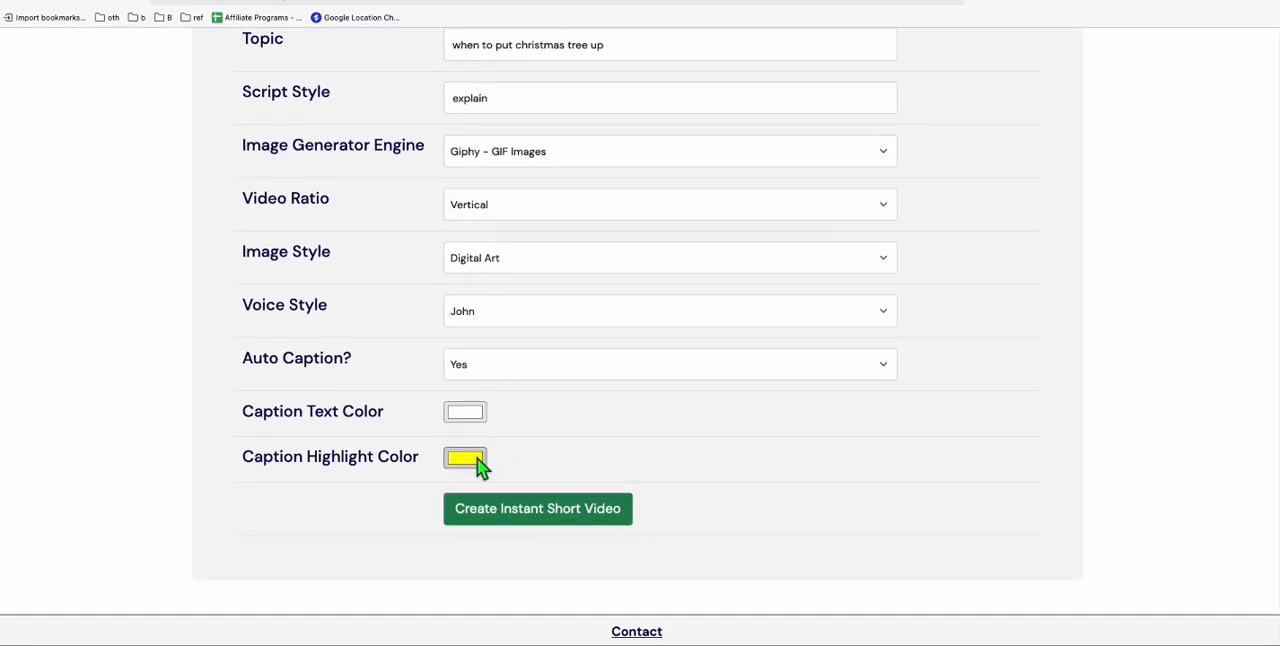
{"action": "left_click", "coordinate": [464, 458]}
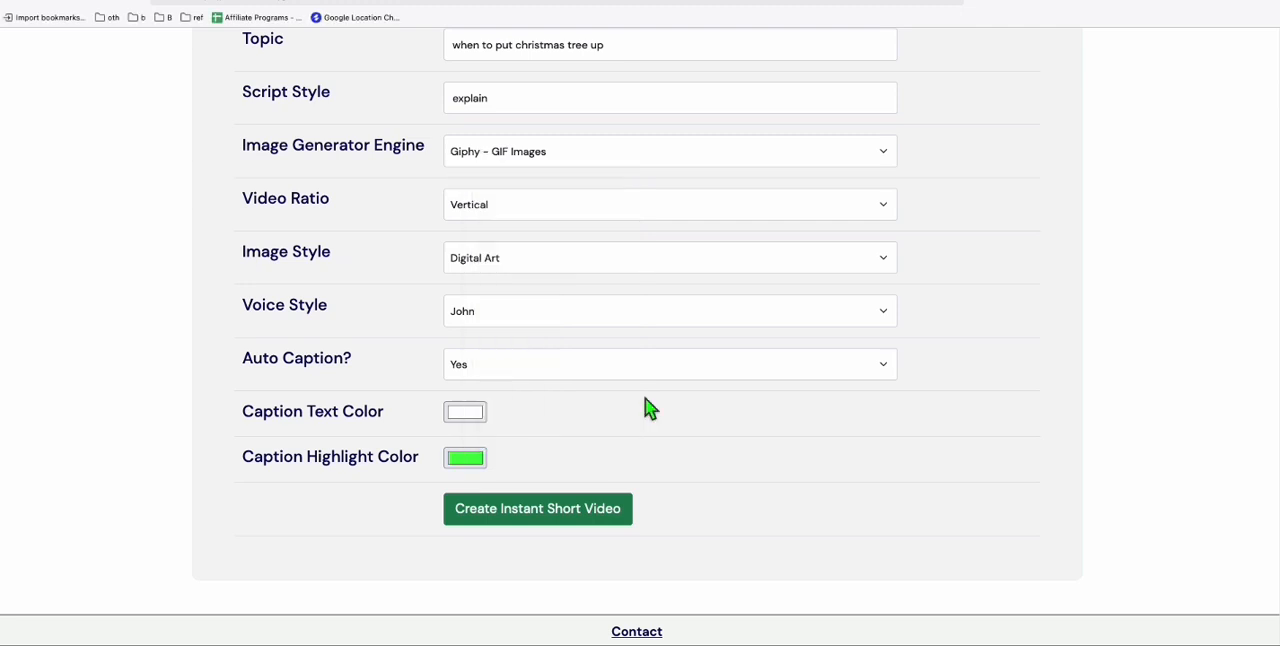
{"action": "left_click", "coordinate": [537, 508]}
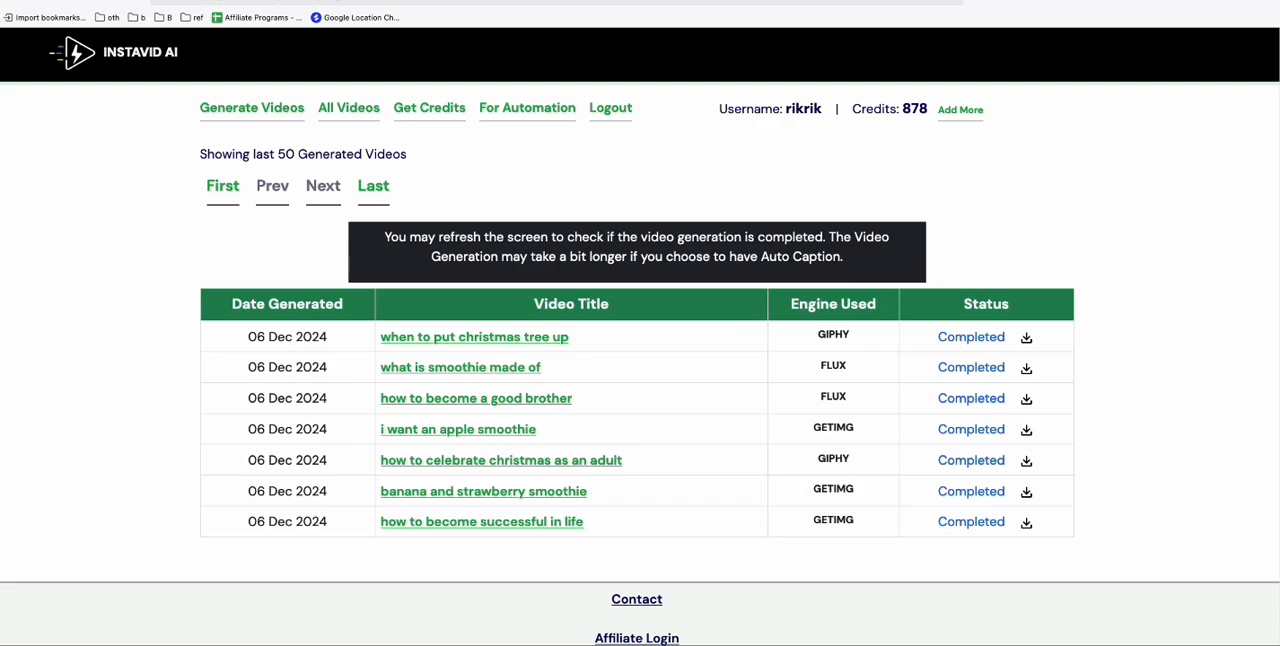
Return to the Christmas long-tail keyword results
{"action": "left_click", "coordinate": [474, 336]}
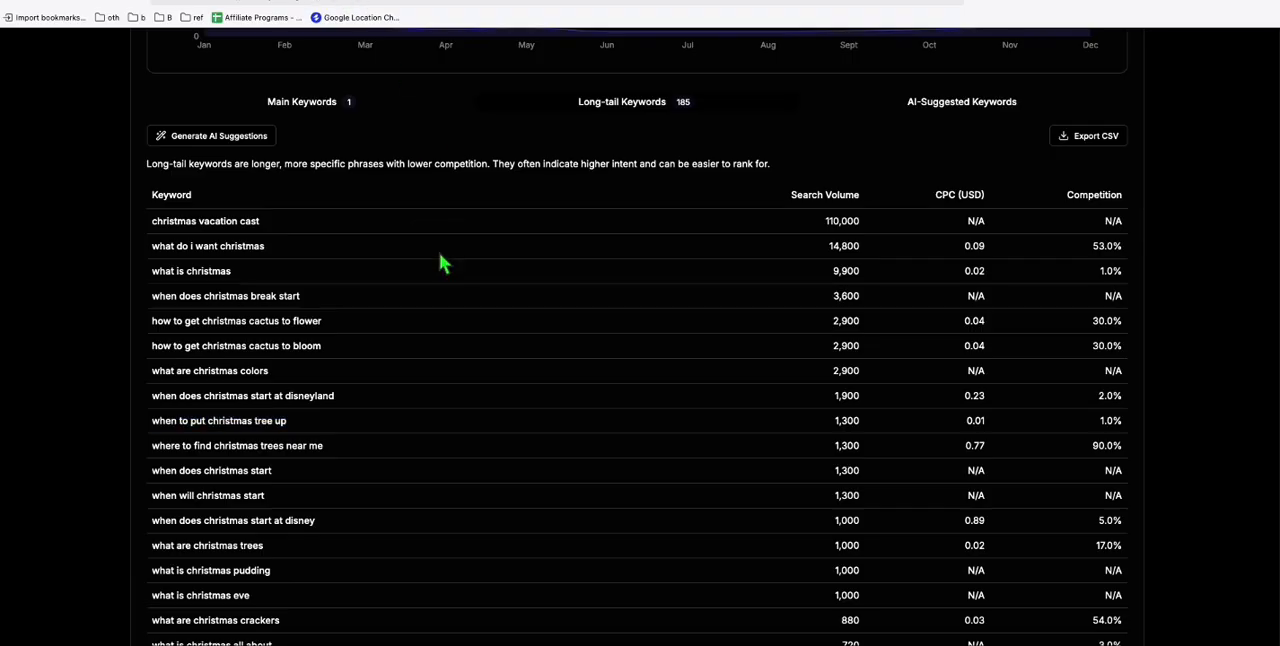
{"action": "mouse_move", "coordinate": [449, 295]}
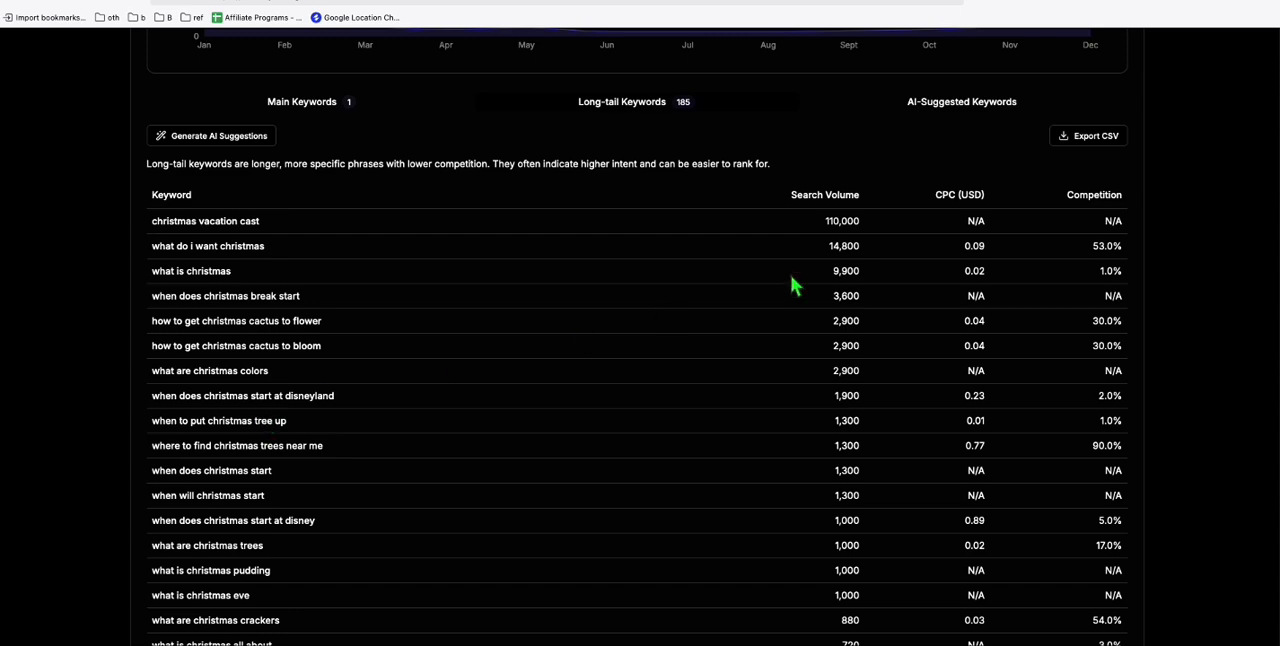
{"action": "mouse_move", "coordinate": [1088, 136]}
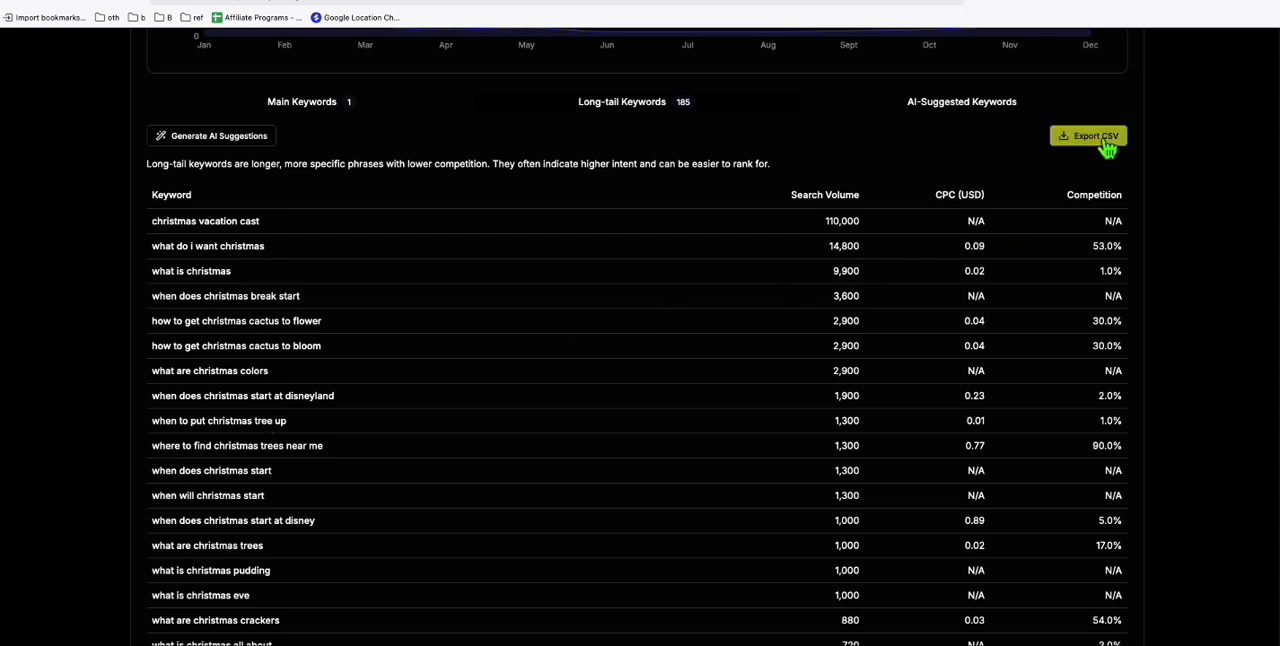
Export the 185 Christmas long-tail keywords as a CSV file
{"action": "left_click", "coordinate": [1088, 135]}
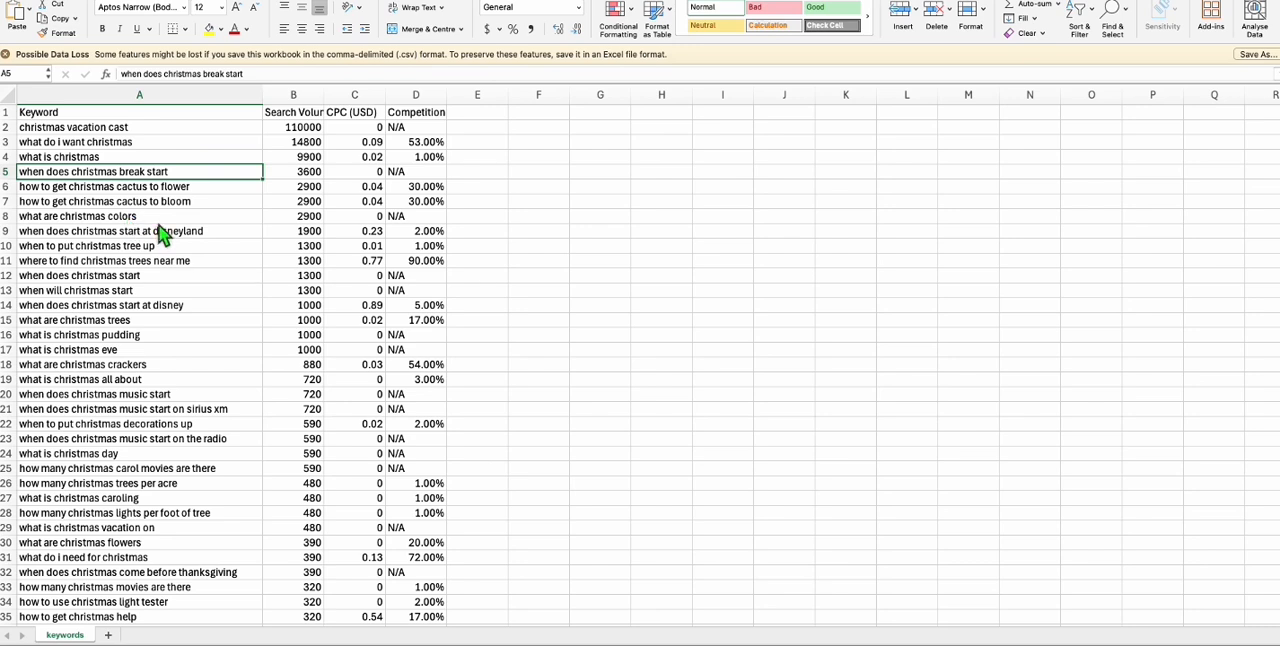
Select keyword cells A6:A11, from christmas cactus flowering to trees near me
{"action": "left_click", "coordinate": [139, 186]}
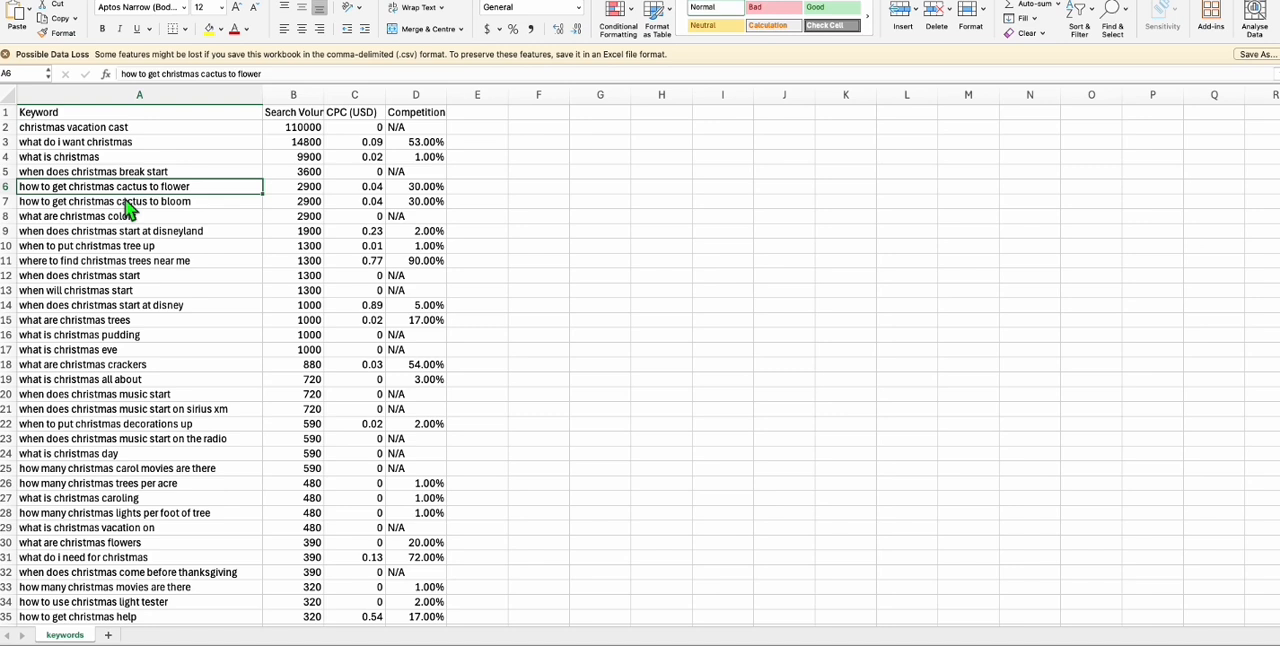
{"action": "mouse_move", "coordinate": [180, 207]}
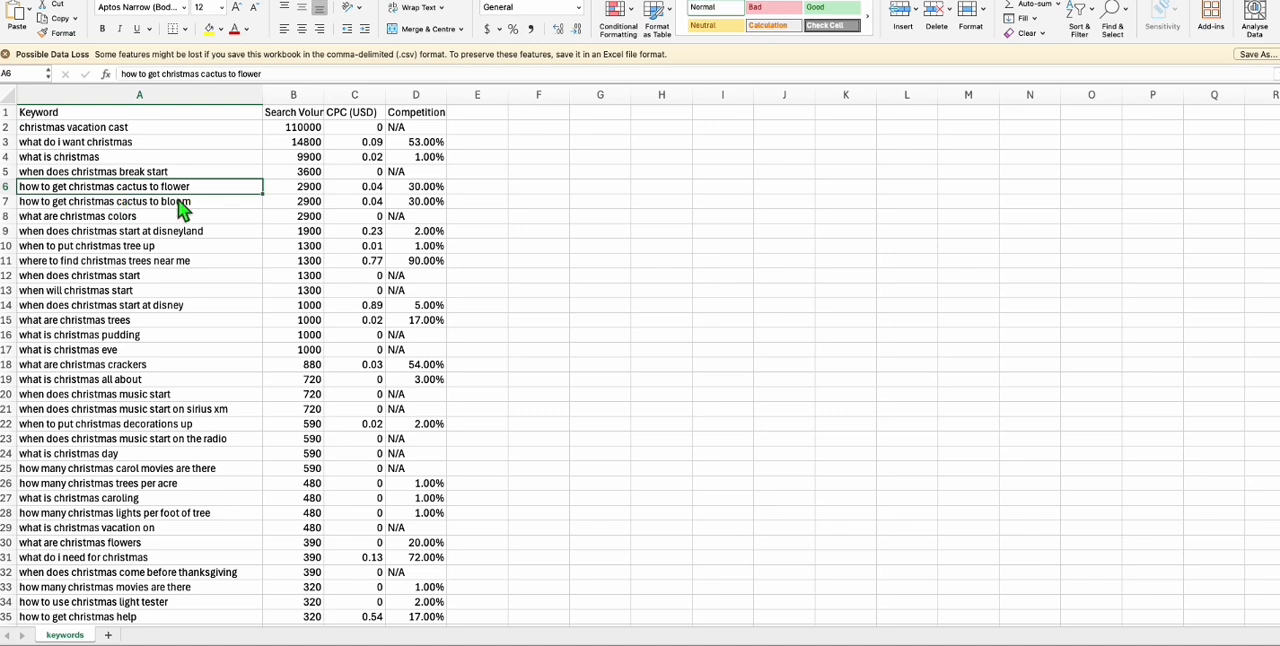
{"action": "mouse_move", "coordinate": [178, 263]}
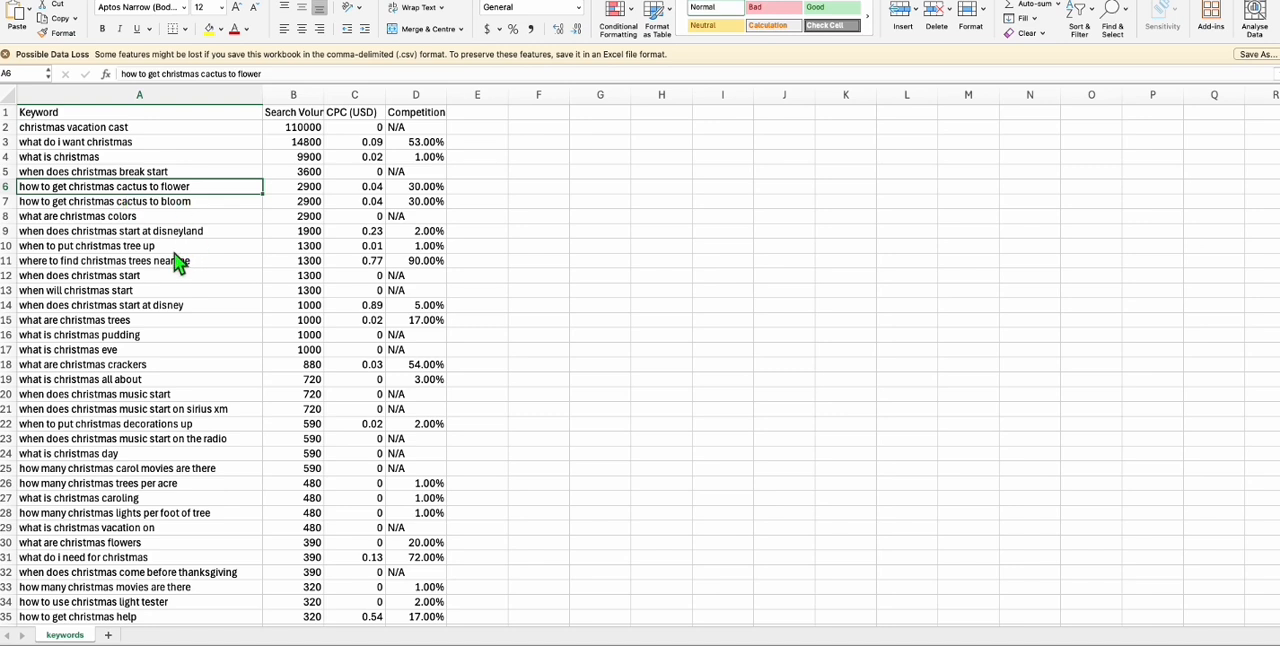
{"action": "left_click_drag", "start_coordinate": [139, 186], "coordinate": [139, 260]}
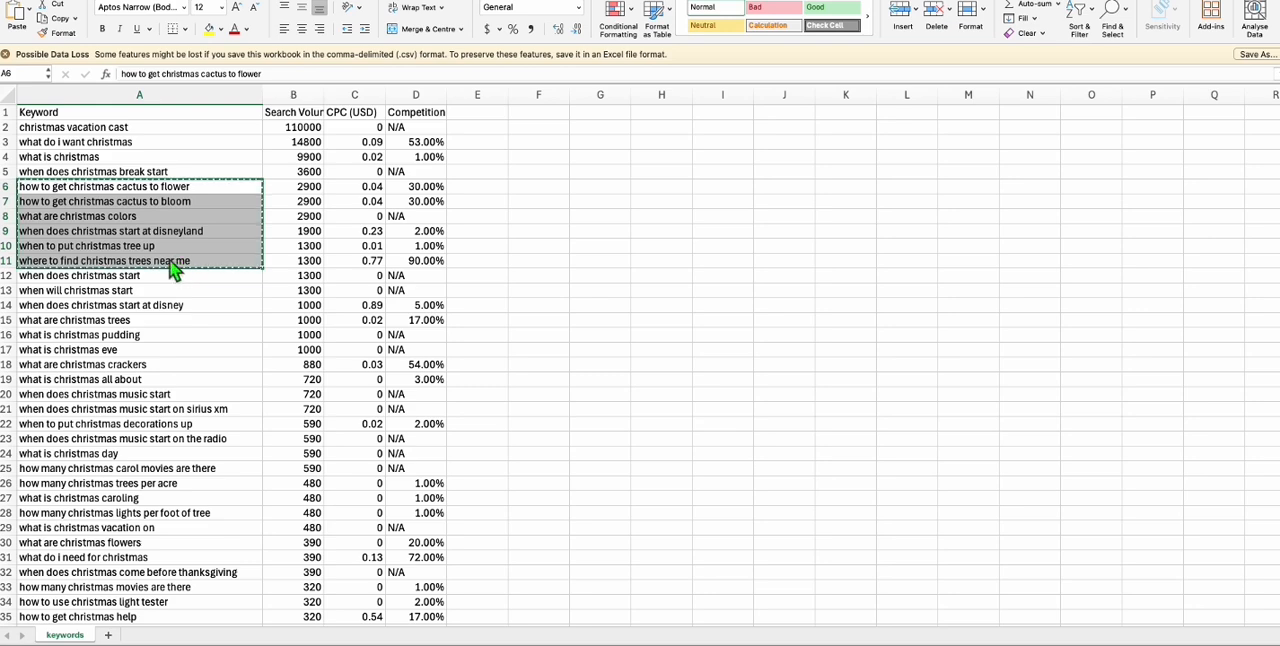
{"action": "mouse_move", "coordinate": [130, 260]}
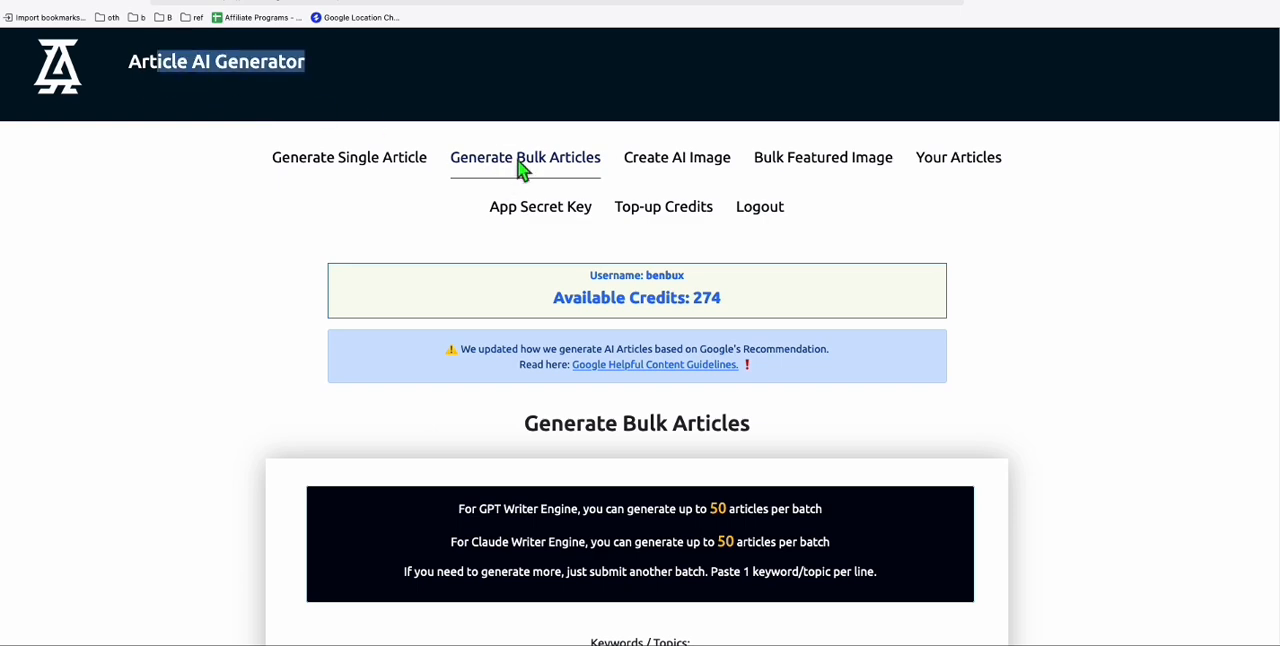
Enter 'how to get christmas cactus to flower', featured image YES, auto post YES, length Short
{"action": "scroll", "scroll_direction": "down", "scroll_amount": 3}
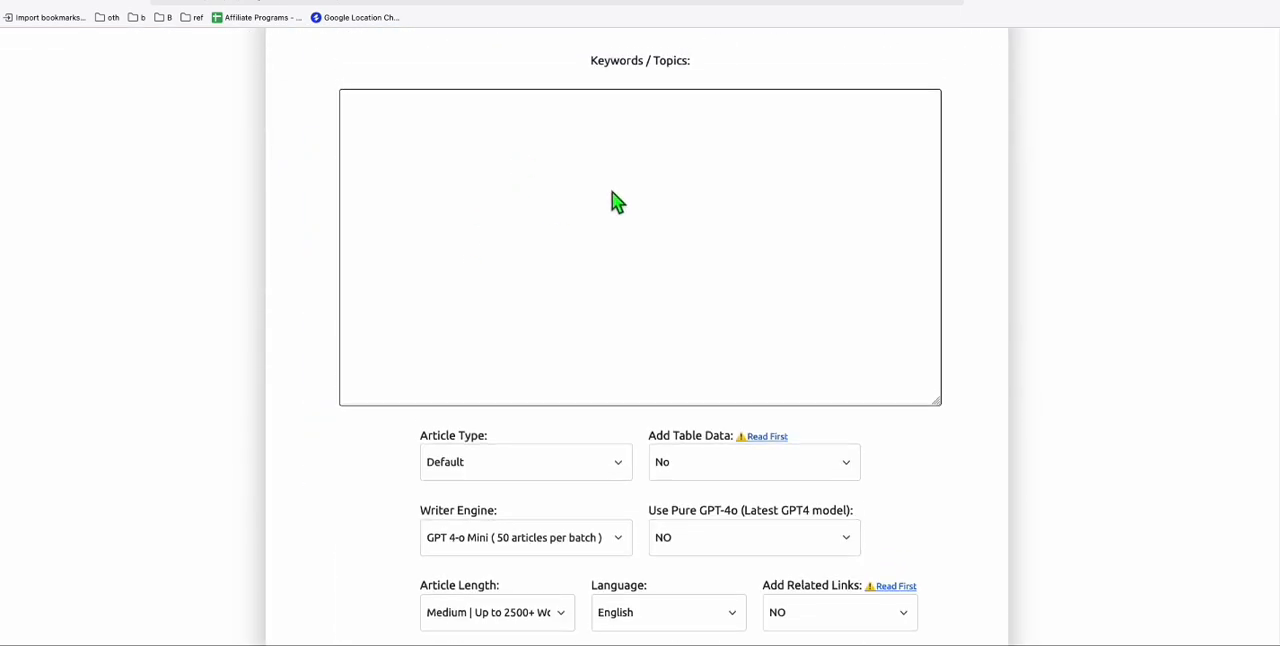
{"action": "type", "text": "how to get christmas cactus to flower"}
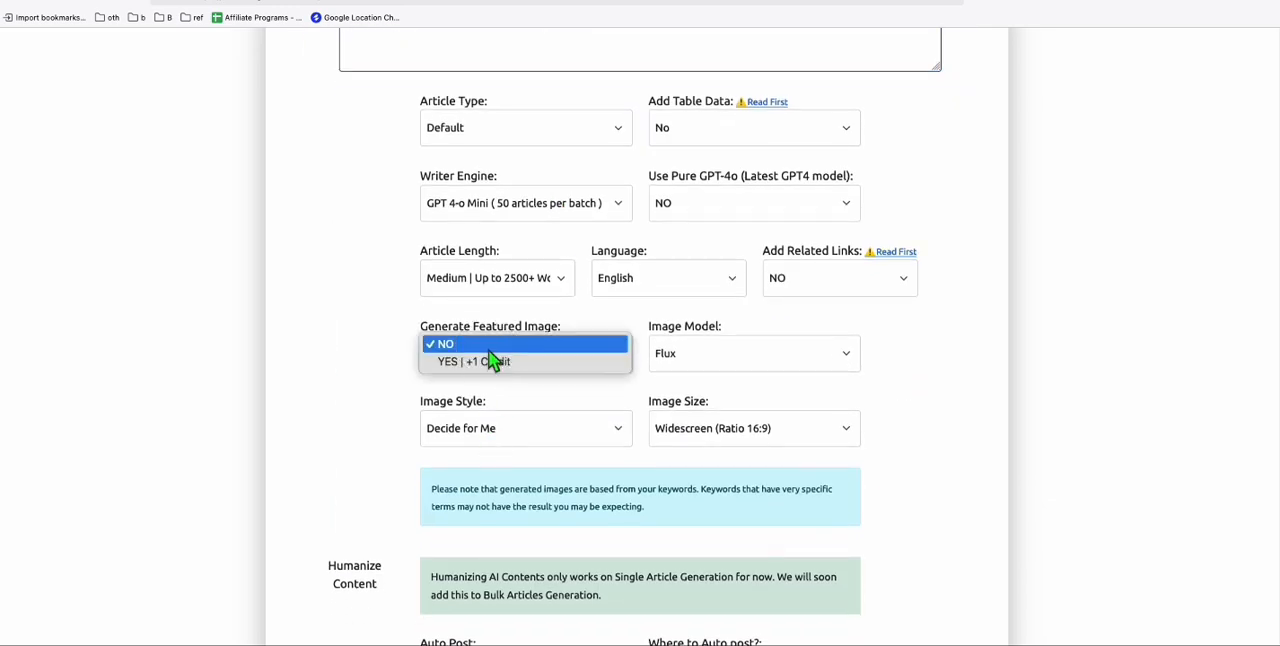
{"action": "left_click", "coordinate": [473, 361]}
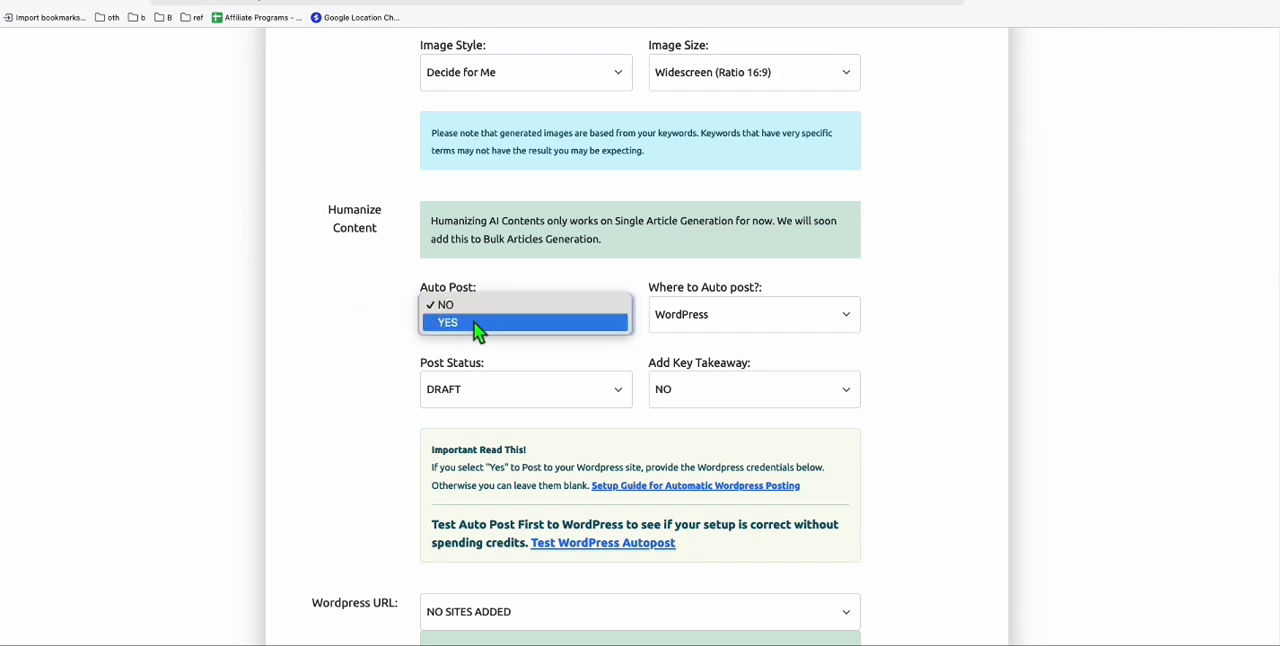
{"action": "left_click", "coordinate": [448, 322]}
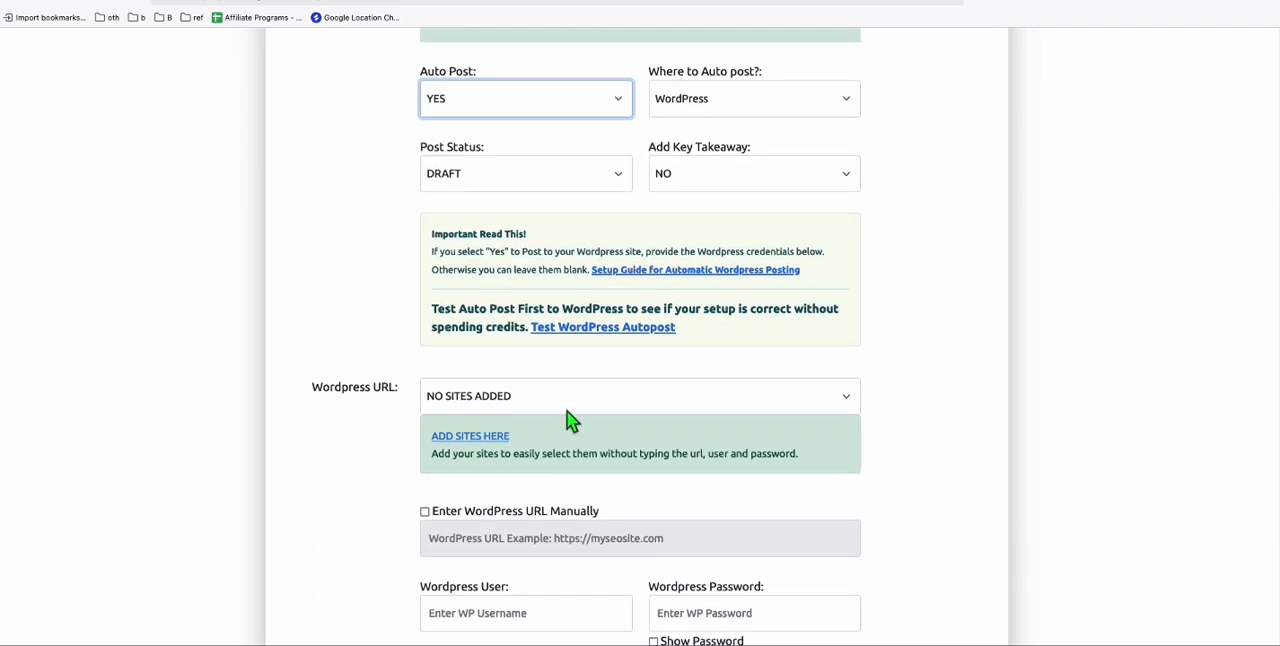
{"action": "scroll", "scroll_direction": "up", "scroll_amount": 3}
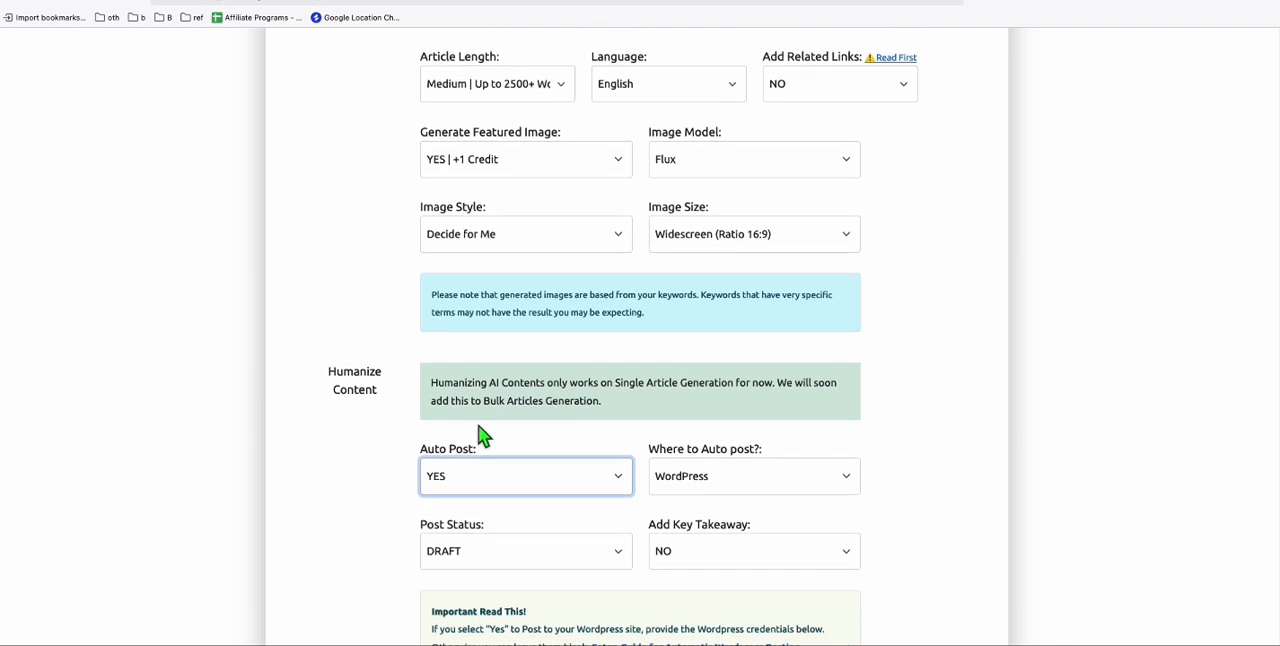
{"action": "scroll", "scroll_direction": "up", "scroll_amount": 3}
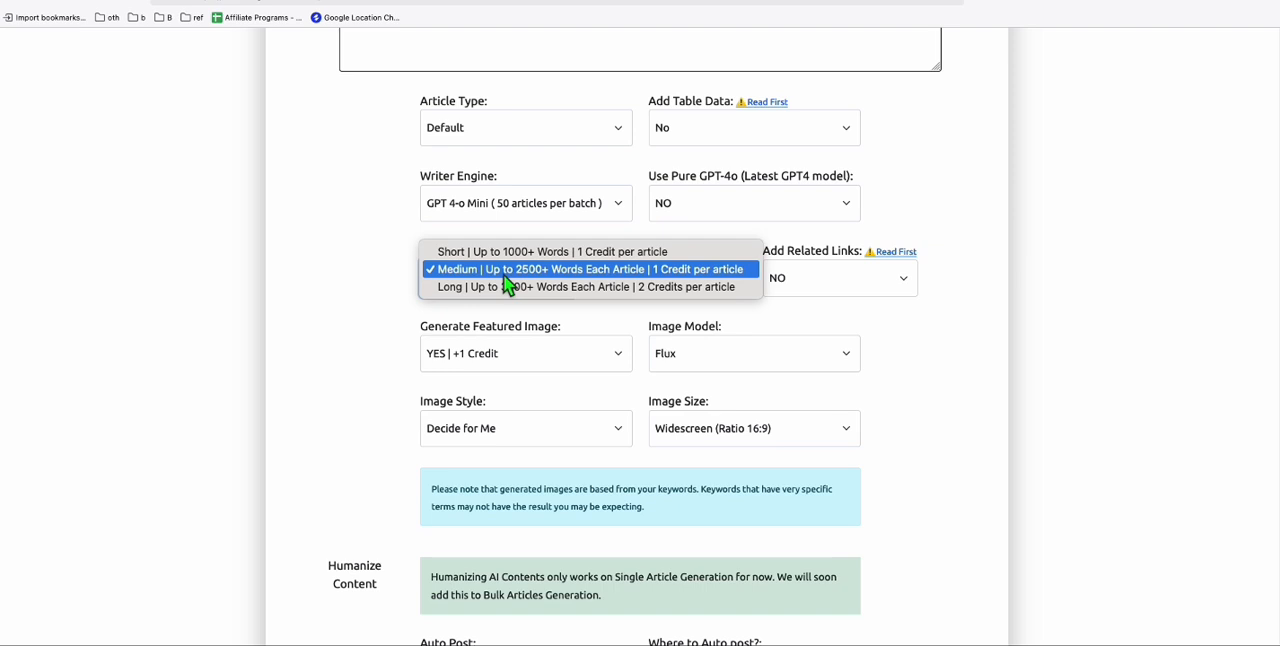
{"action": "mouse_move", "coordinate": [525, 259]}
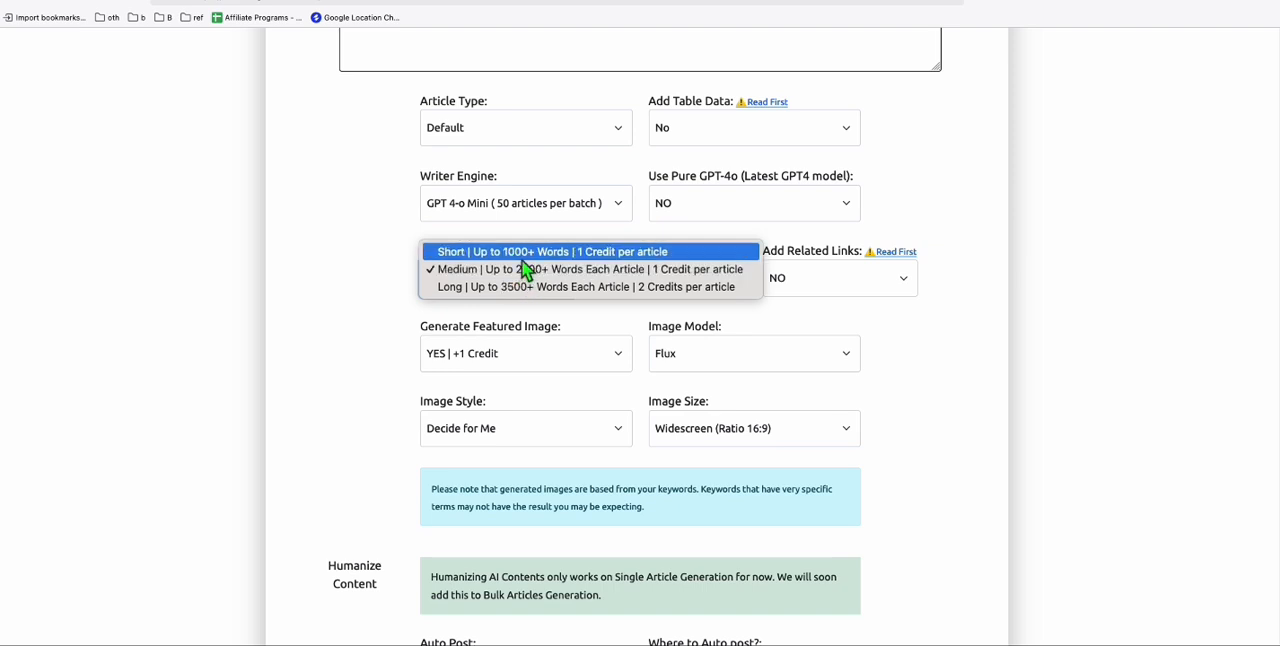
{"action": "left_click", "coordinate": [587, 251]}
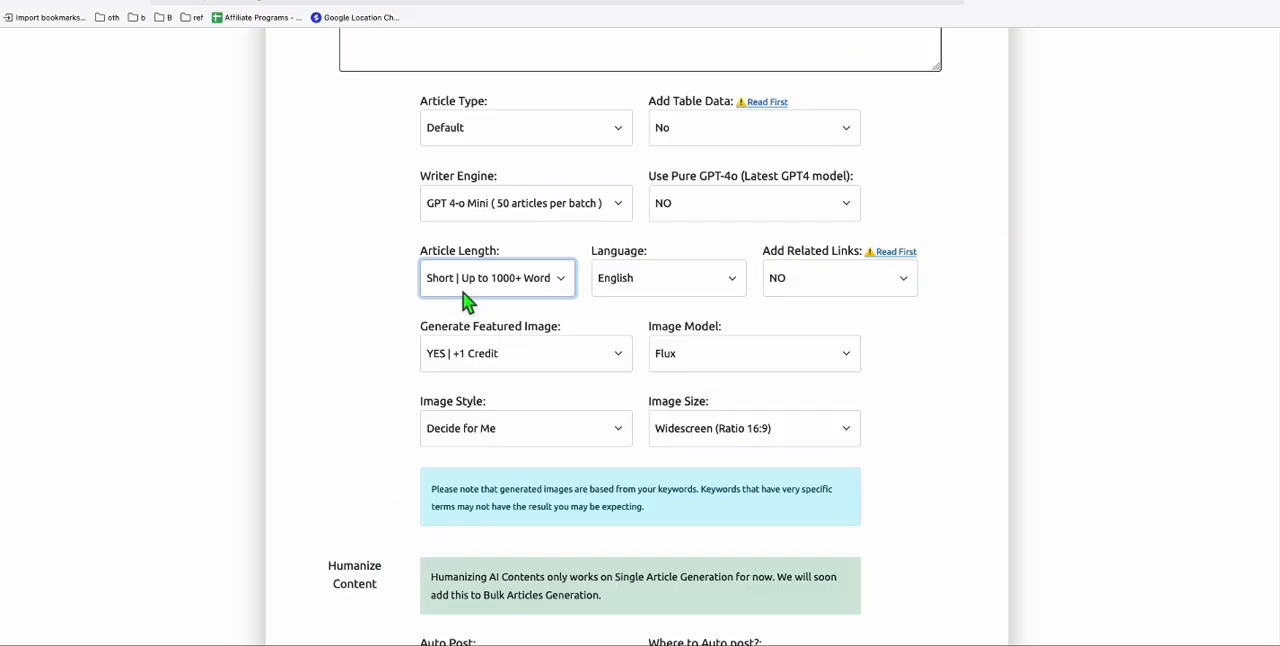
{"action": "scroll", "scroll_direction": "up", "scroll_amount": 3}
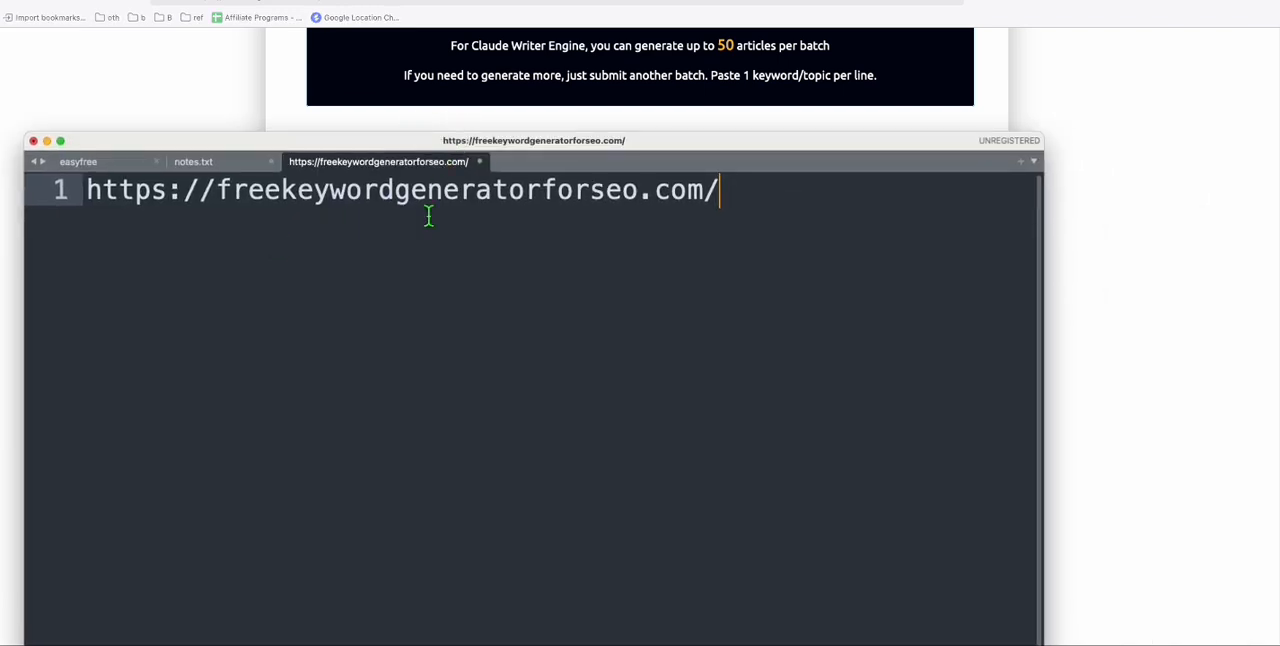
{"action": "mouse_move", "coordinate": [510, 214]}
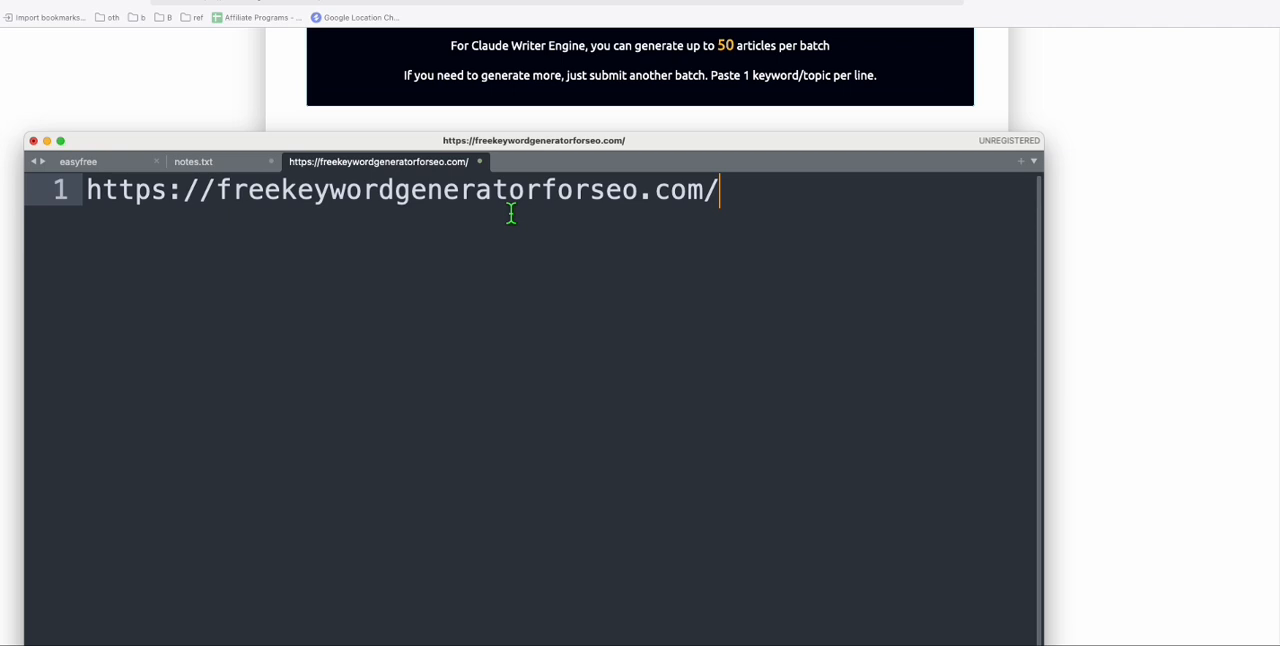